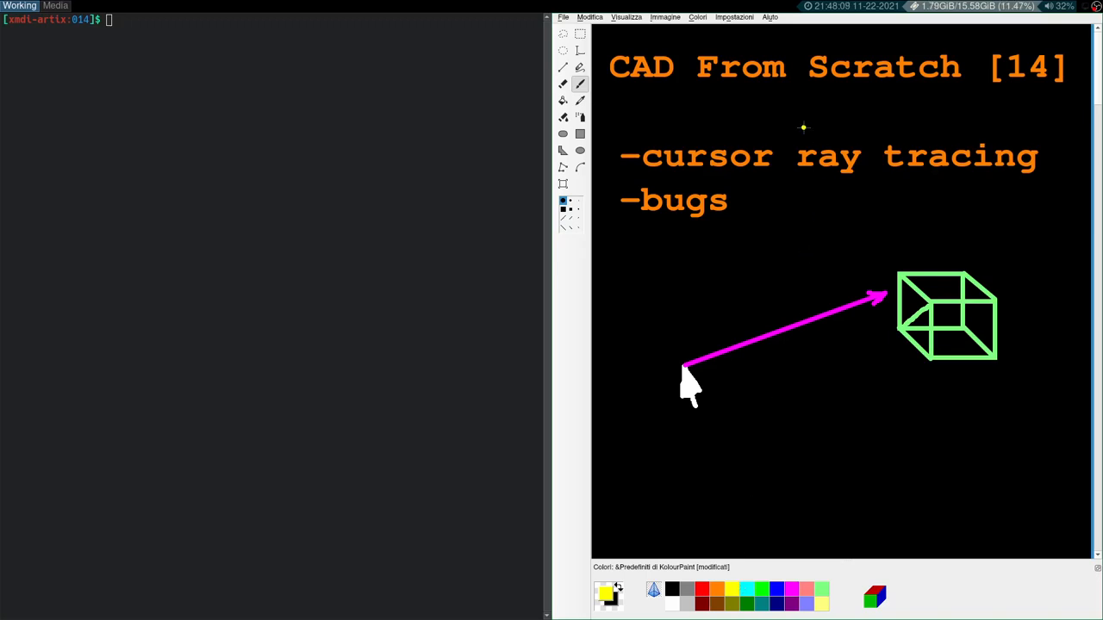
Step: Draw yellow underlines beneath '14' and 'bugs' on the title slide
drag(1008, 86, 1043, 86)
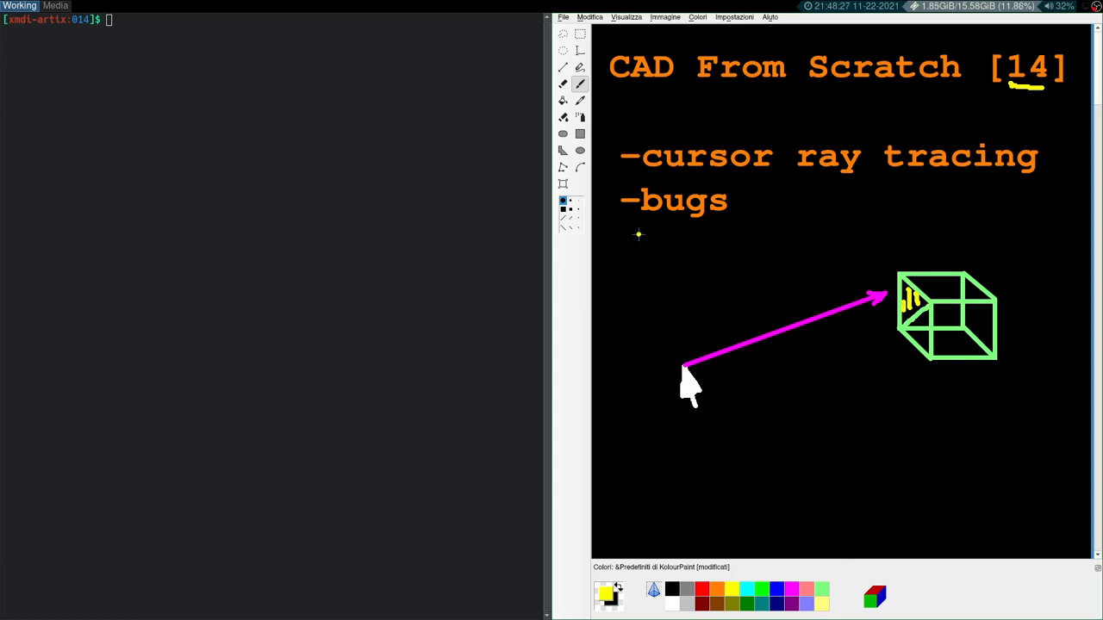
drag(641, 222, 705, 223)
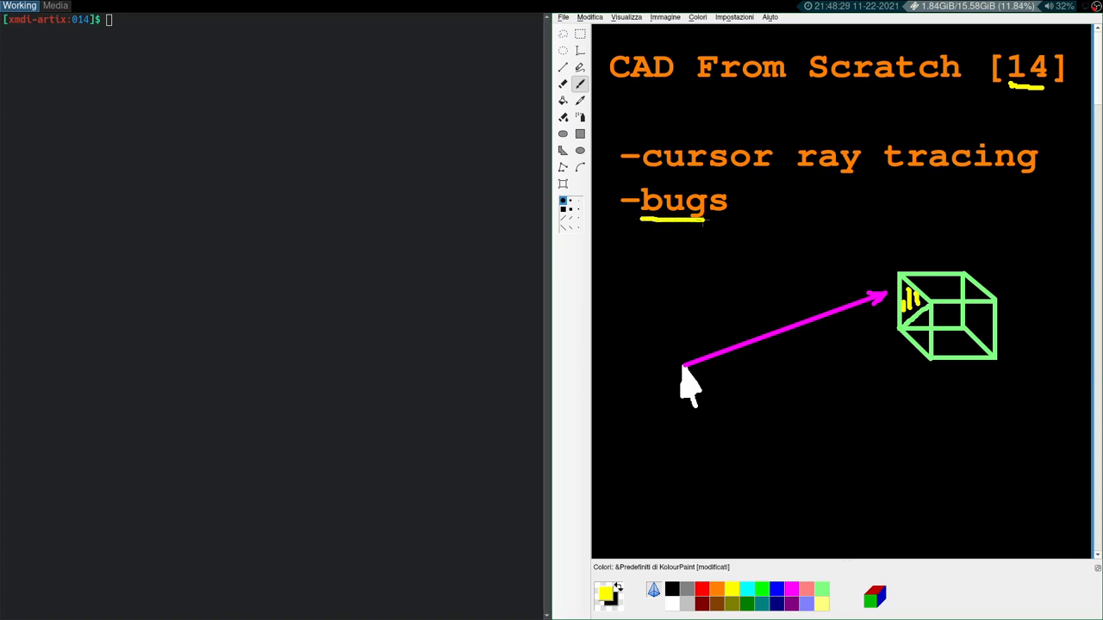
text(./a)
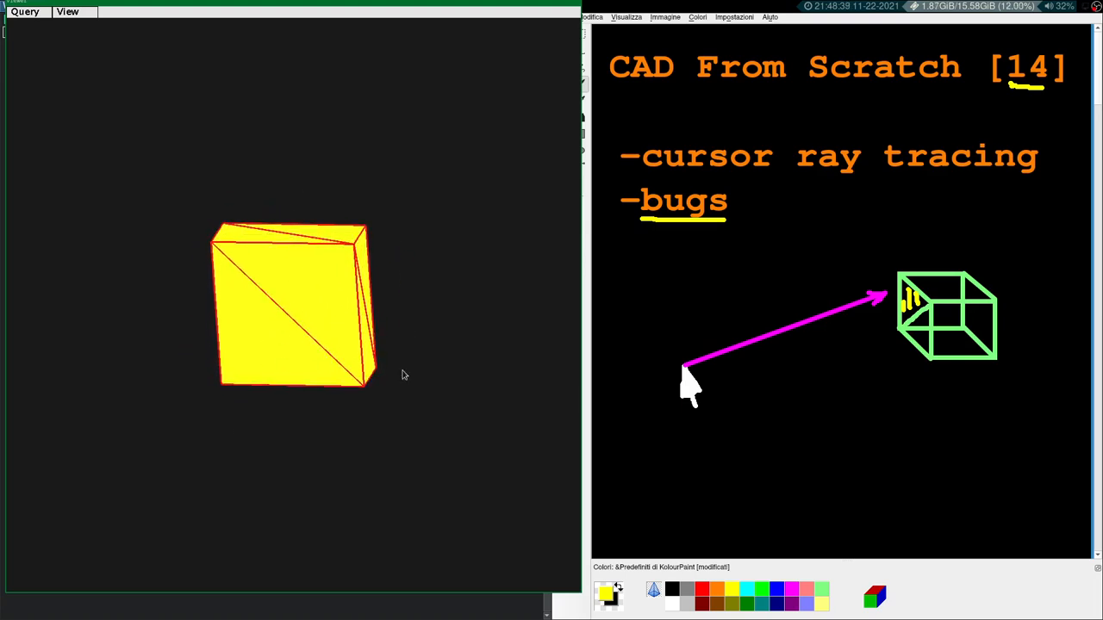
mouse_move(434, 374)
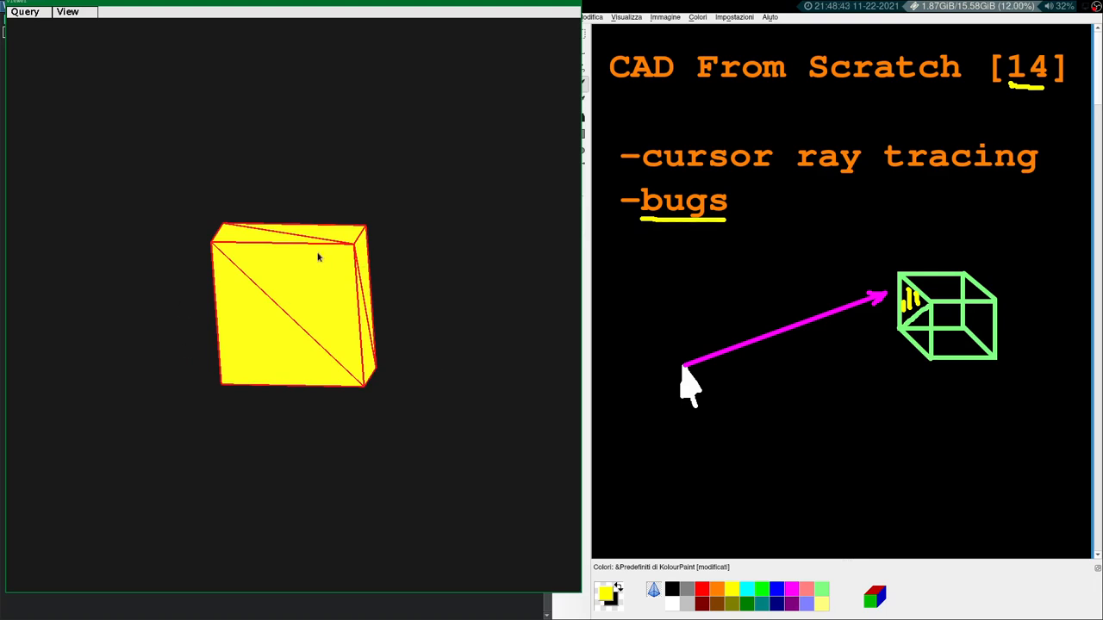
mouse_move(283, 262)
text(vim t)
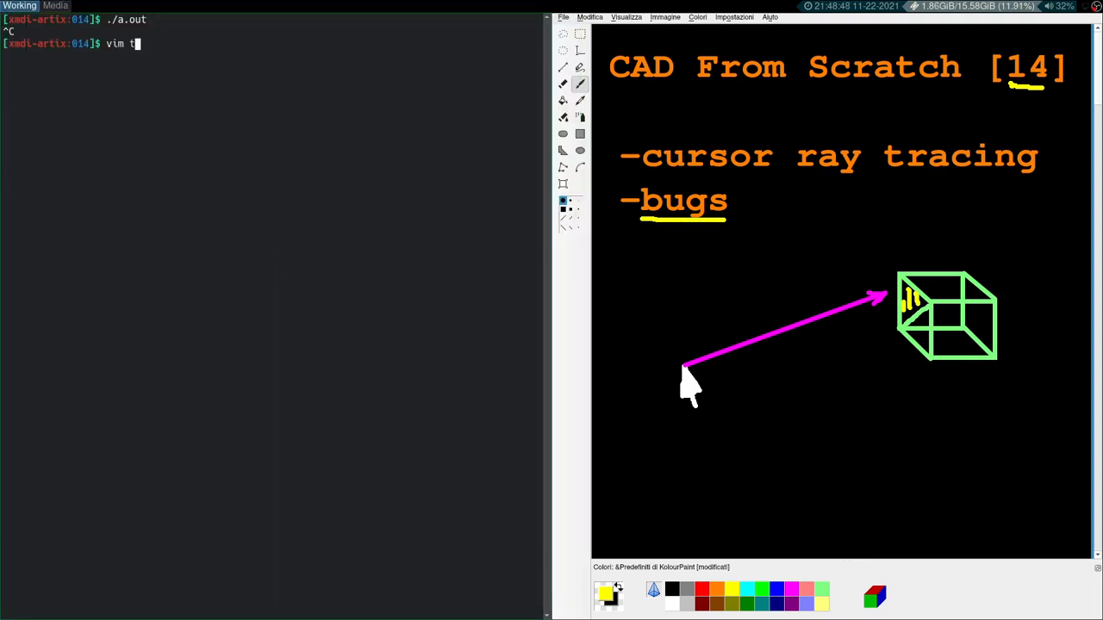
Step: Open trig.c in Vim and scroll through the getNormal, dot and cross functions
key(Enter)
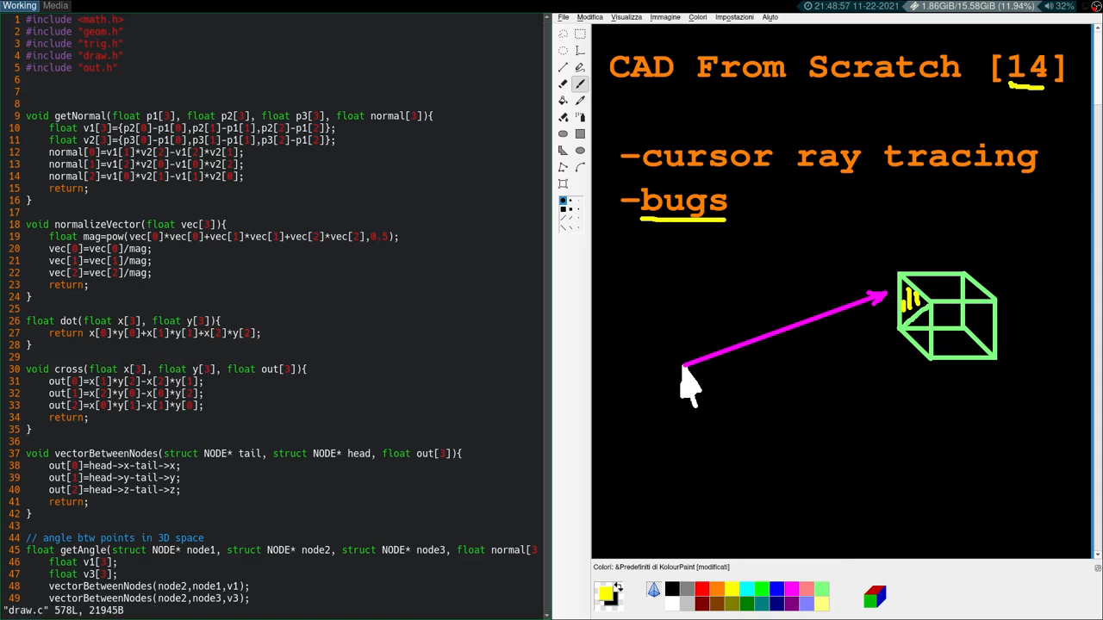
scroll(down, 3)
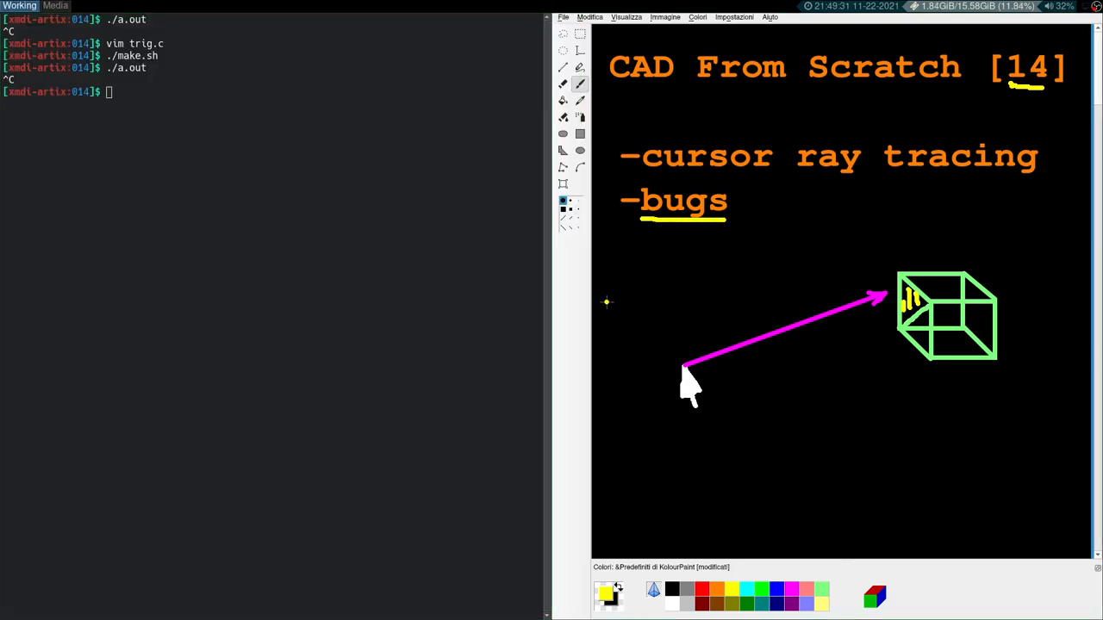
Step: Open draw.c in Vim and mark two terms in the vertex shader's gl_Position formula
text(vim draw.c)
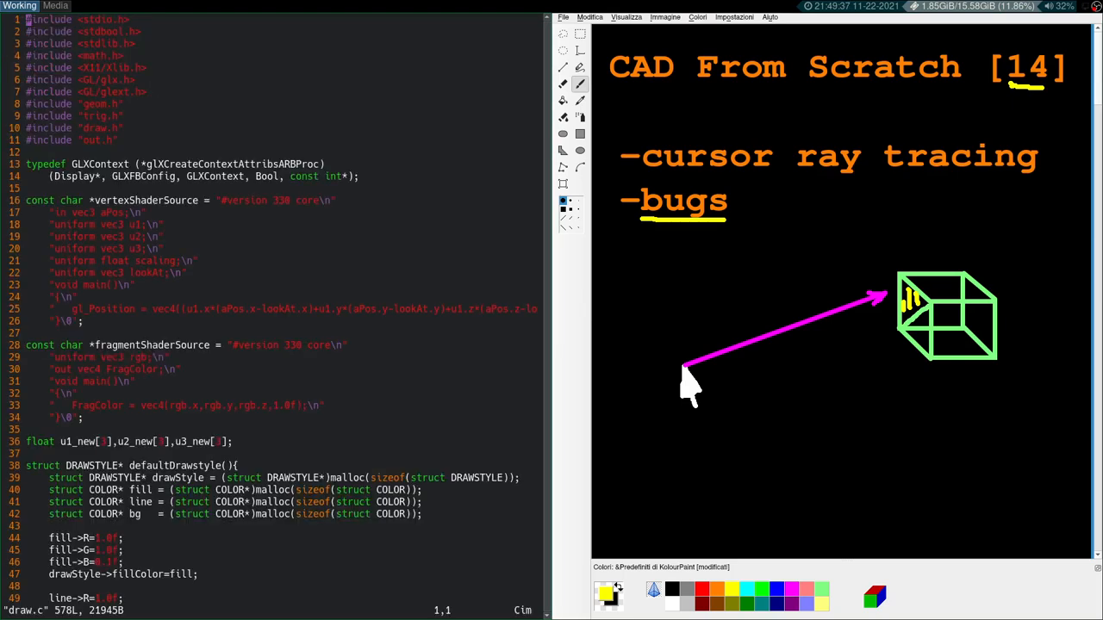
double_click(95, 308)
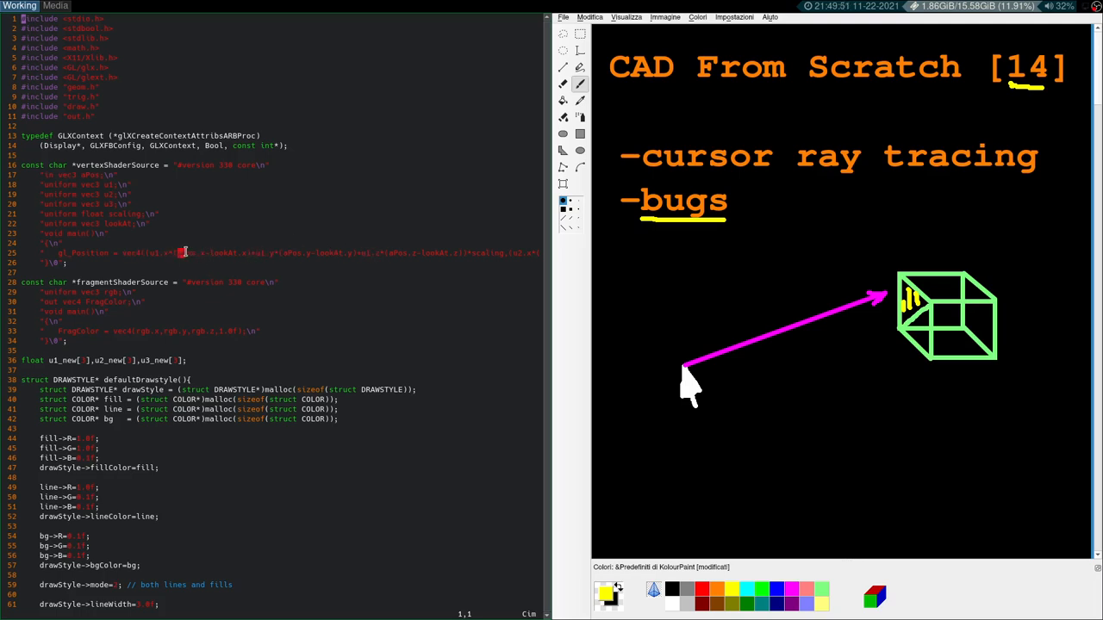
double_click(193, 252)
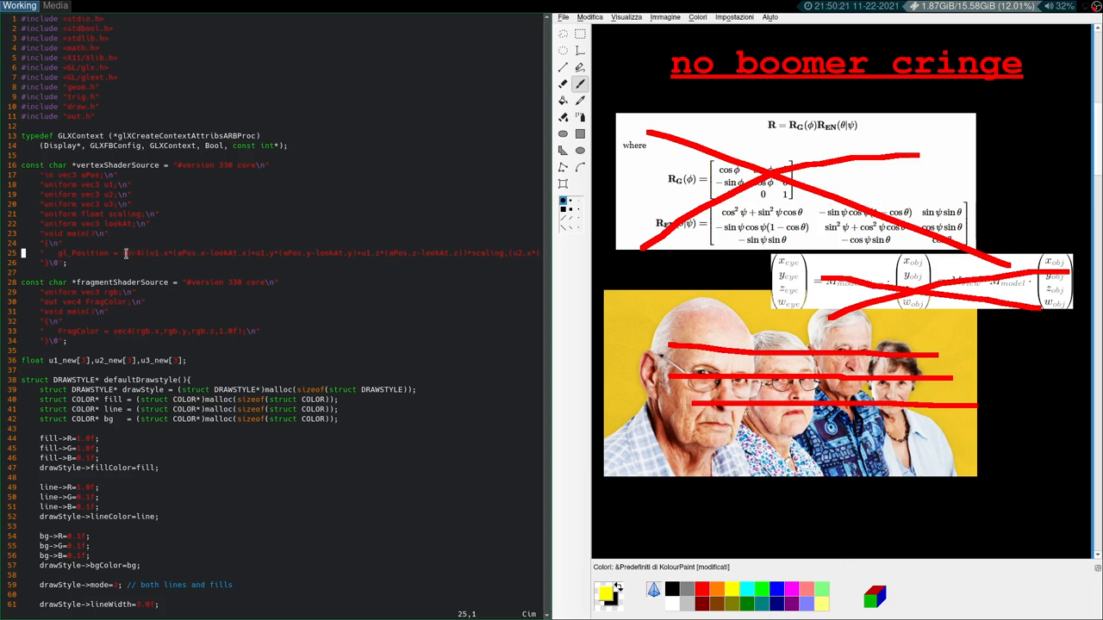
mouse_move(96, 237)
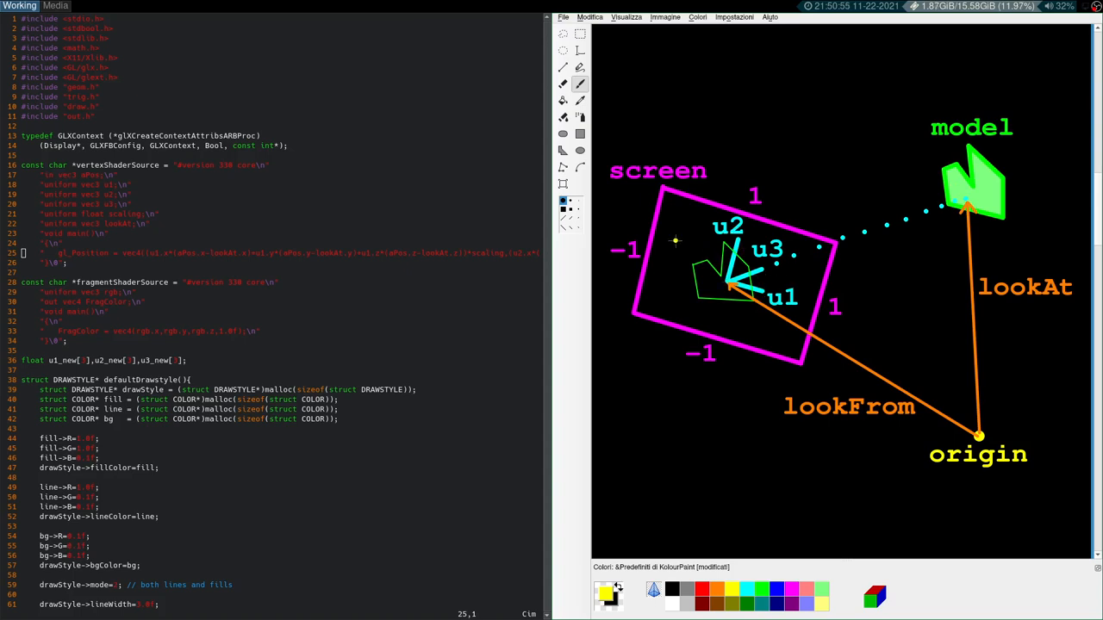
mouse_move(648, 336)
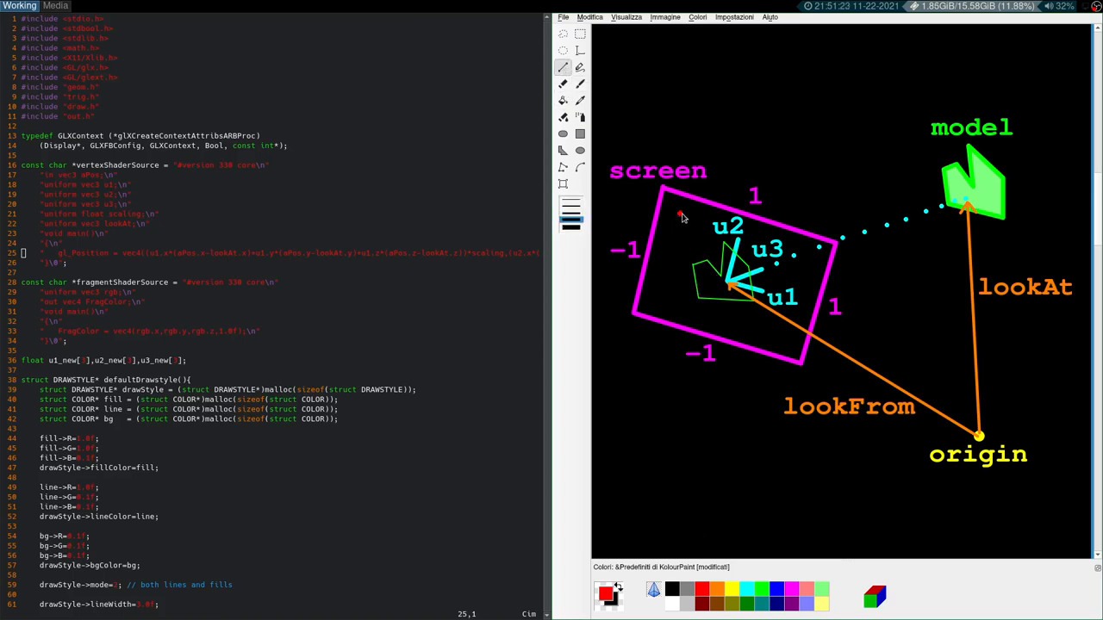
Step: Draw three red rays from the screen rectangle toward the model on the camera diagram
drag(681, 216, 882, 145)
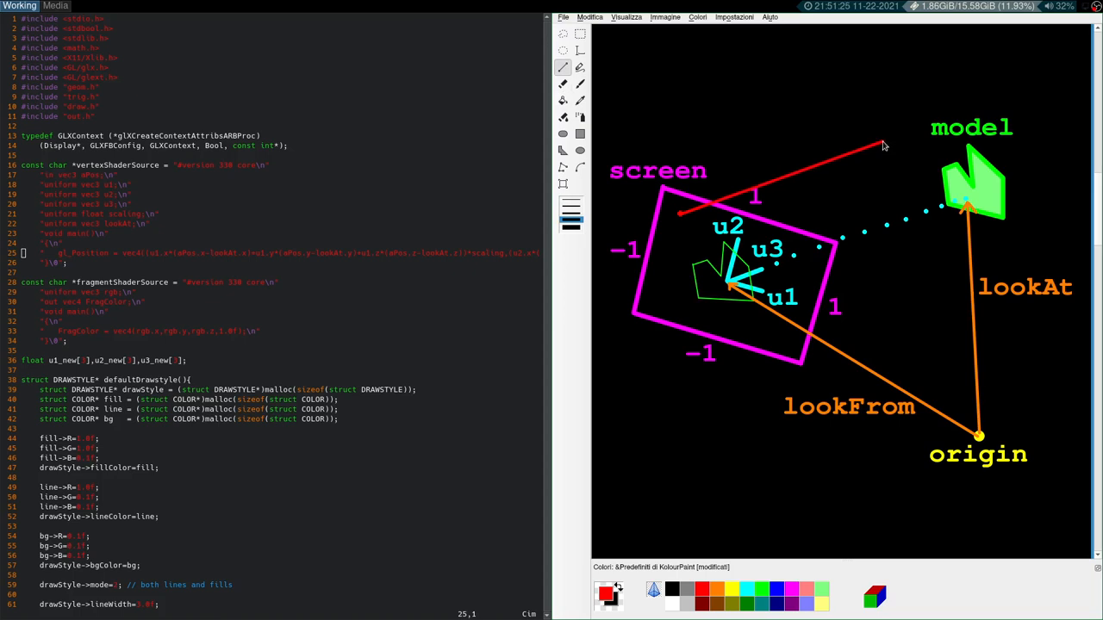
drag(882, 145, 1079, 83)
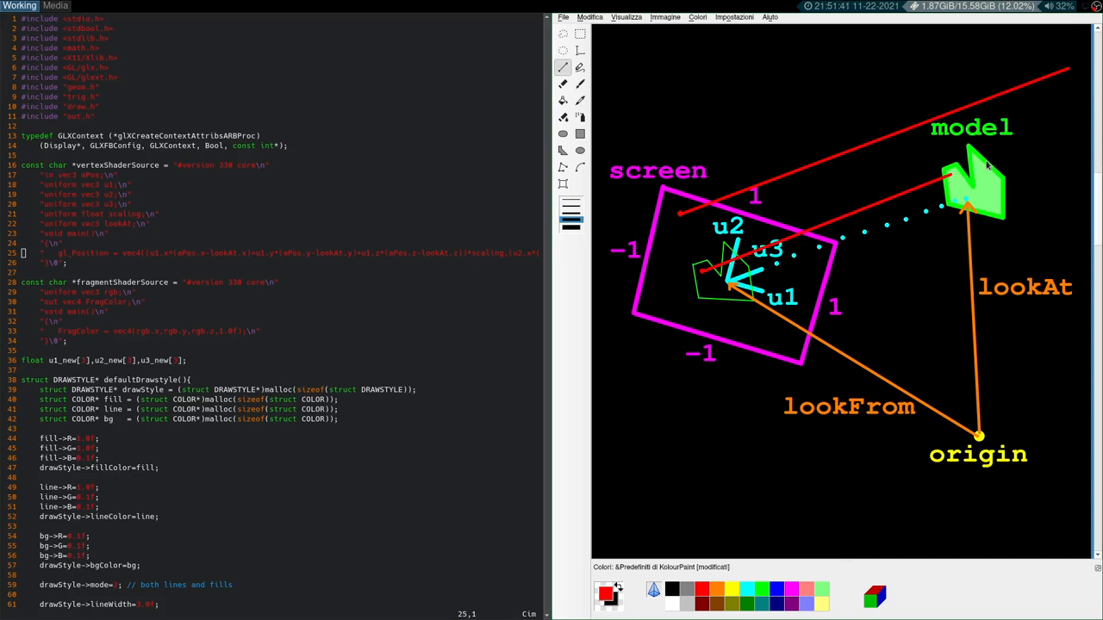
drag(979, 169, 1089, 130)
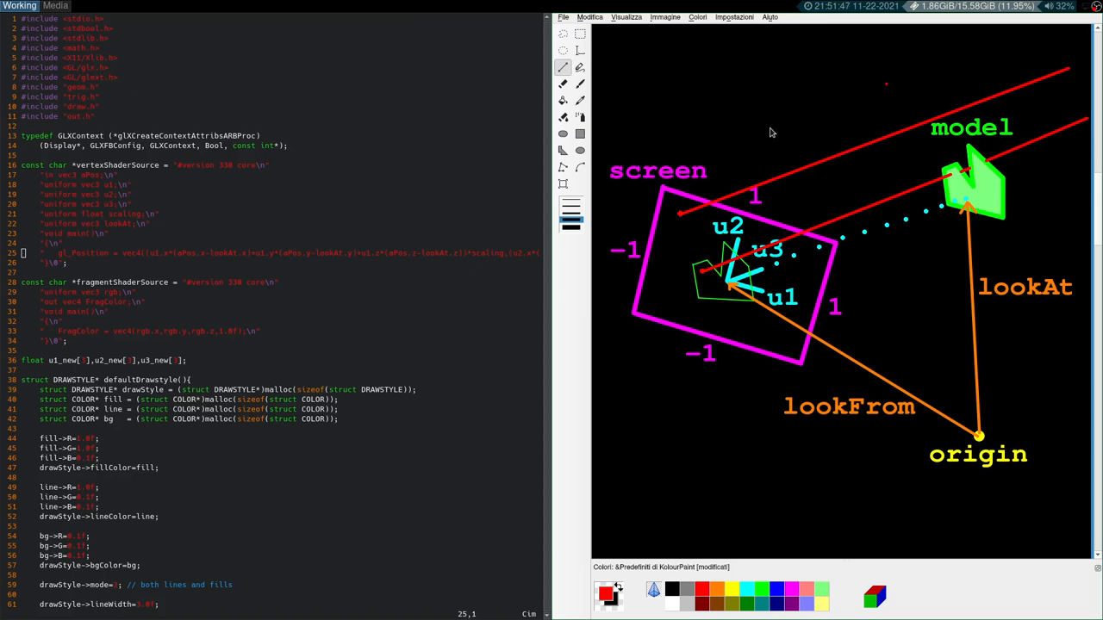
mouse_move(676, 222)
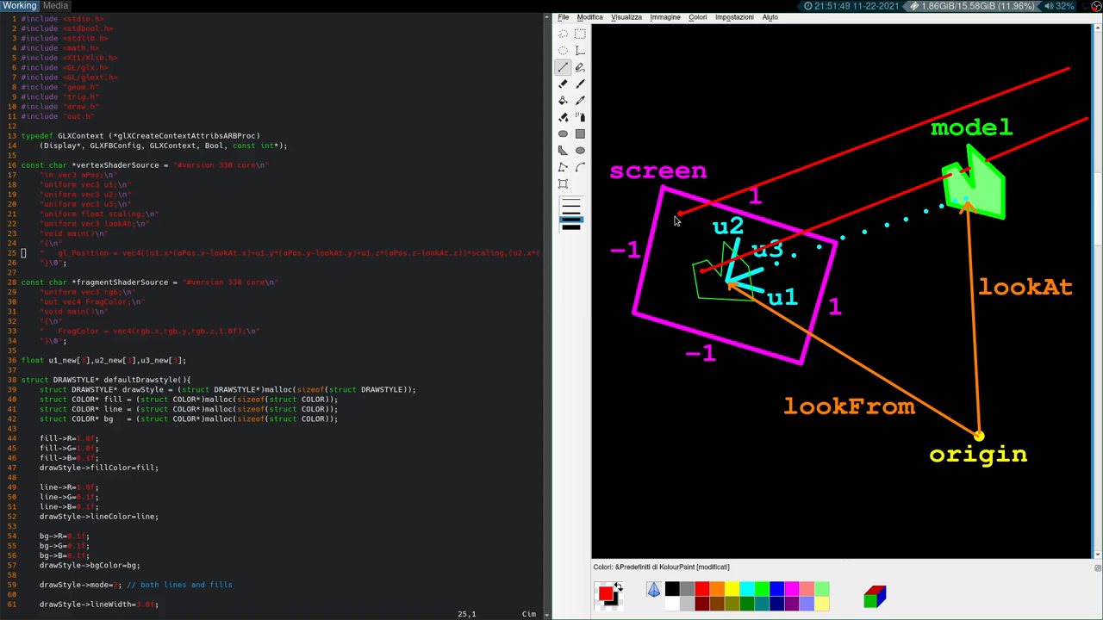
mouse_move(961, 196)
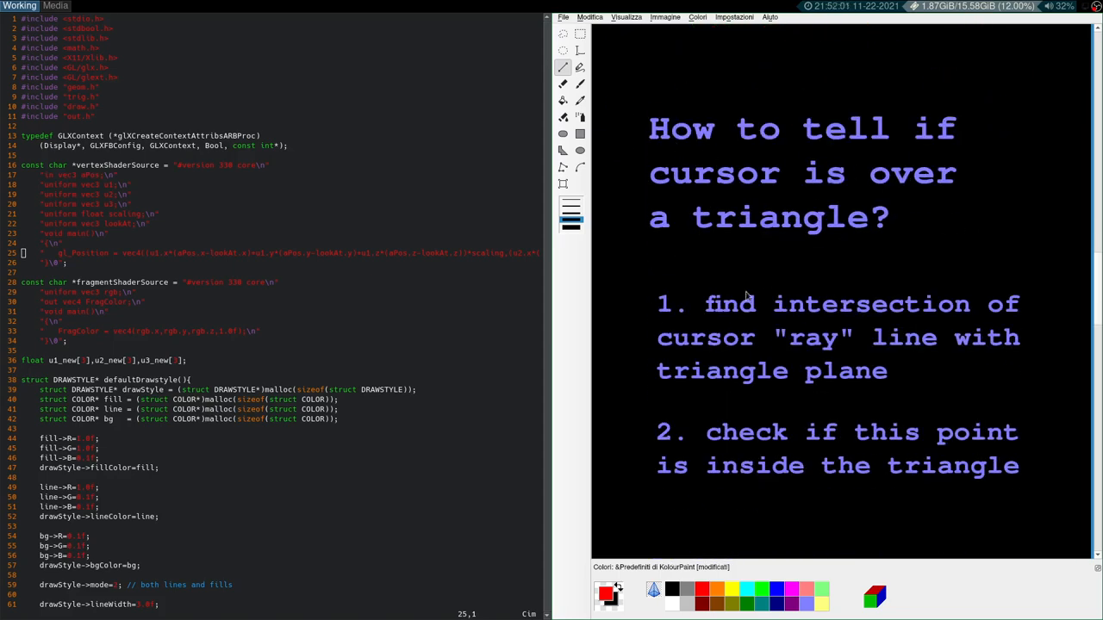
mouse_move(1009, 314)
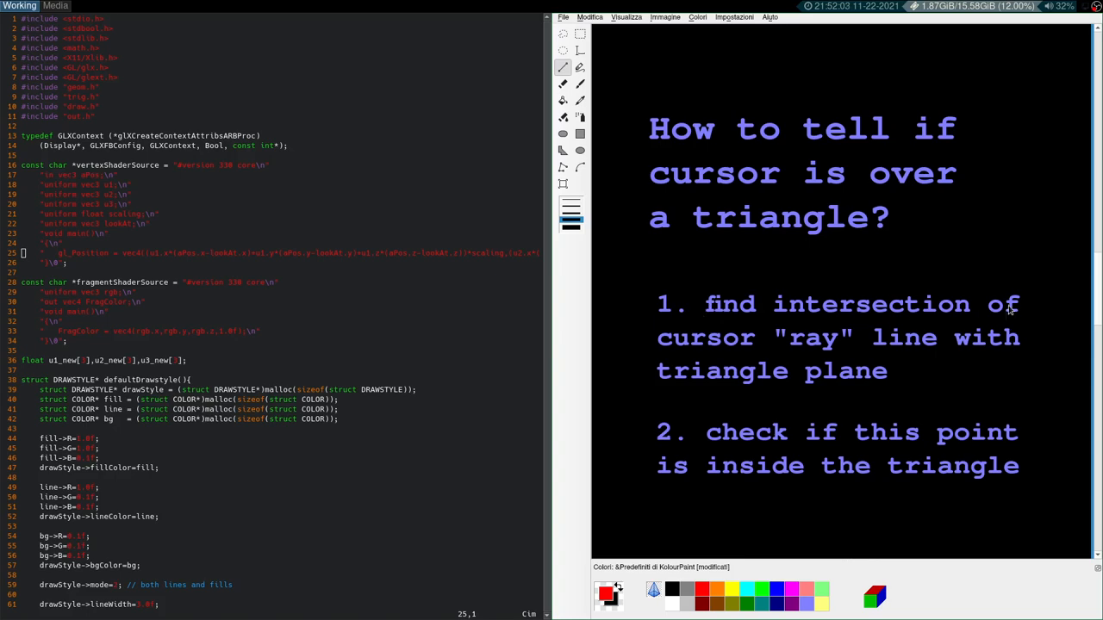
mouse_move(880, 355)
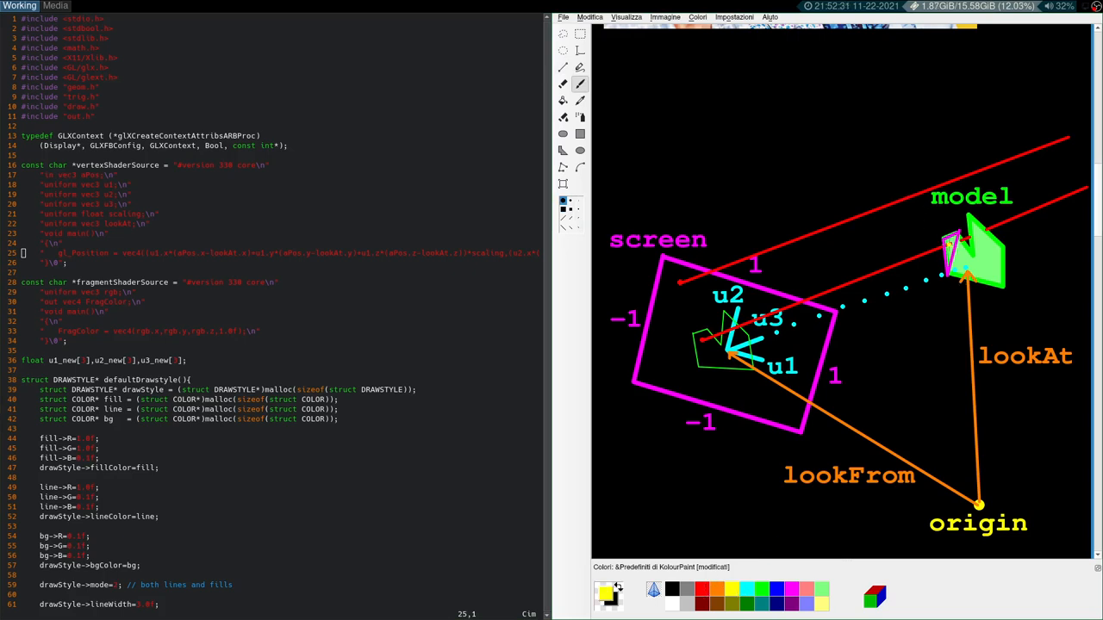
mouse_move(881, 186)
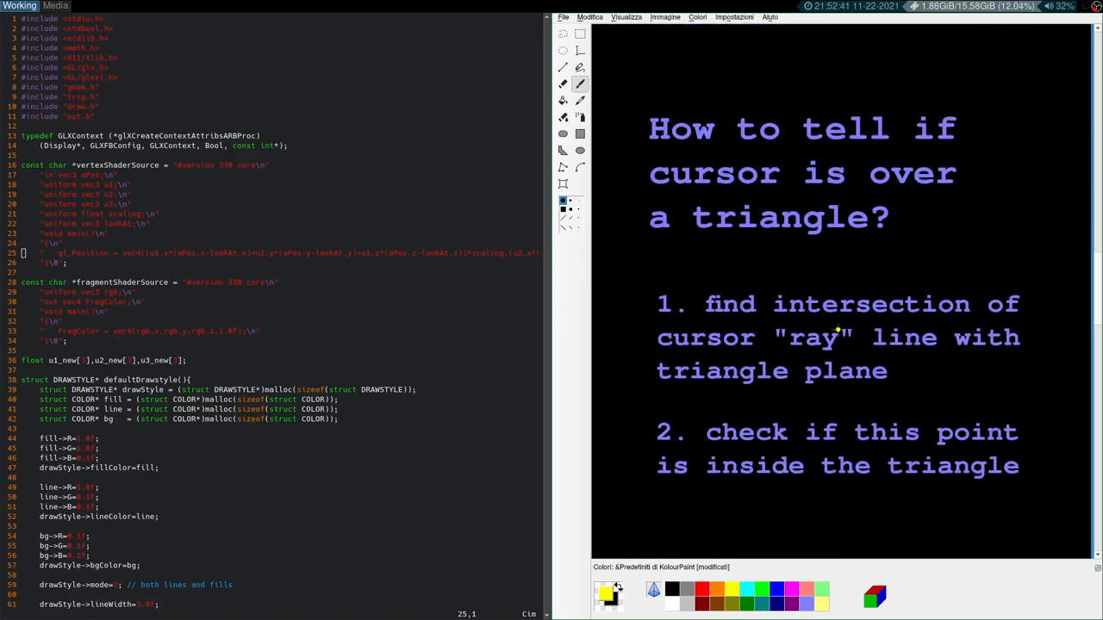
mouse_move(989, 441)
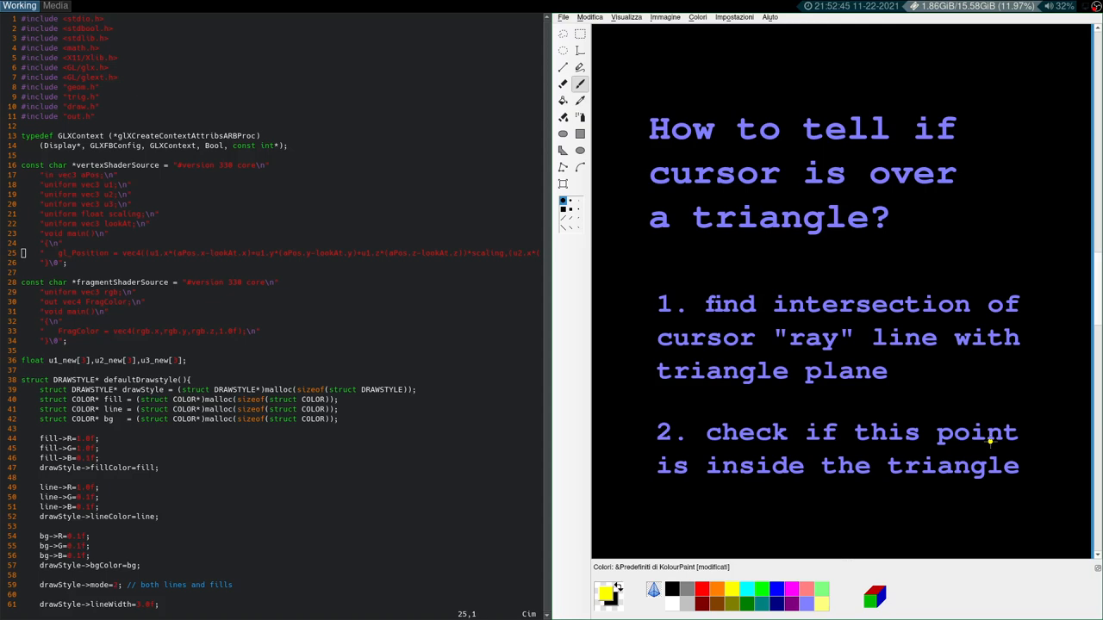
mouse_move(720, 322)
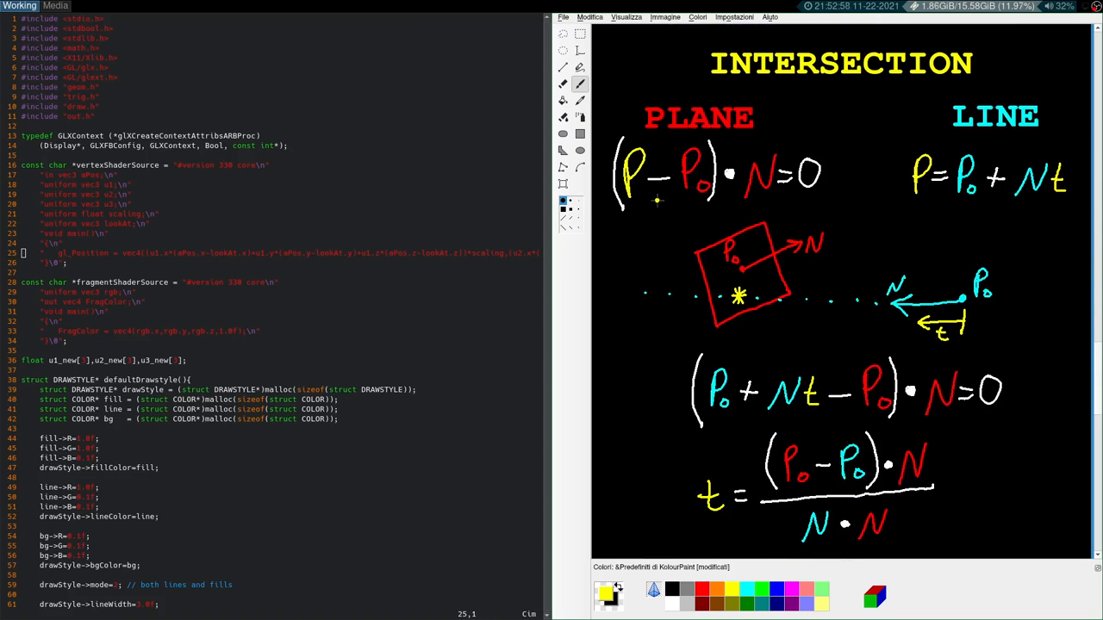
mouse_move(617, 224)
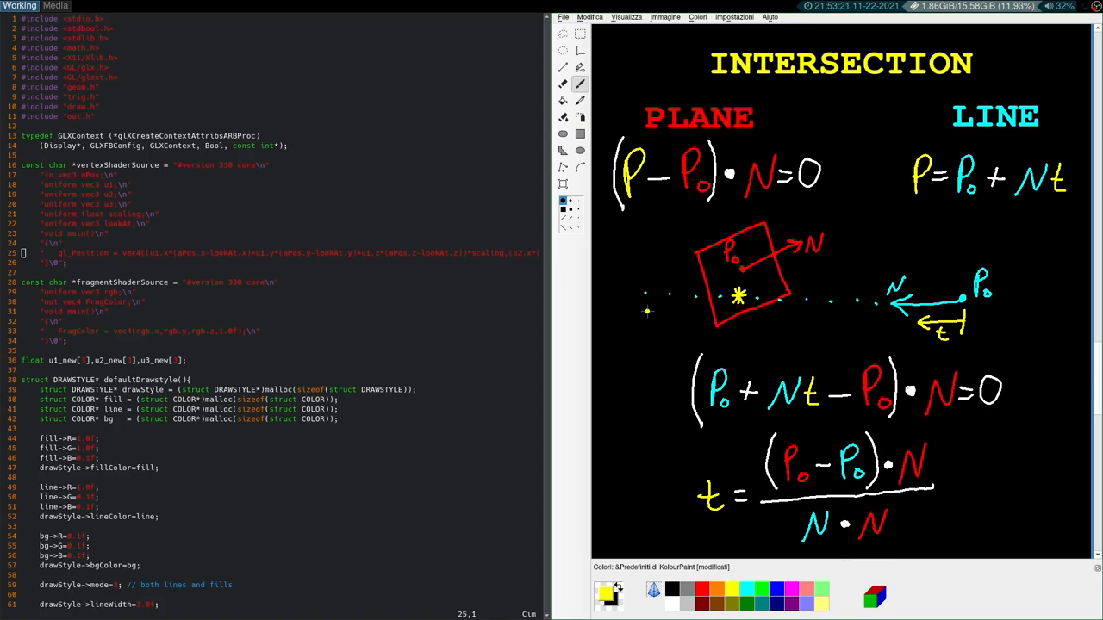
mouse_move(631, 228)
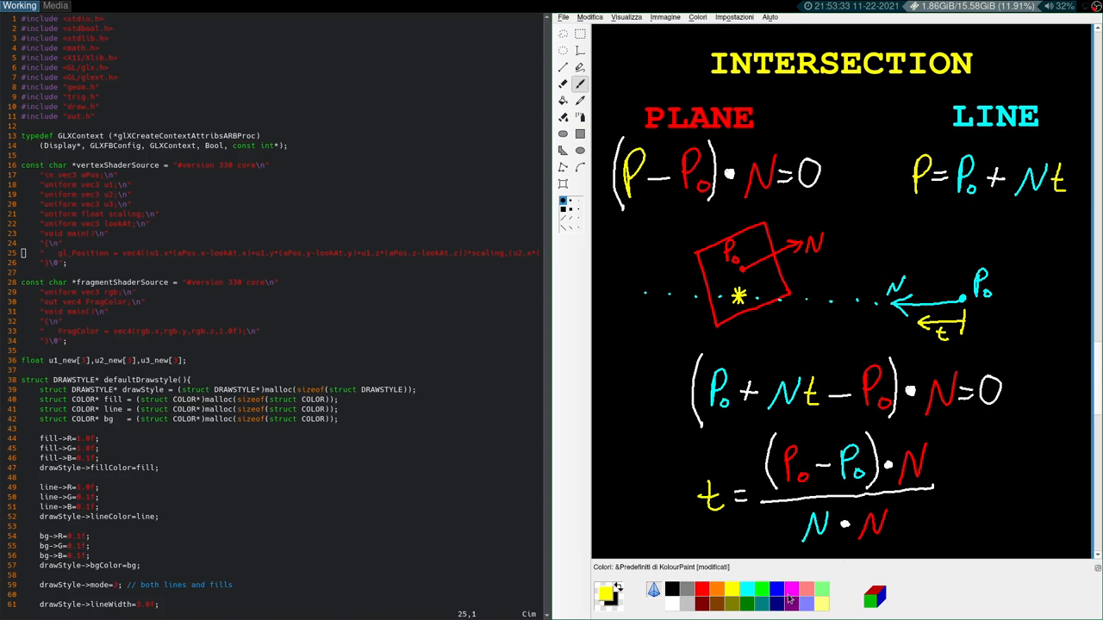
Step: Underline the line equation P0 + Nt in magenta on the intersection slide
drag(928, 204, 1051, 206)
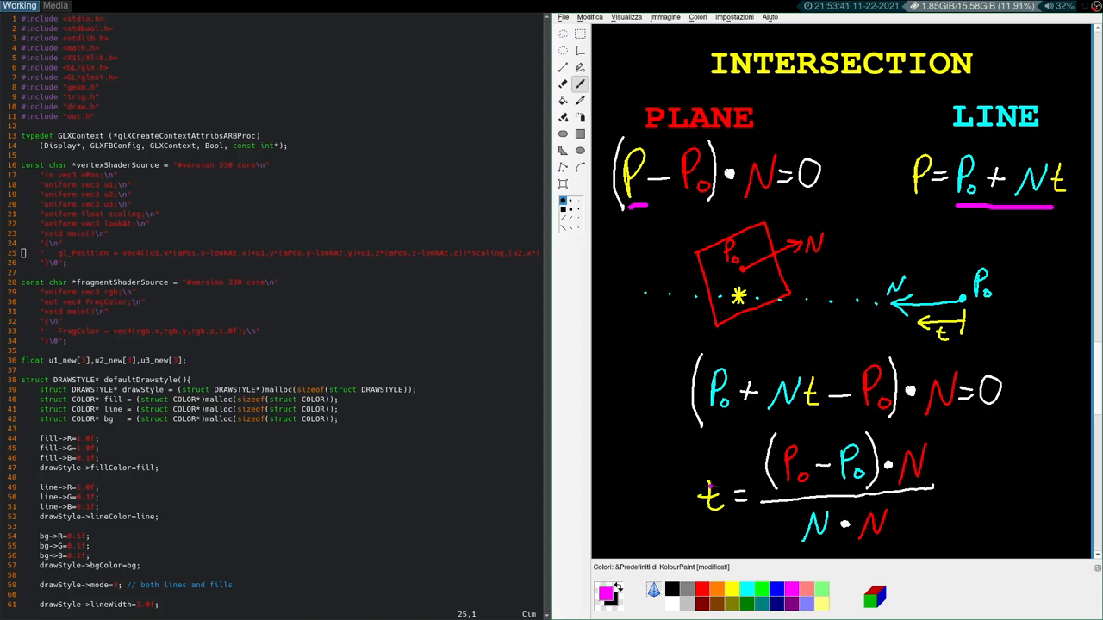
mouse_move(673, 510)
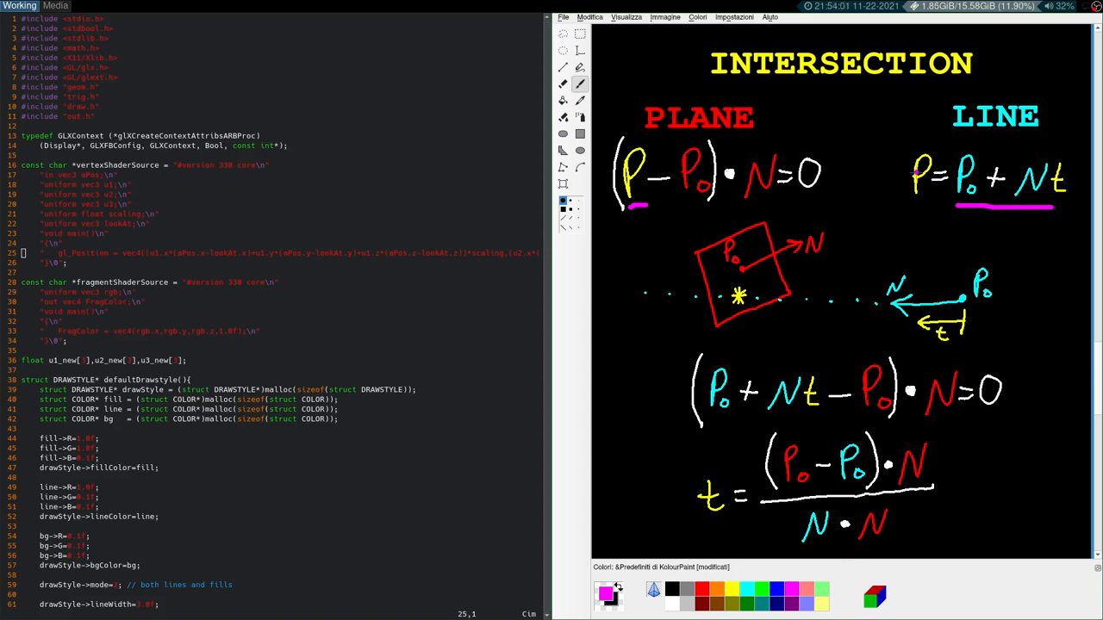
click(872, 168)
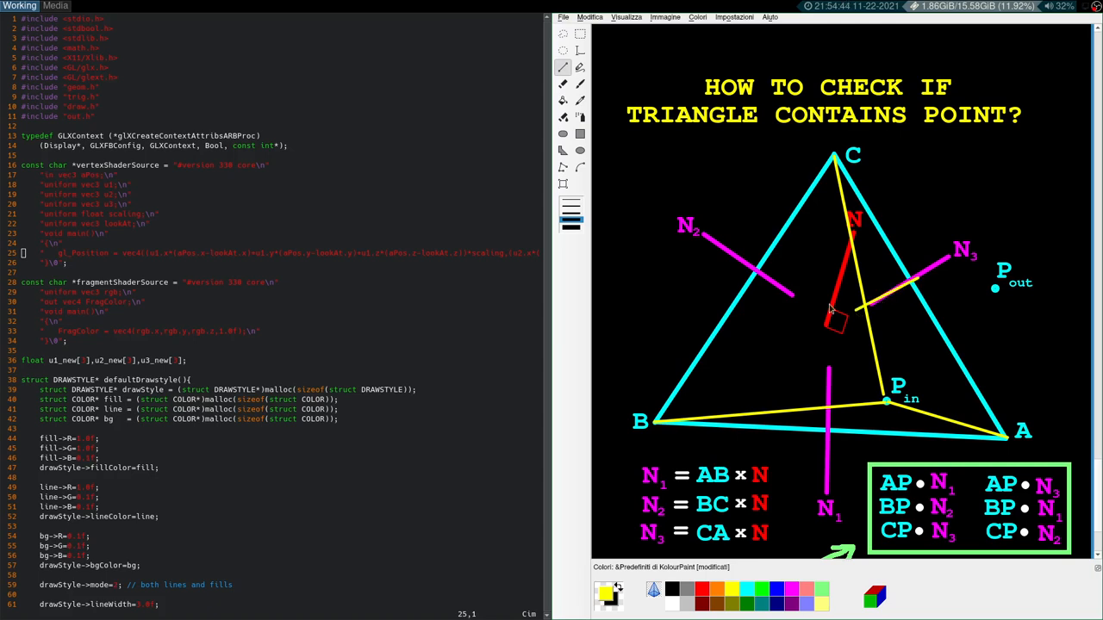
mouse_move(831, 407)
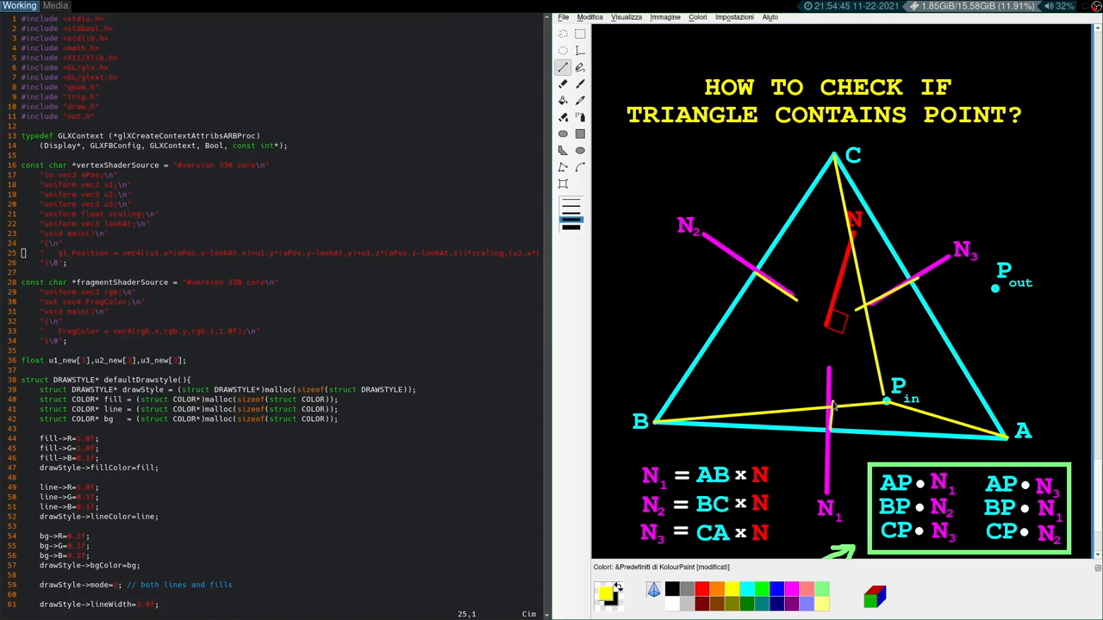
mouse_move(957, 352)
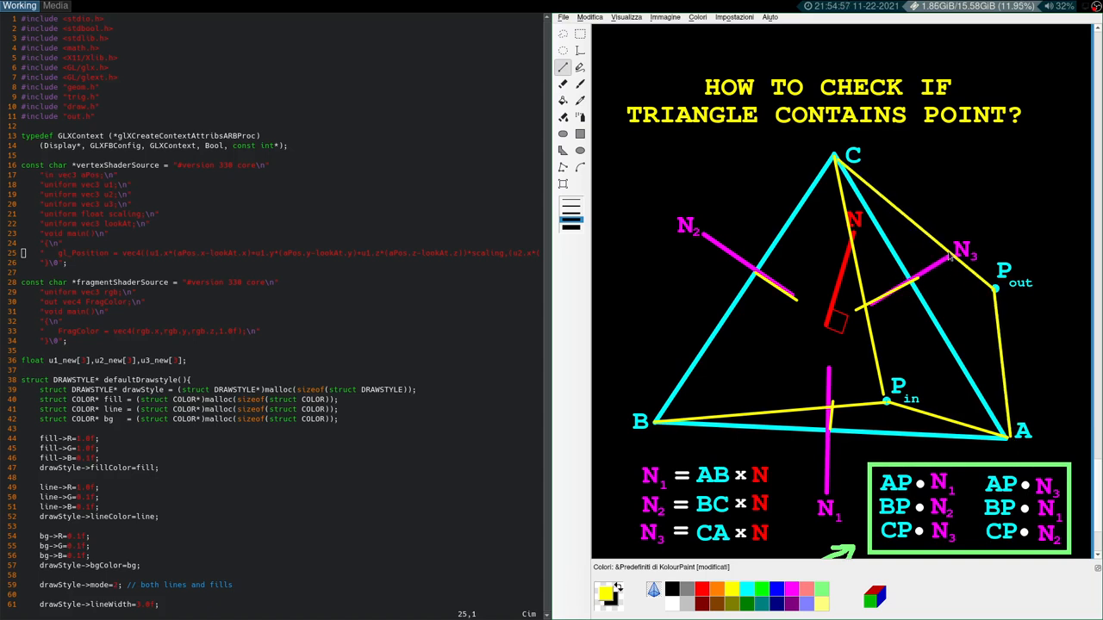
mouse_move(1007, 320)
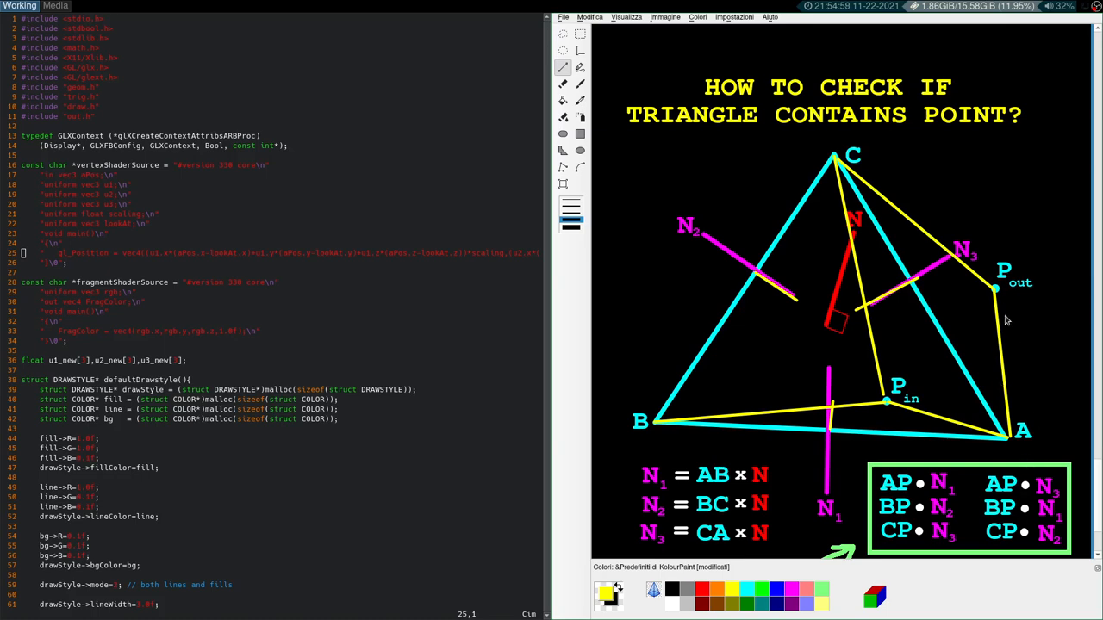
Step: Scroll down the cursor-over-triangle slide
scroll(down, 3)
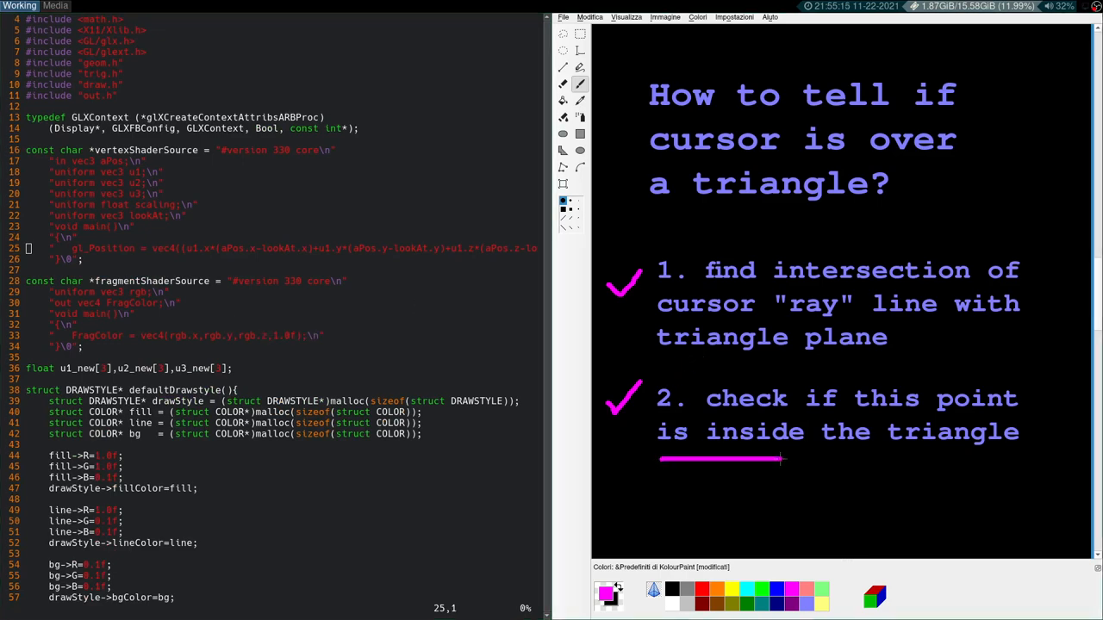
Step: Underline 'is inside the triangle' on the slide and scroll down to the code
drag(779, 460, 990, 460)
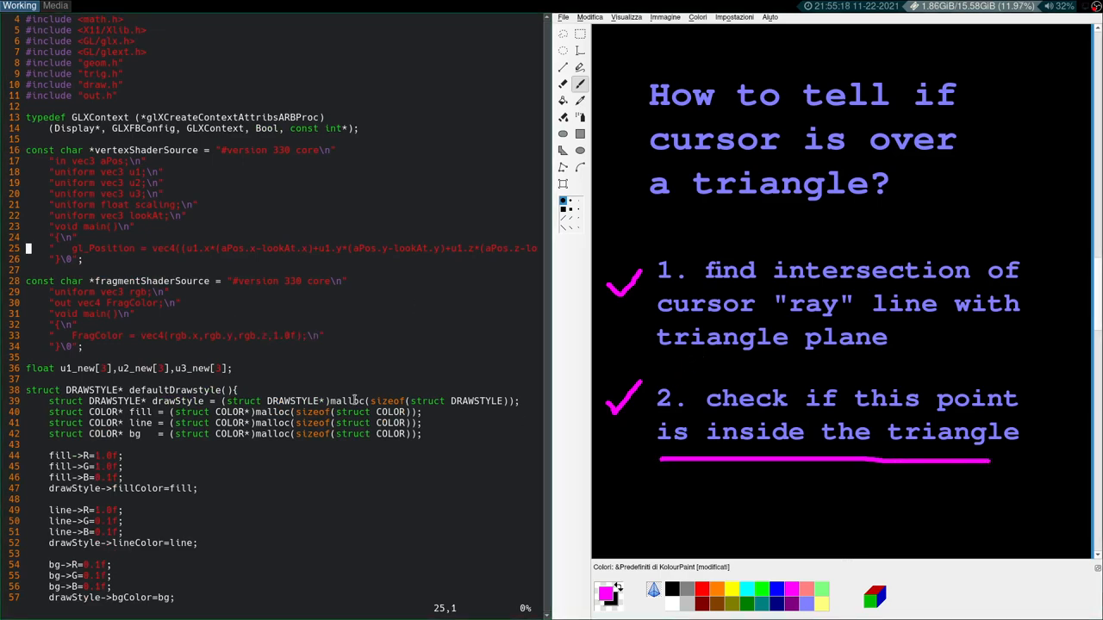
scroll(down, 3)
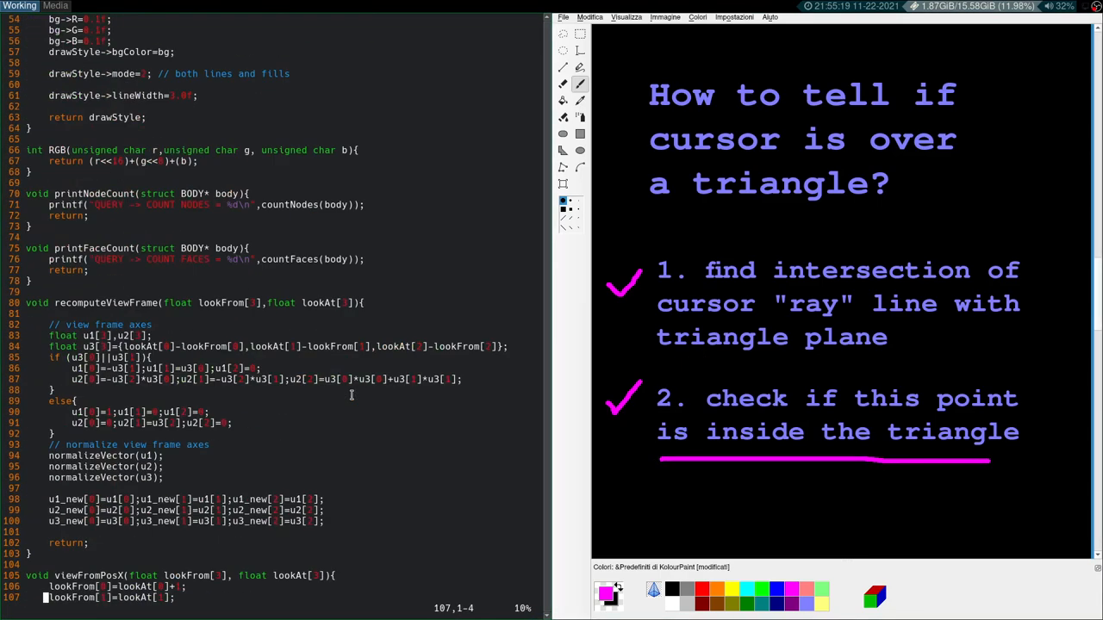
scroll(down, 3)
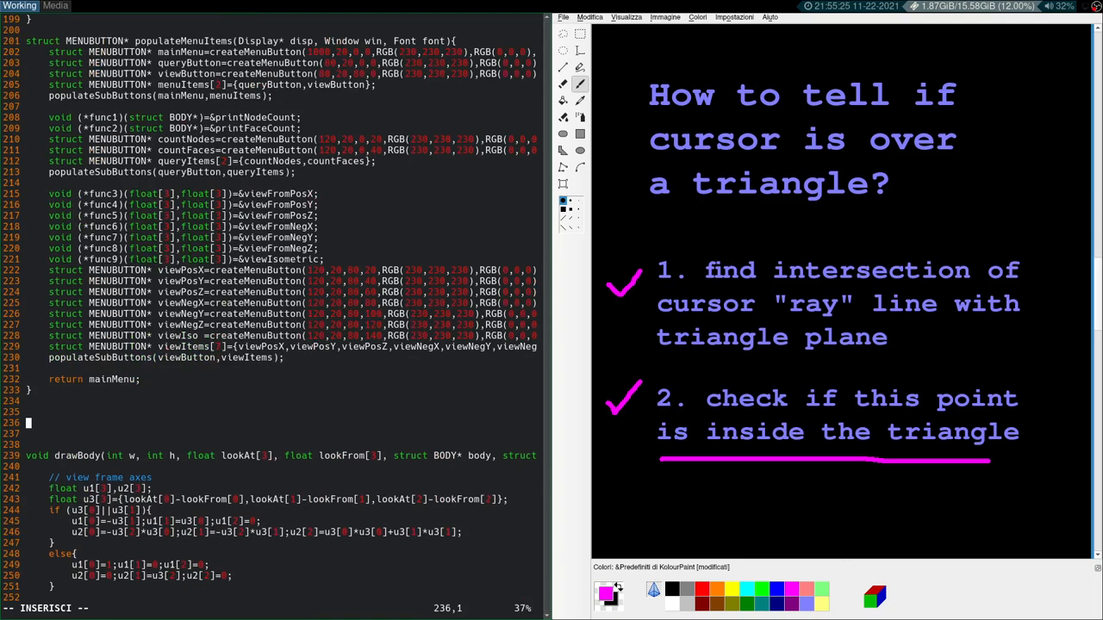
Step: Write the facePicker signature taking body, h, w, x_cursor, y_cursor, lookFrom[3] and scaling, returning struct FACE*
text(facePicker)
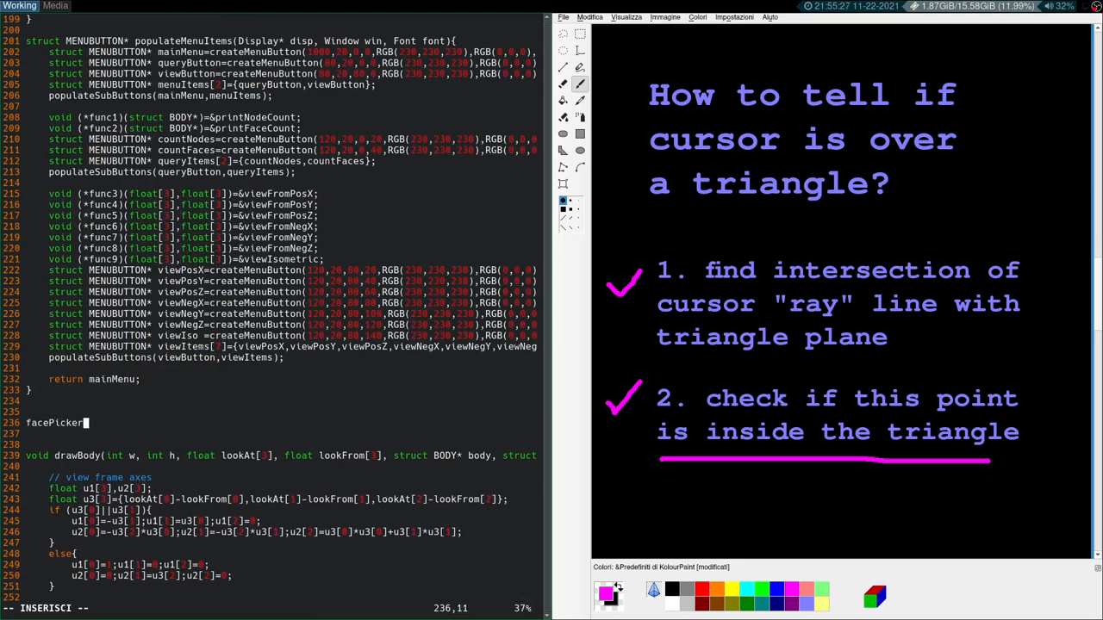
text(()
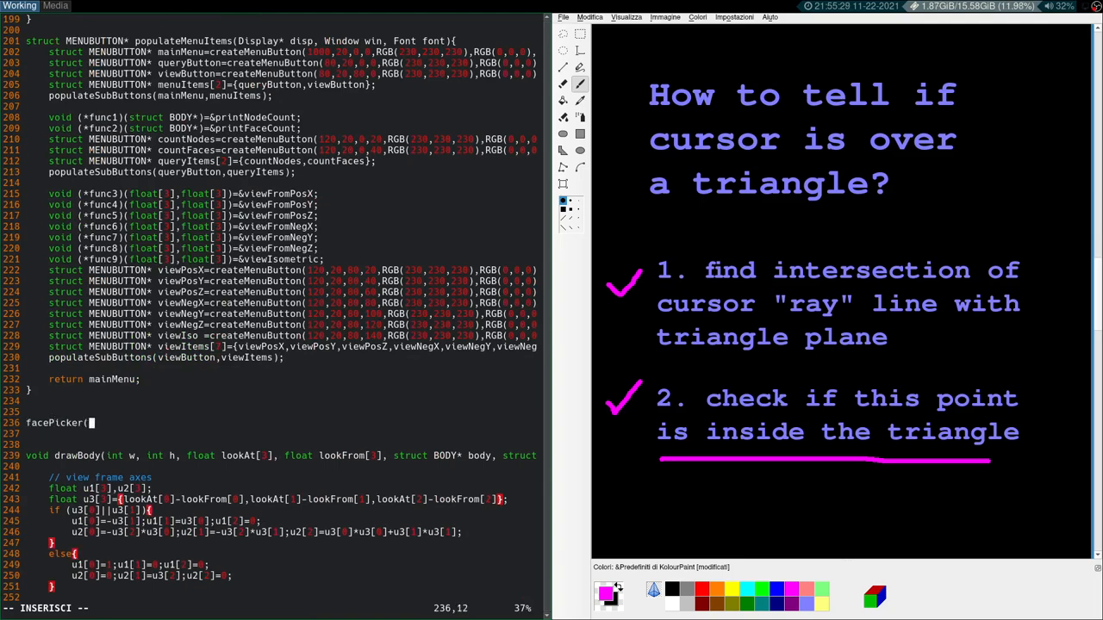
text(struct BODY* body,)
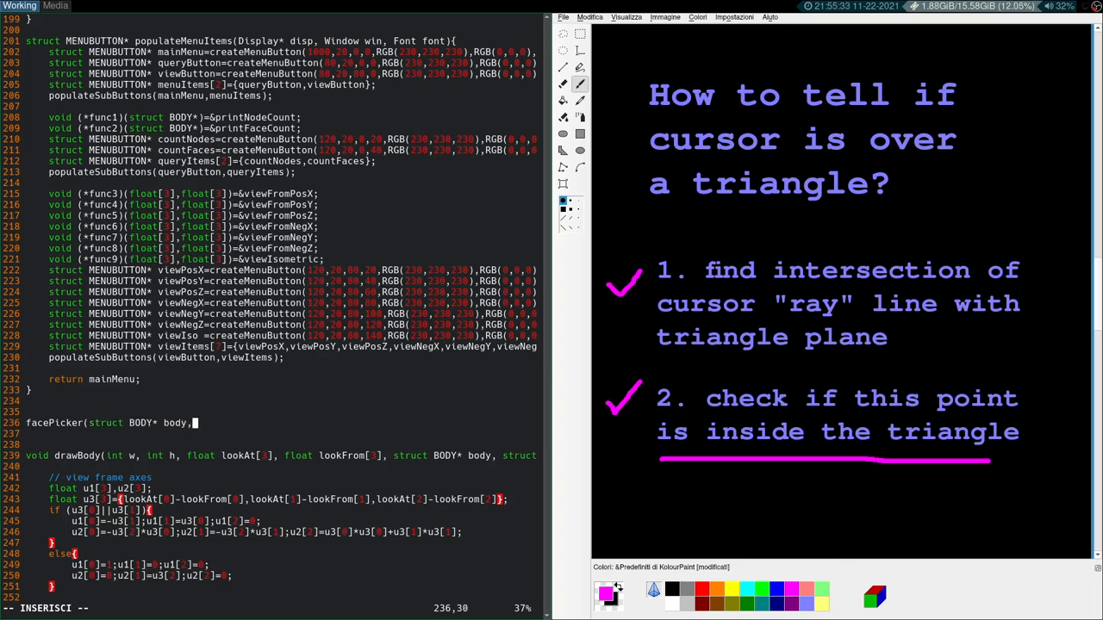
text(int h, int w,)
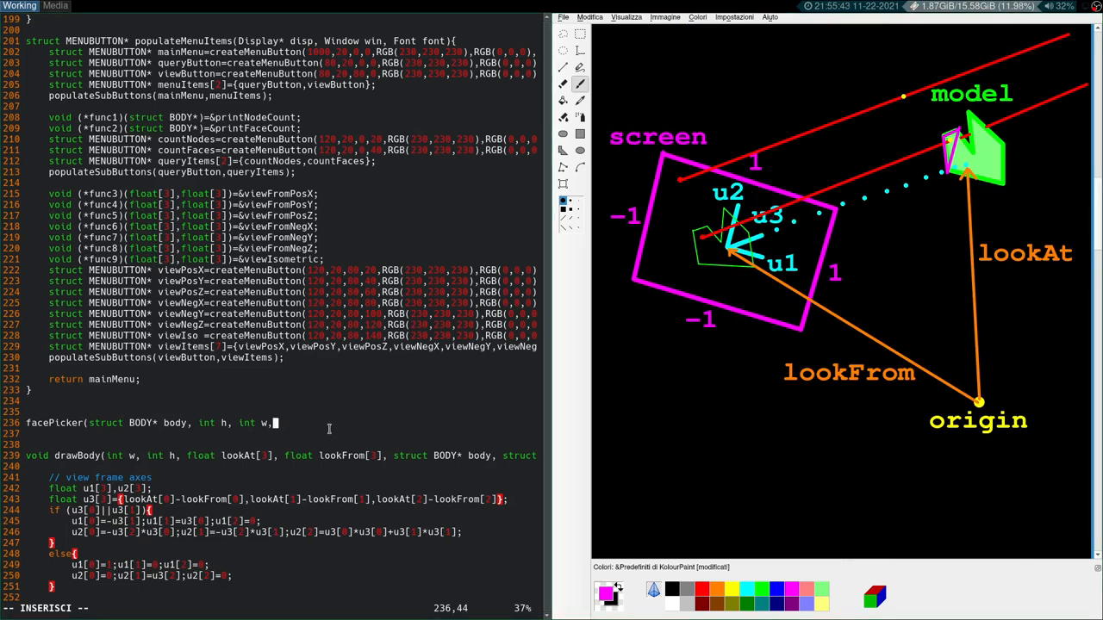
text(int)
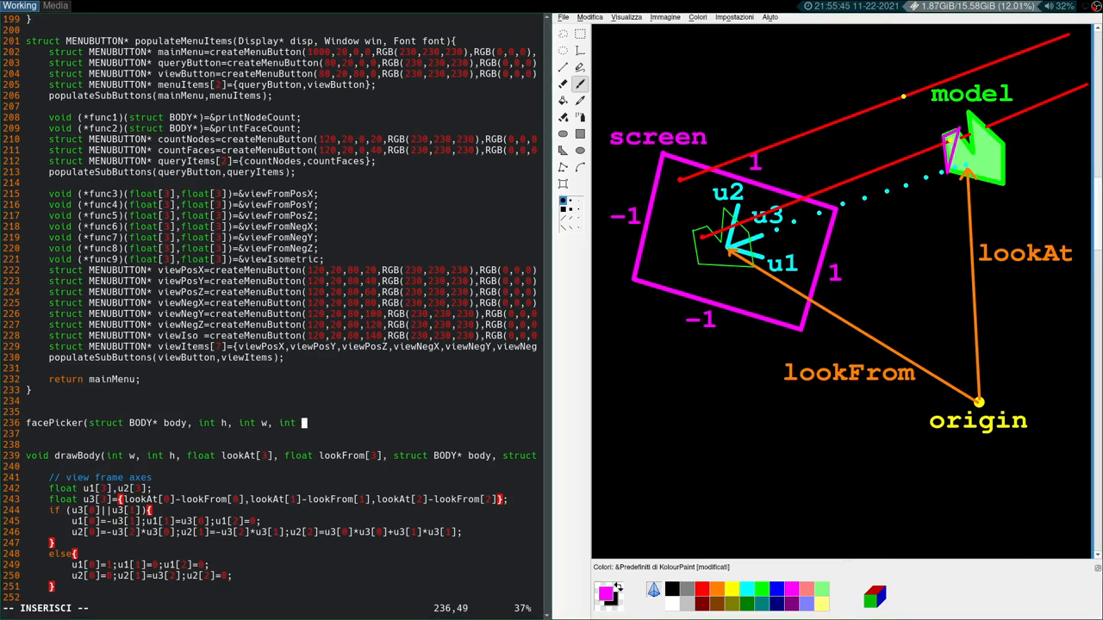
text(x_cursor,)
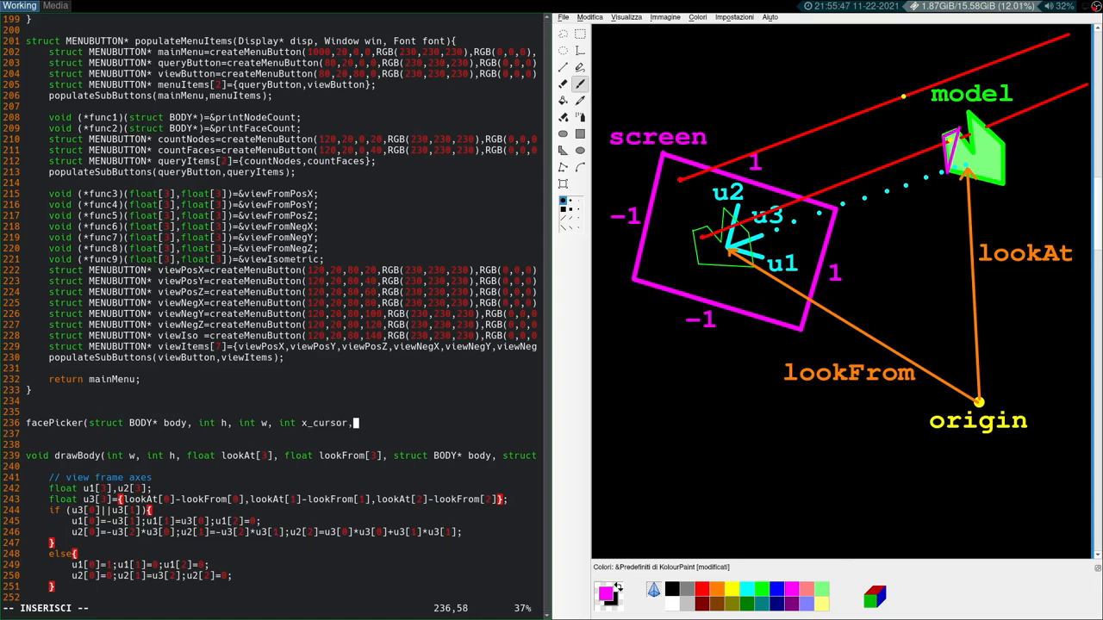
text(iun)
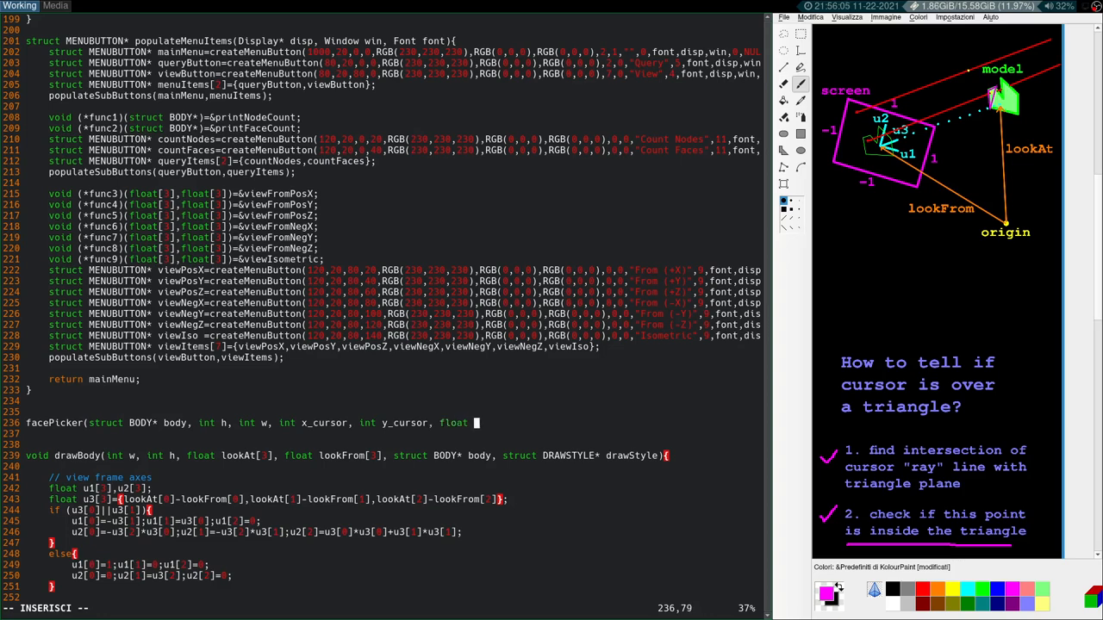
text(lookFrom[3], float scaling){)
text(})
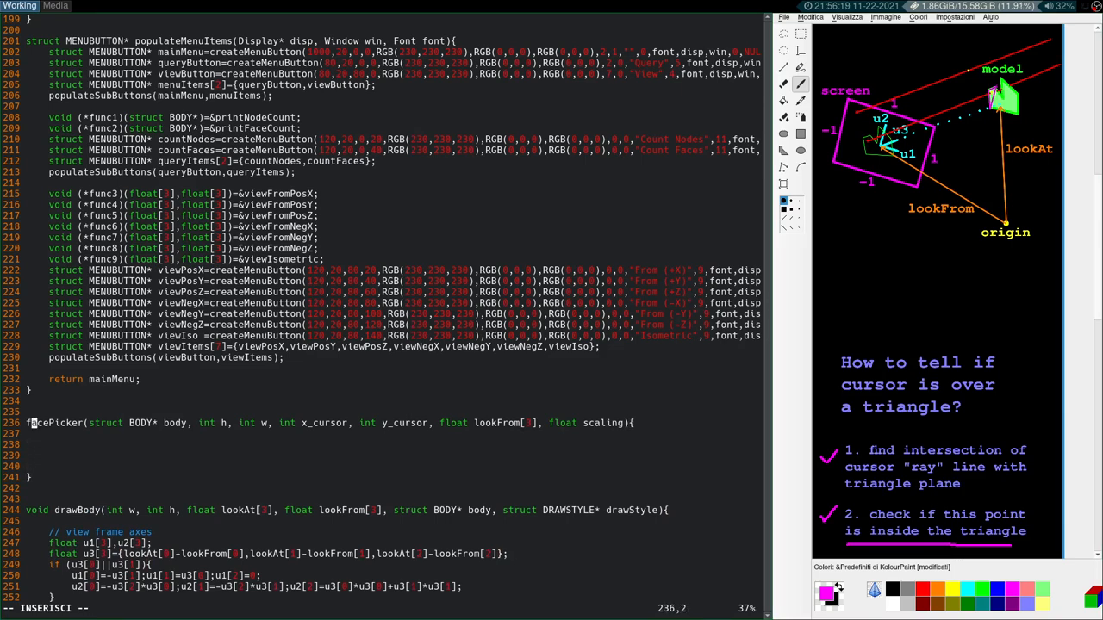
text(struct FACE*)
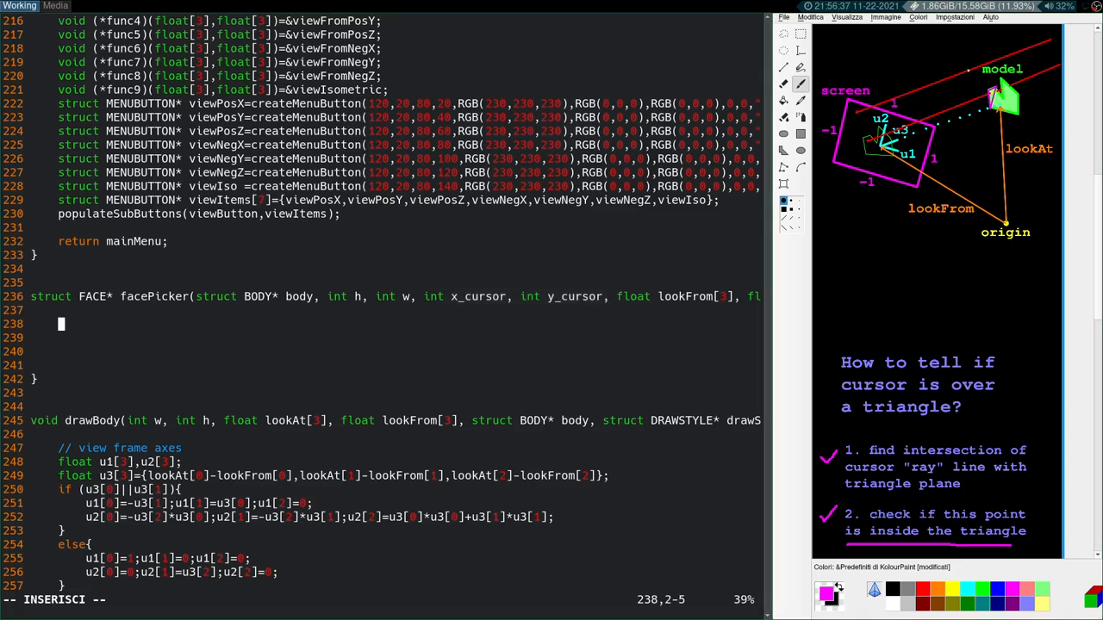
Step: Begin the float x_screenSpace assignment inside facePicker
text(float x_screenSpace=(x_cursor-((float)w)/2)/(((float)w)/2);)
click(395, 338)
text(float y_screenSpace=-(y_cursor-((float)h)/2)/(((float)h)/2);)
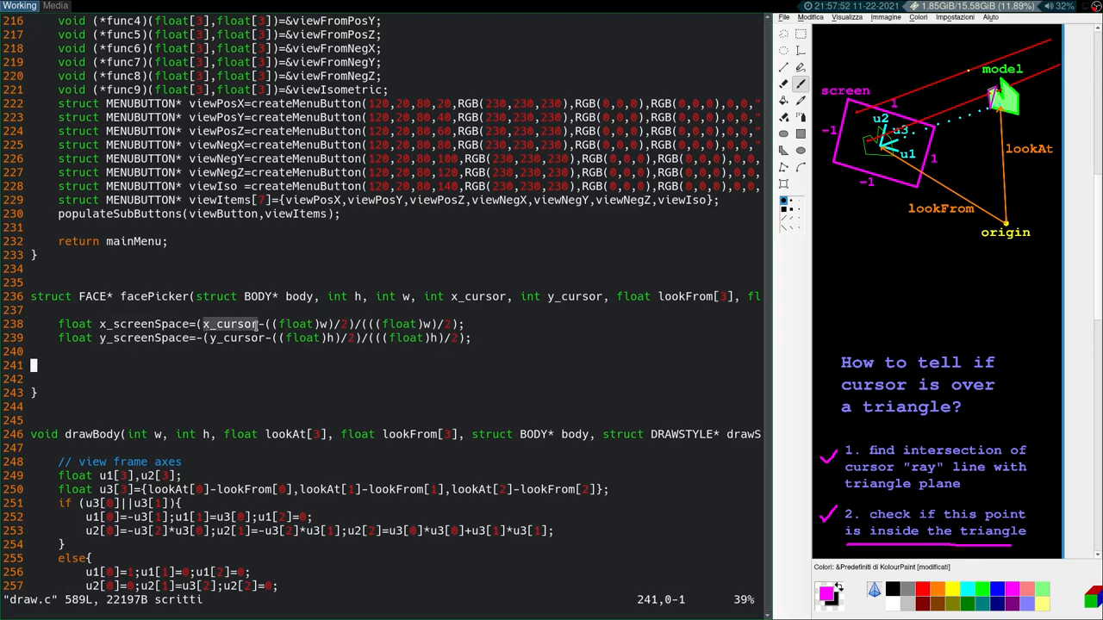
mouse_move(300, 324)
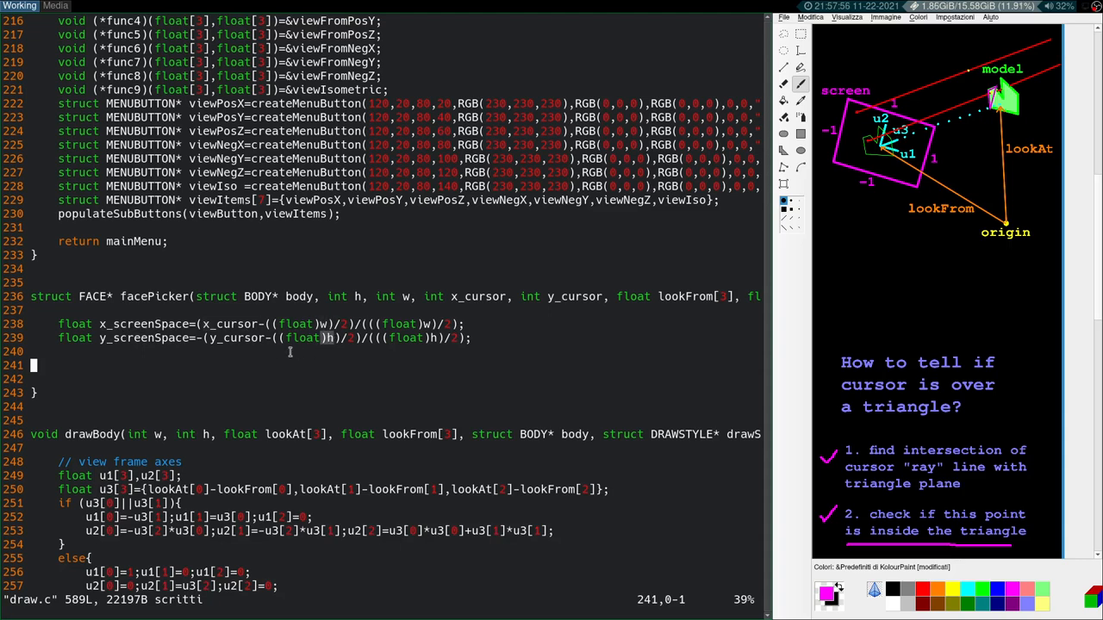
mouse_move(189, 336)
text(float cursor3D[3];)
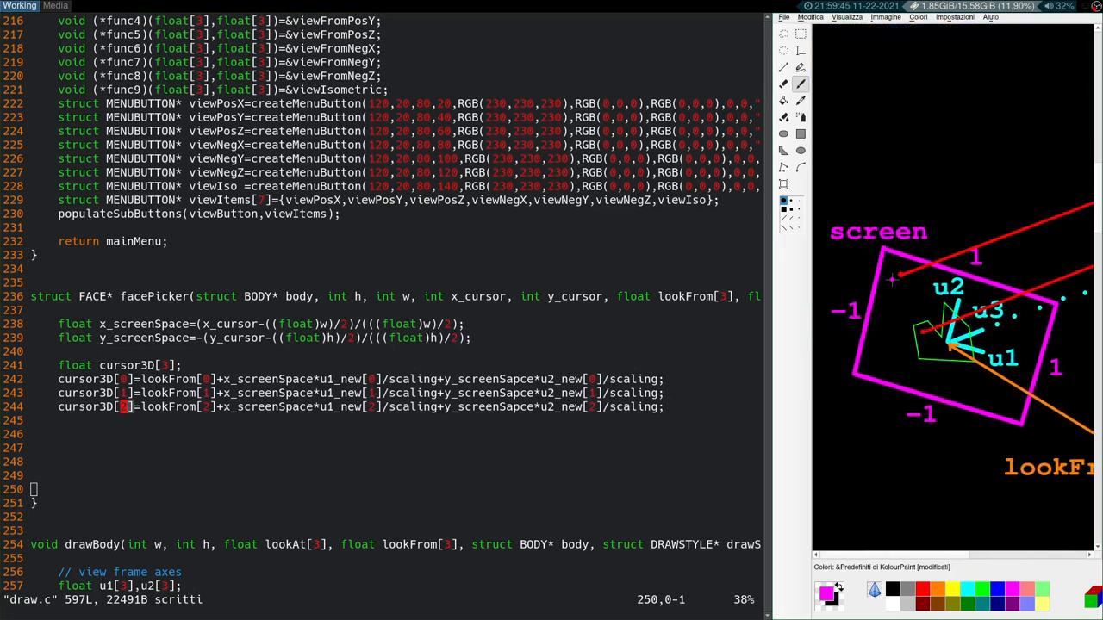
mouse_move(900, 276)
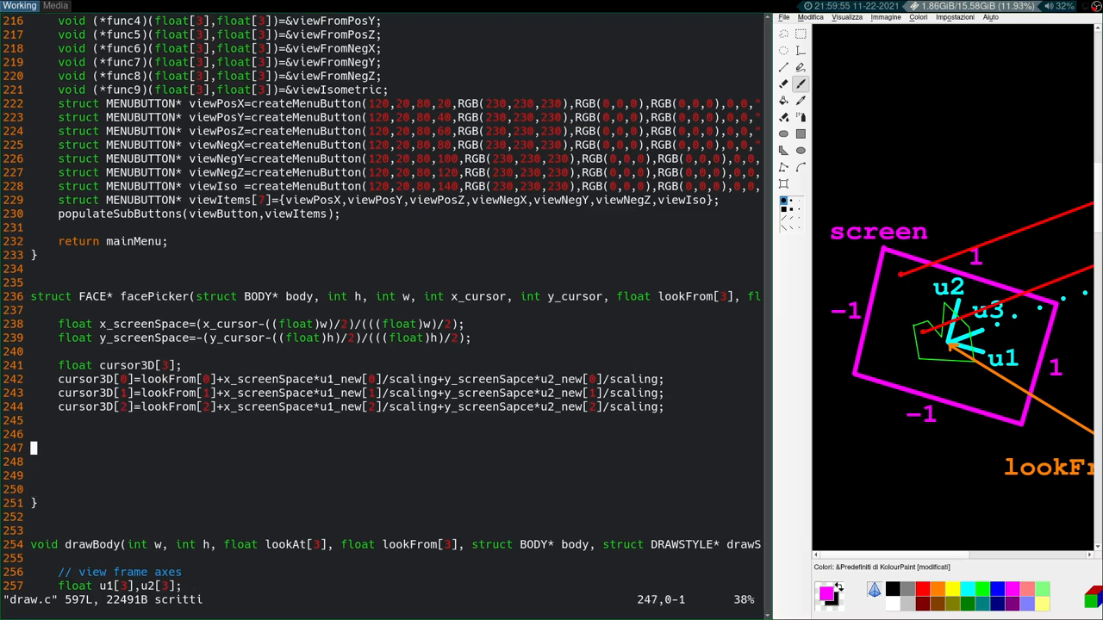
Step: Place the insertion point below the cursor3D component assignments
click(616, 407)
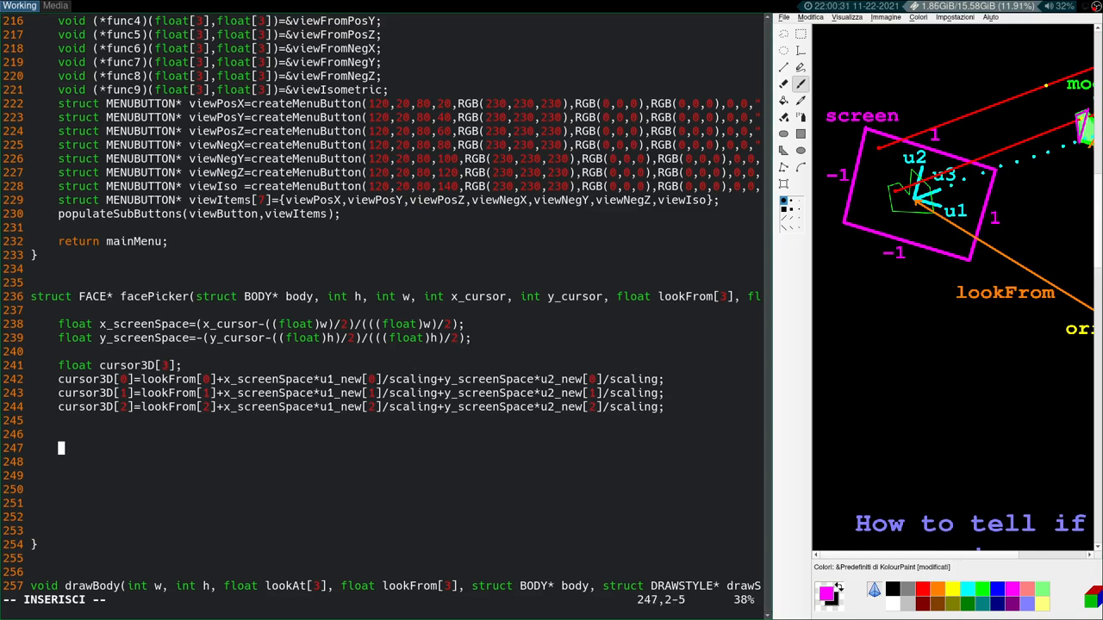
Step: Declare struct FACE* iter = body->face, a NULL closest_face and a float dist
text(struct F)
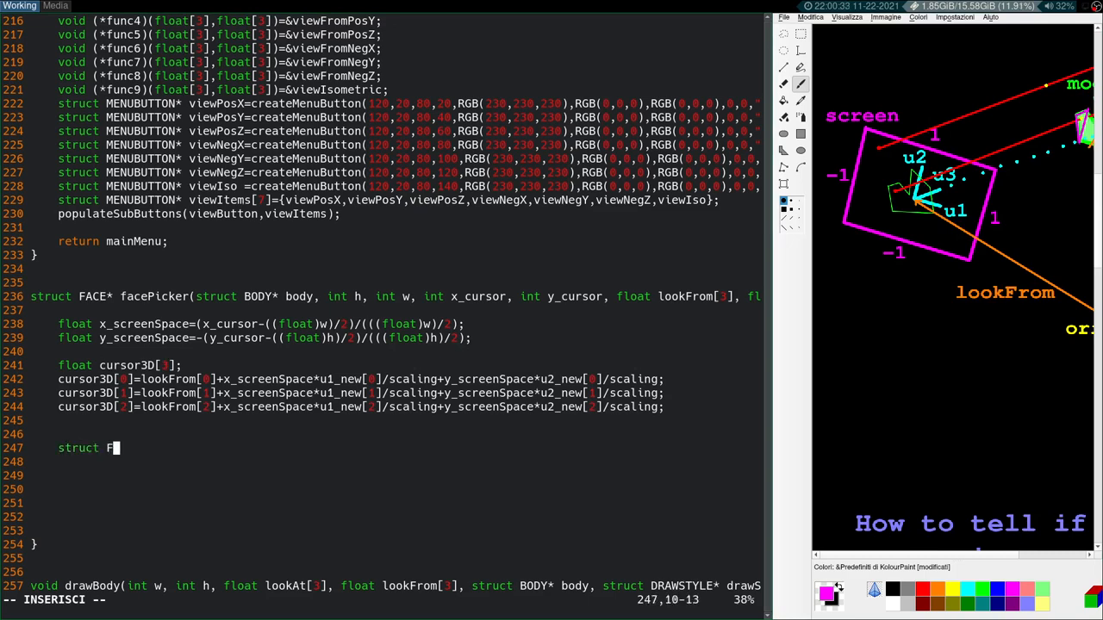
text(ACE* iter=)
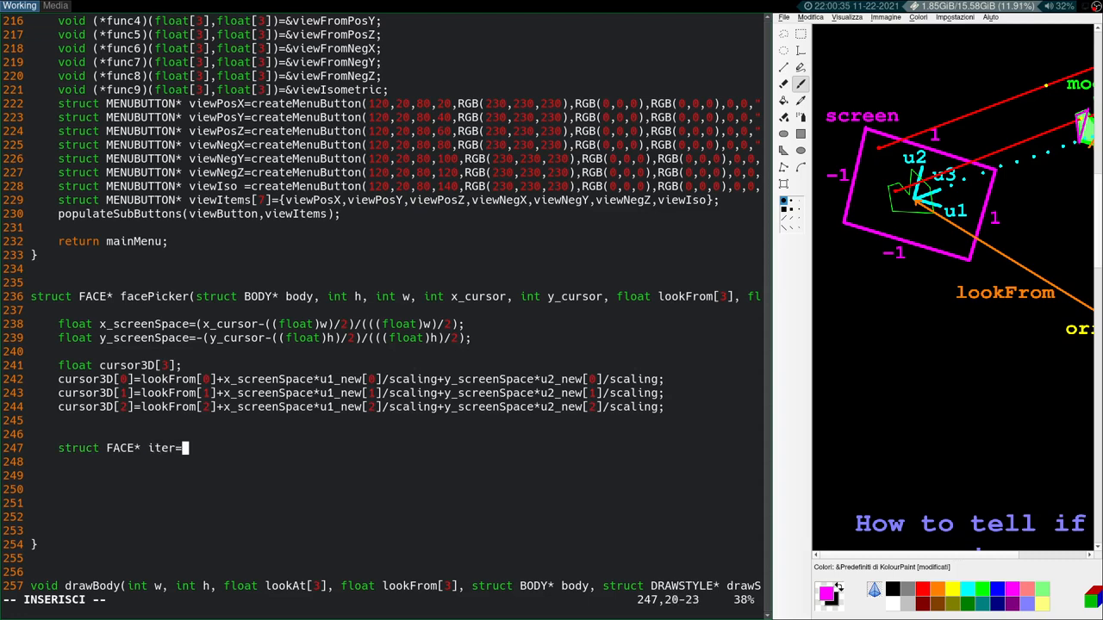
text(body-)
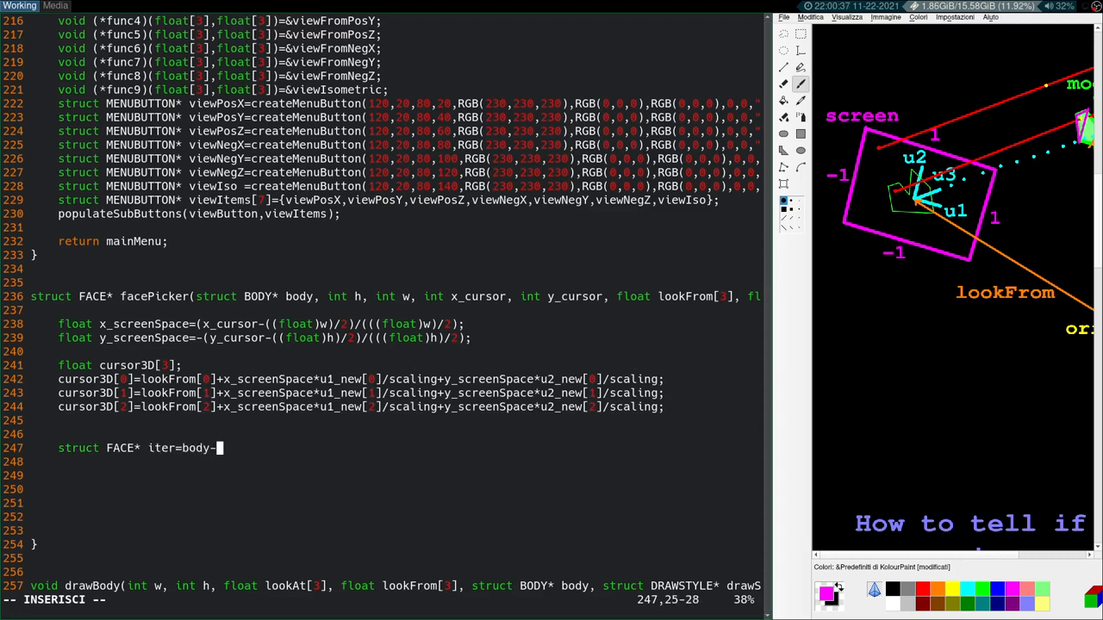
text(>face;)
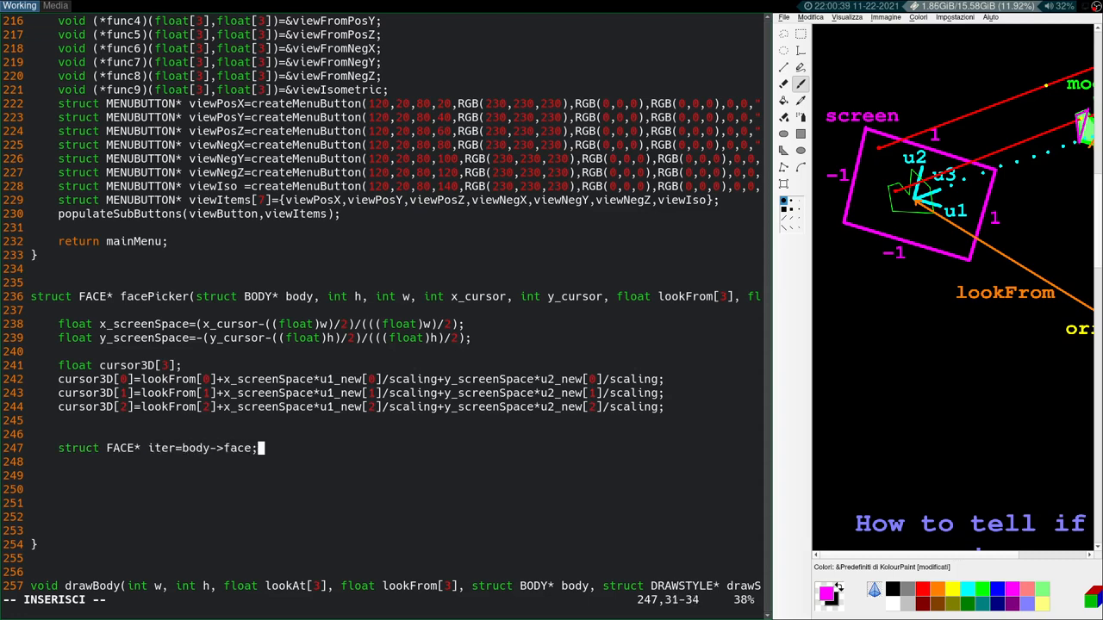
text(struct FACE)
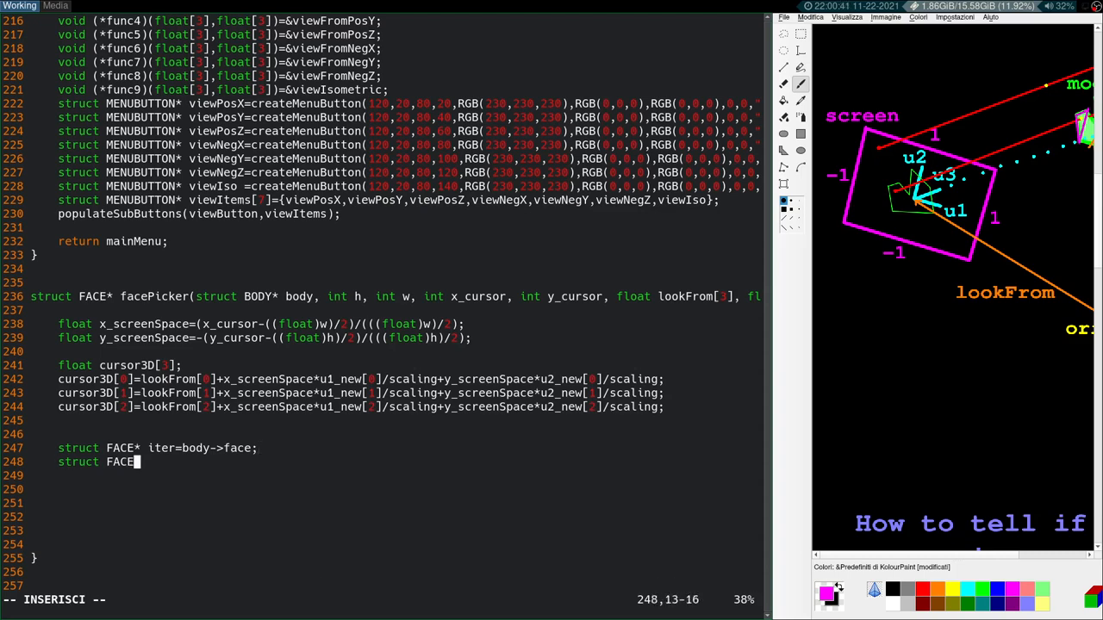
text(closest_face=)
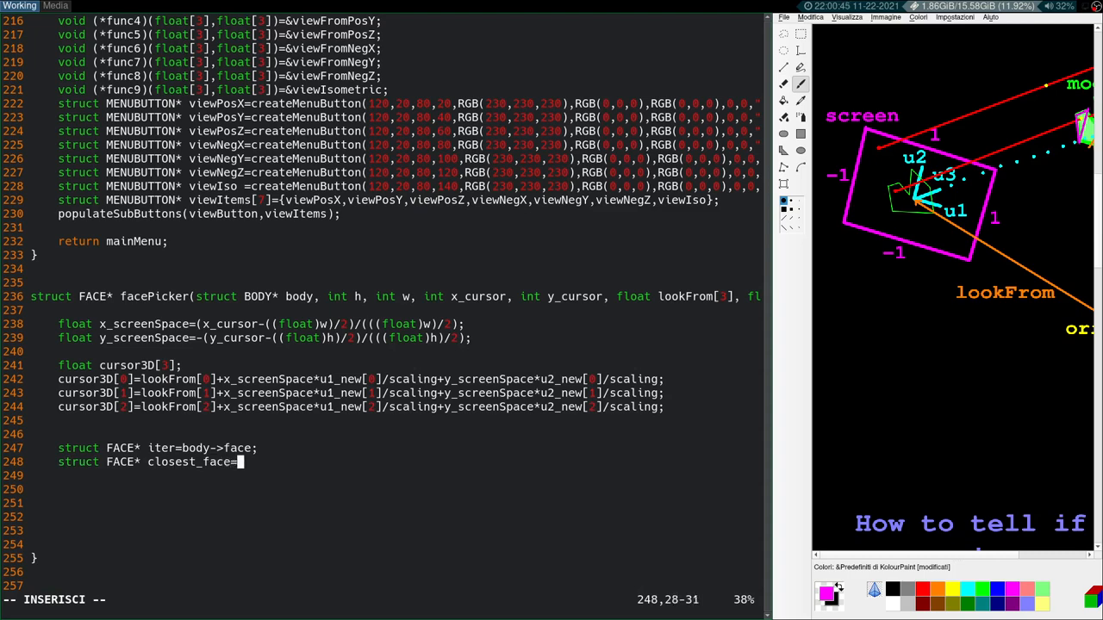
text(NULL;)
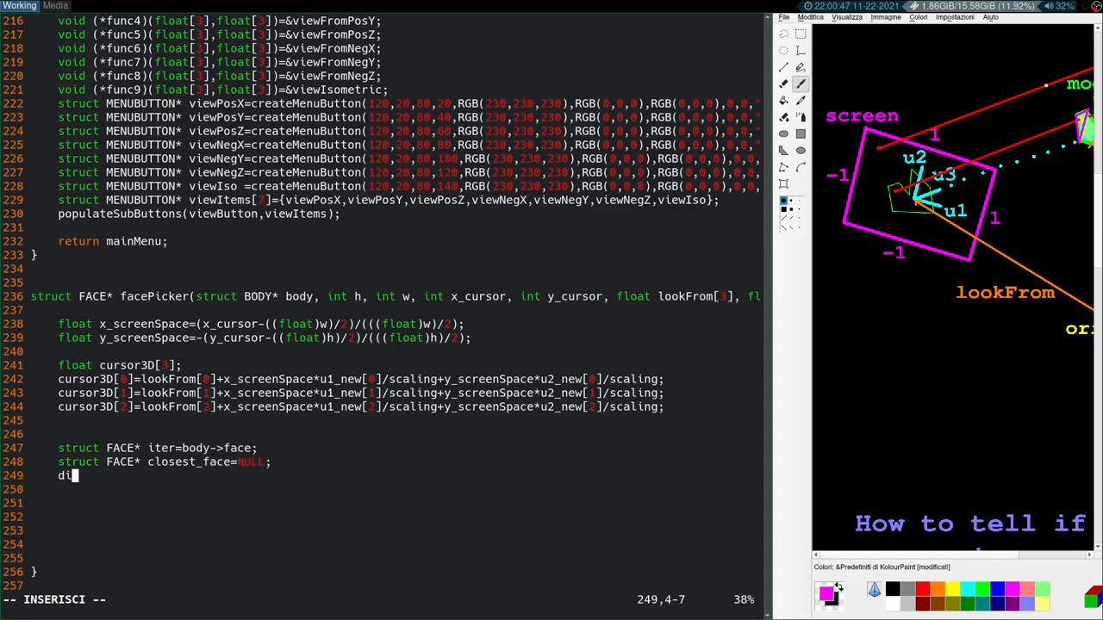
text(st)
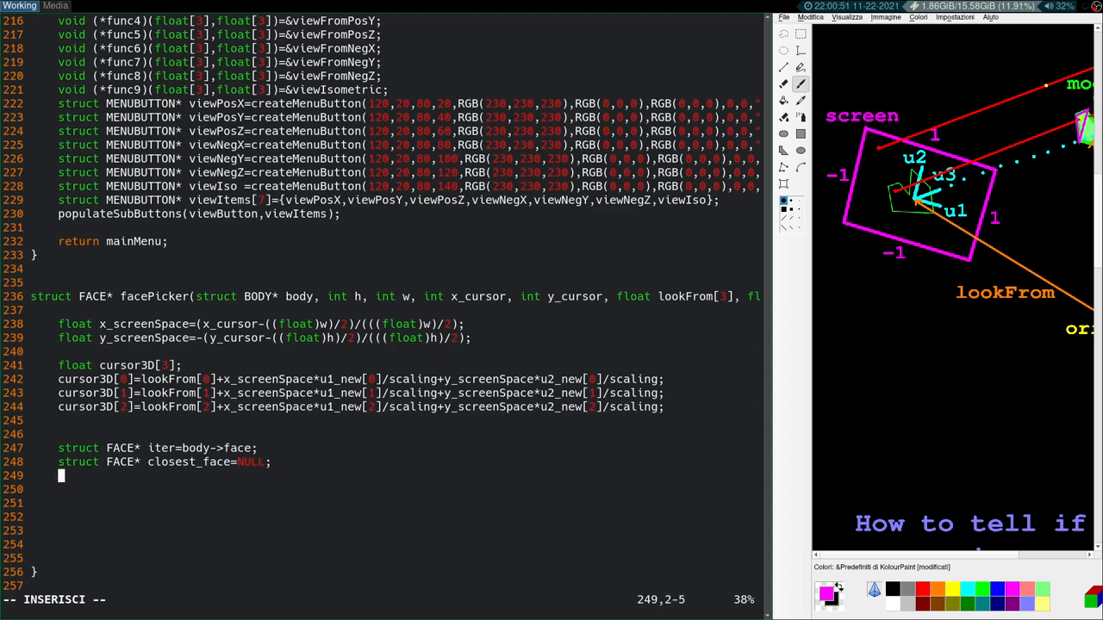
text(float dist)
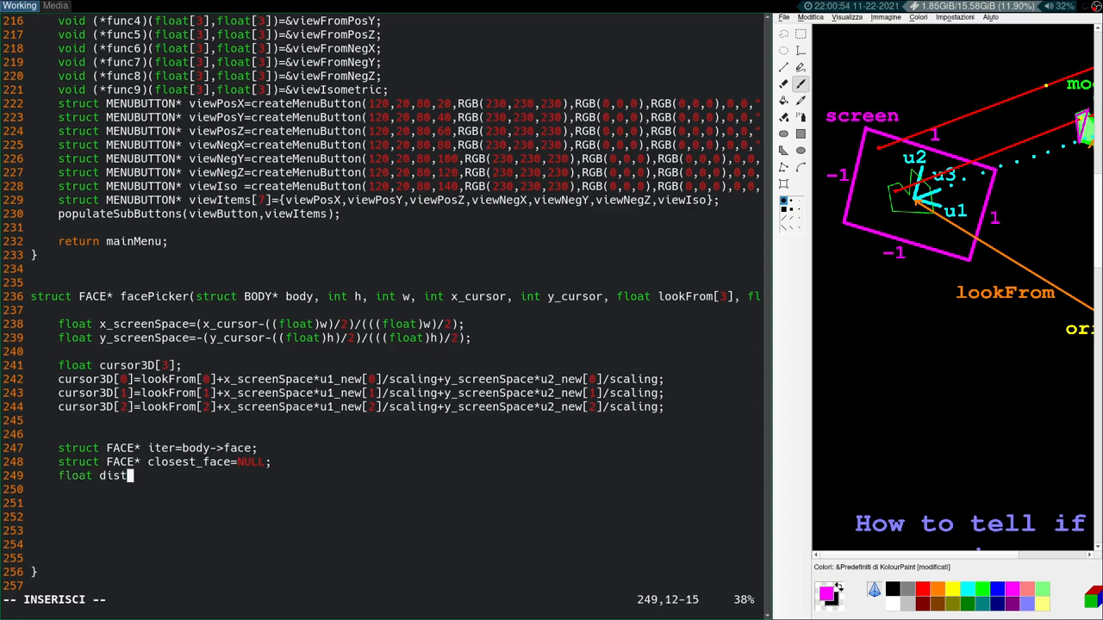
text(;)
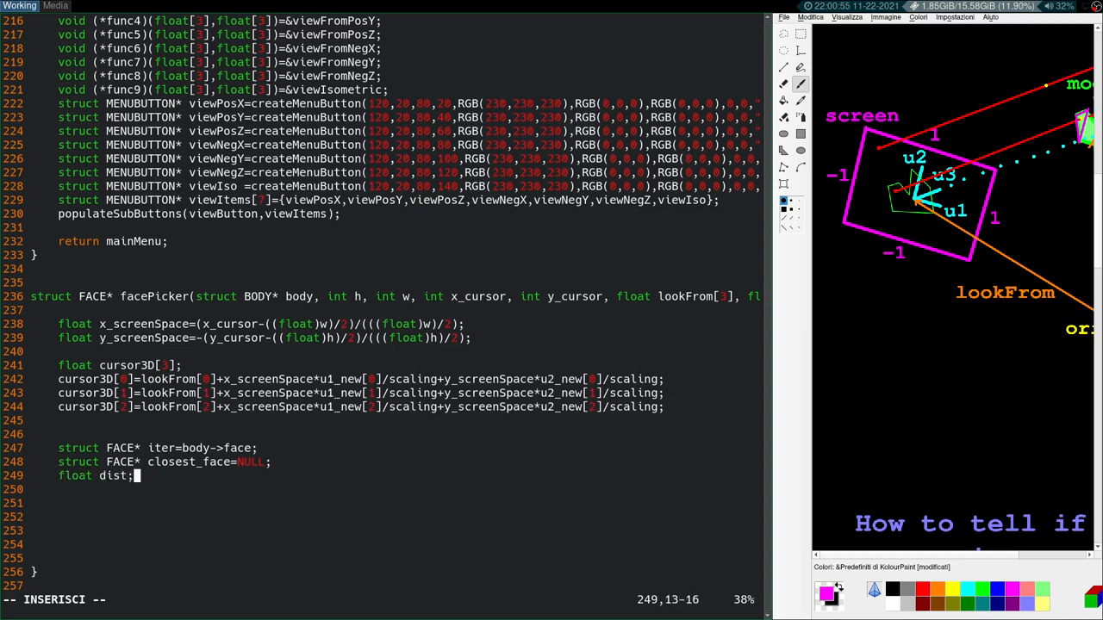
Step: Add the while (iter->... != NULL) loop header over the body's faces
key(Enter)
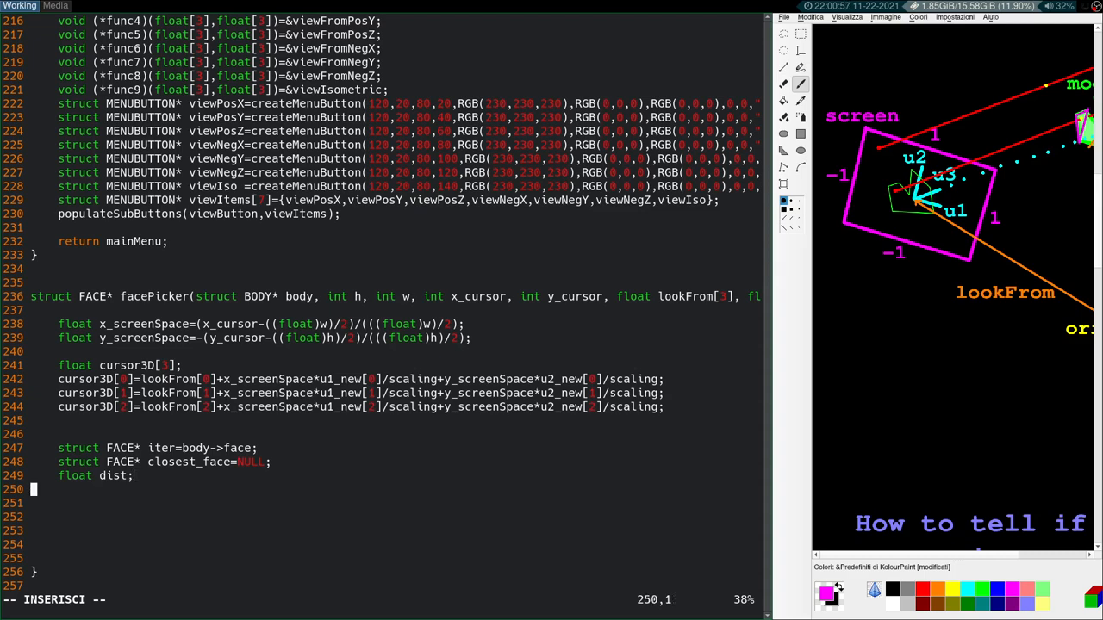
text(wh)
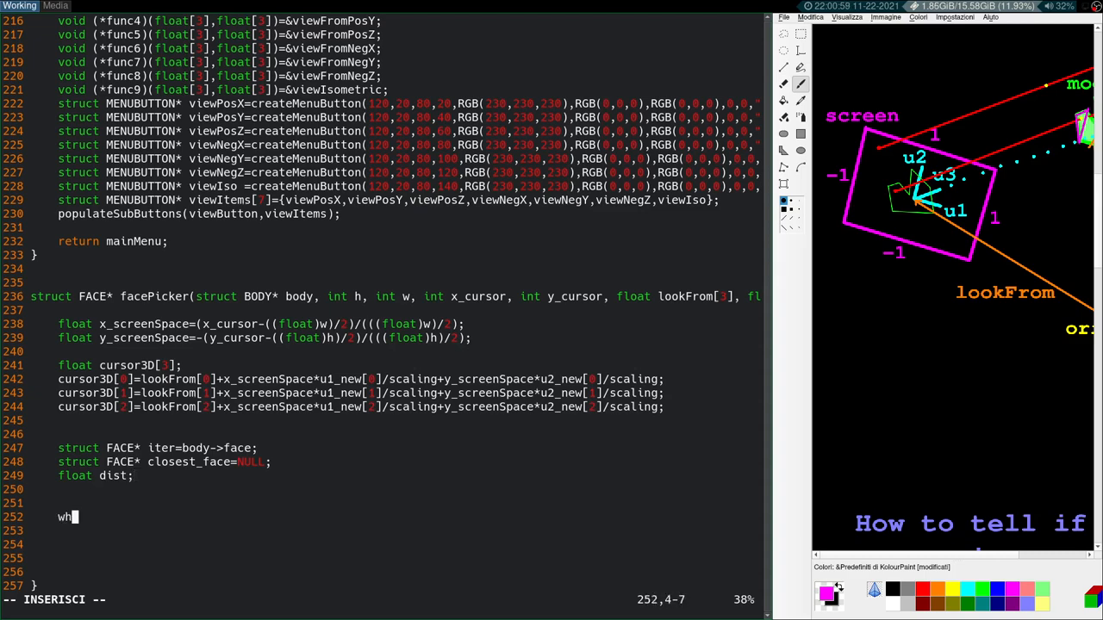
text(ile)
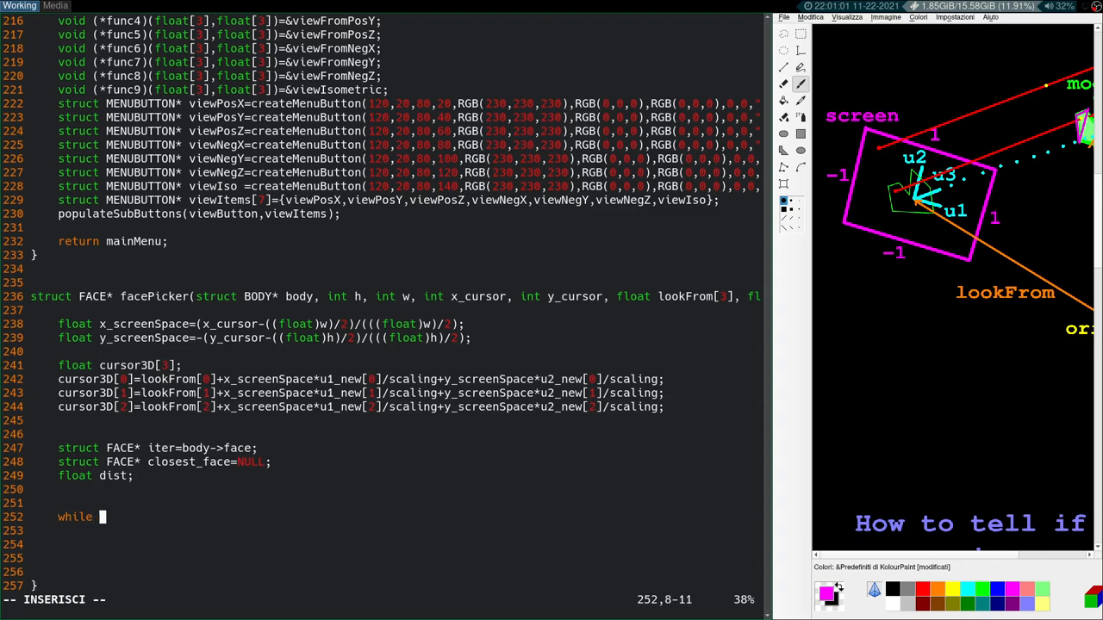
text((iter->)
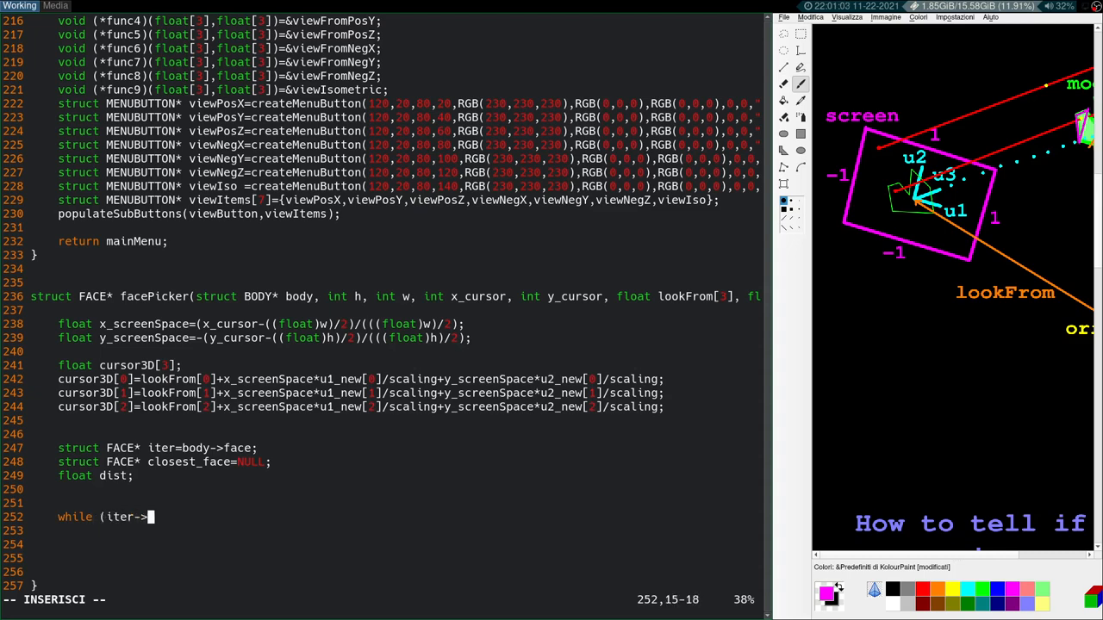
text(NULL){)
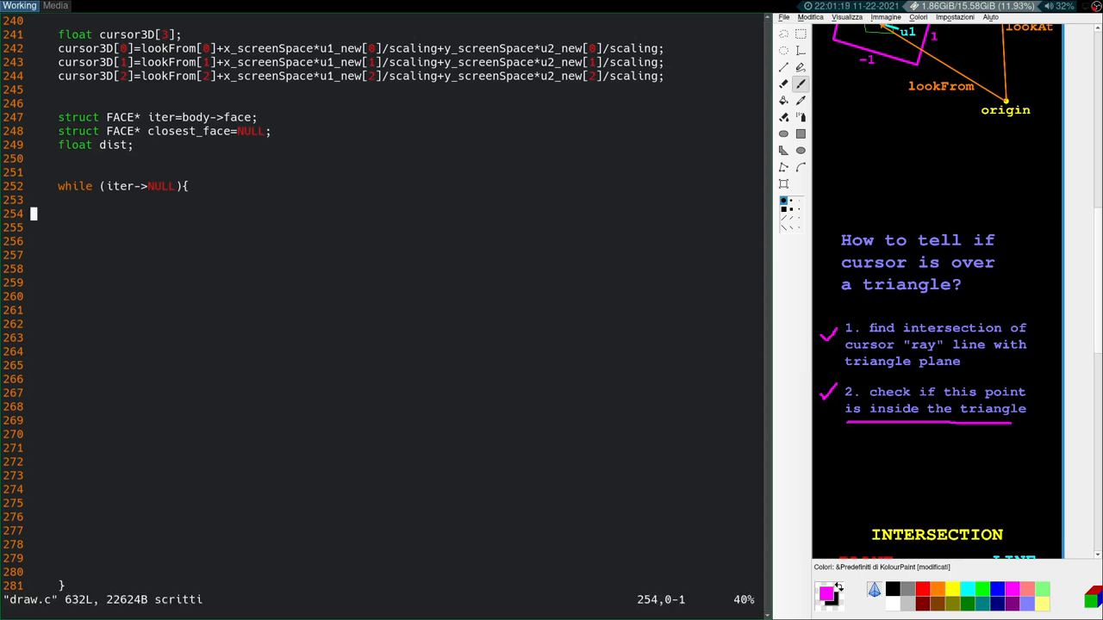
mouse_move(1012, 307)
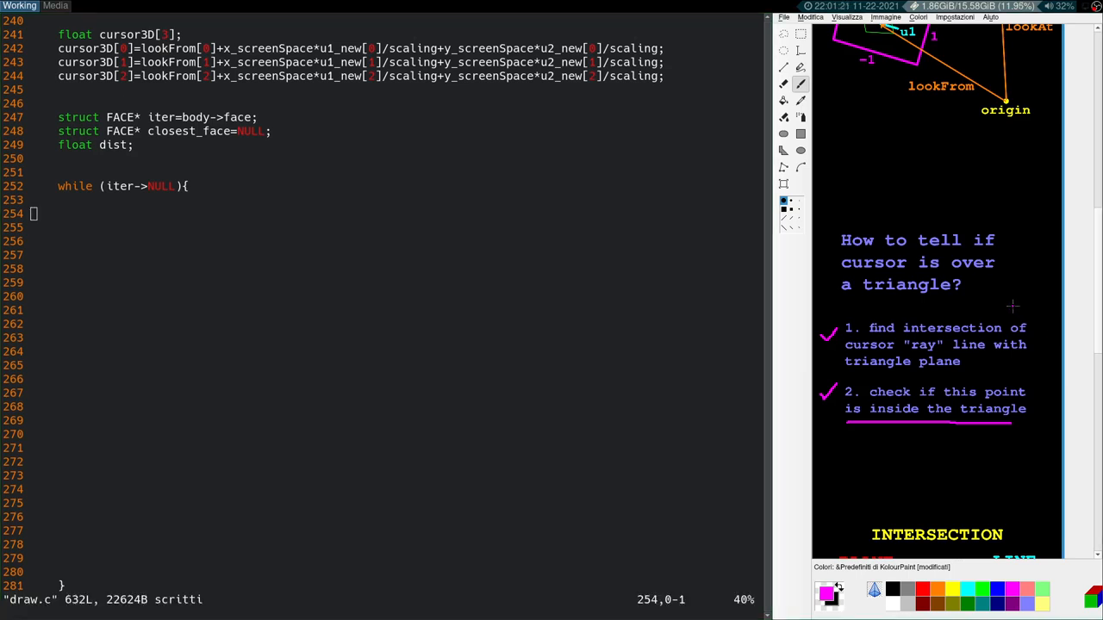
Step: Scroll the KolourPaint notes down to the plane/line intersection equations
scroll(down, 3)
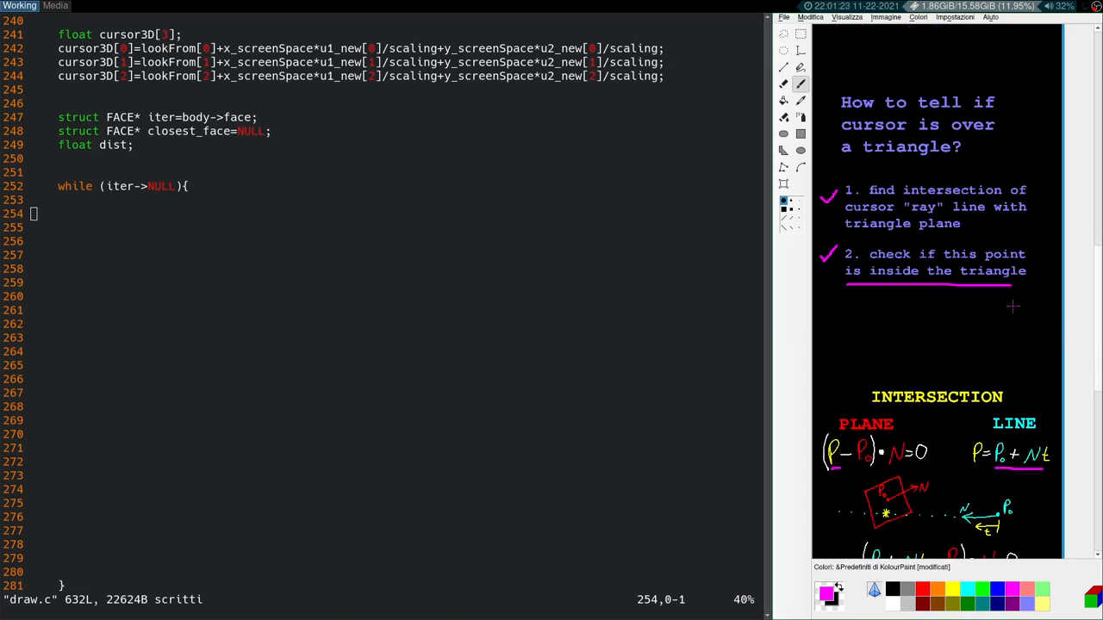
scroll(down, 3)
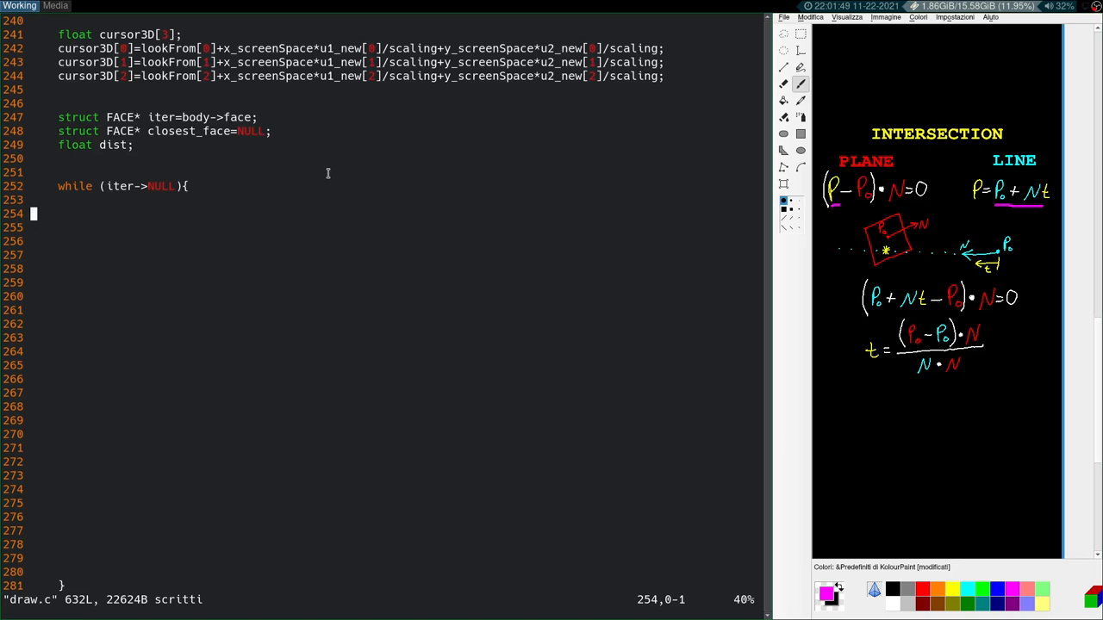
mouse_move(148, 200)
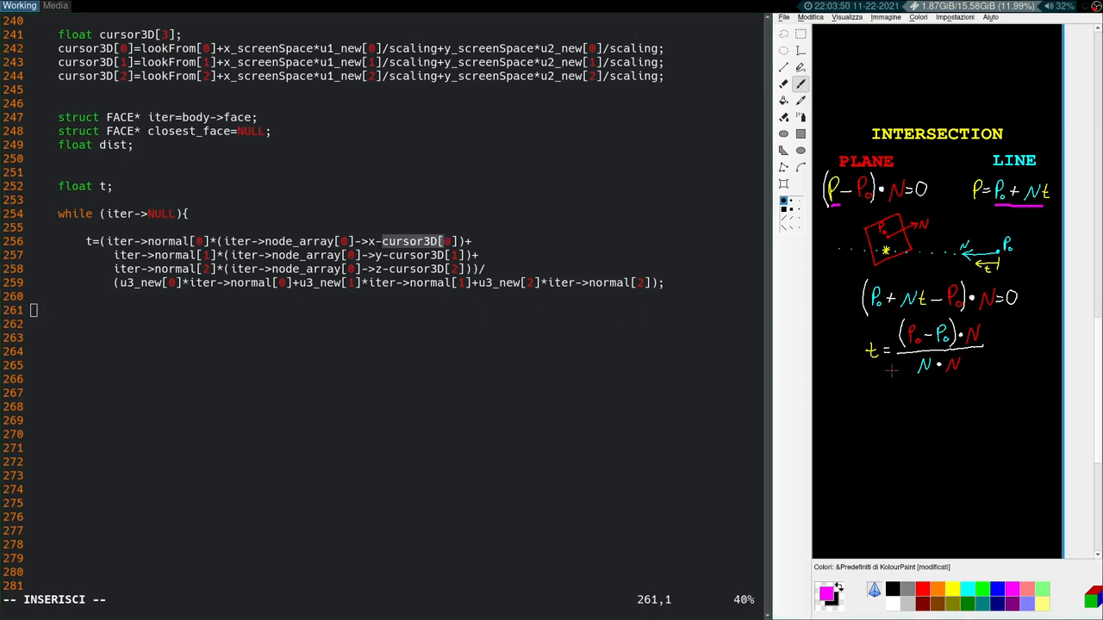
Step: Declare float t and P[3], compute t, and set P[i]=cursor3D[i]+t*u3_new[i] in facePicker's loop
text(i)
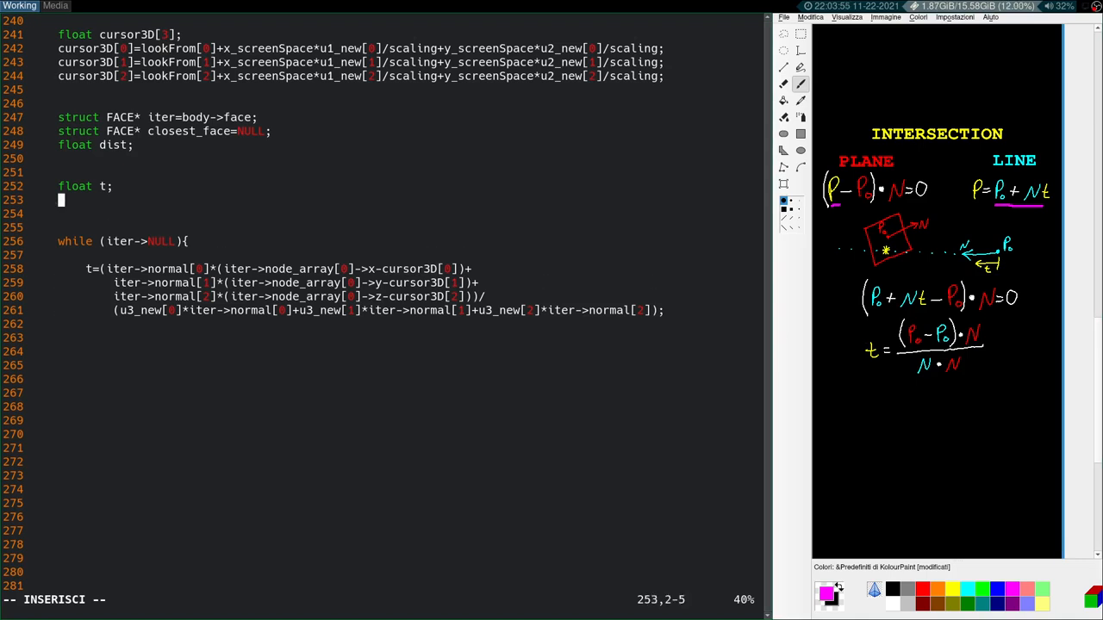
text(float P[ ])
click(405, 352)
text(=)
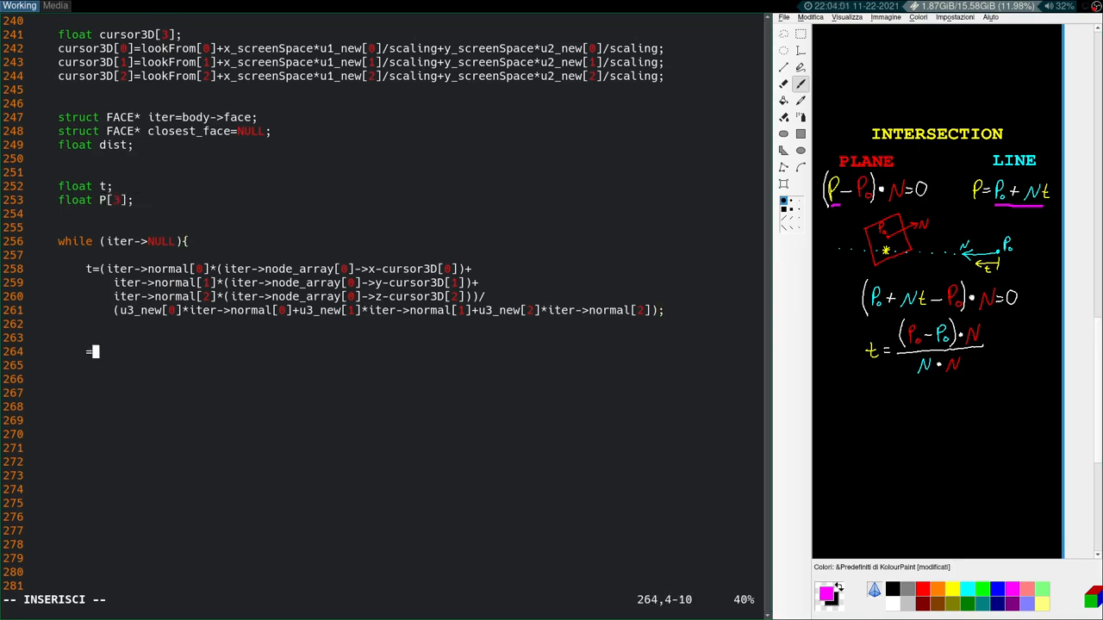
text(P[0)
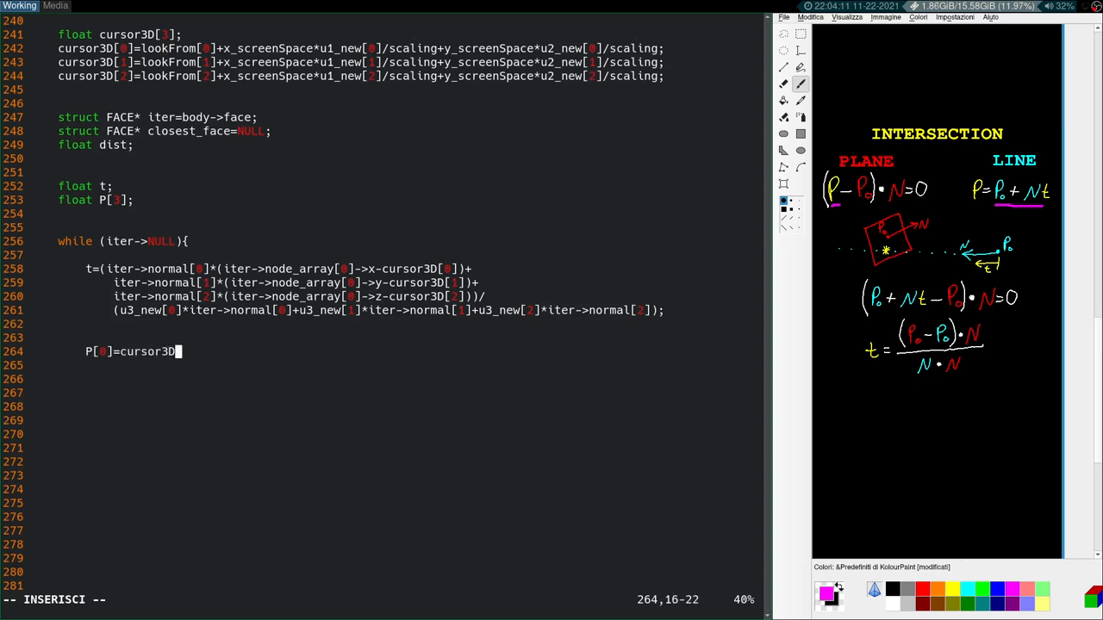
text([ ])
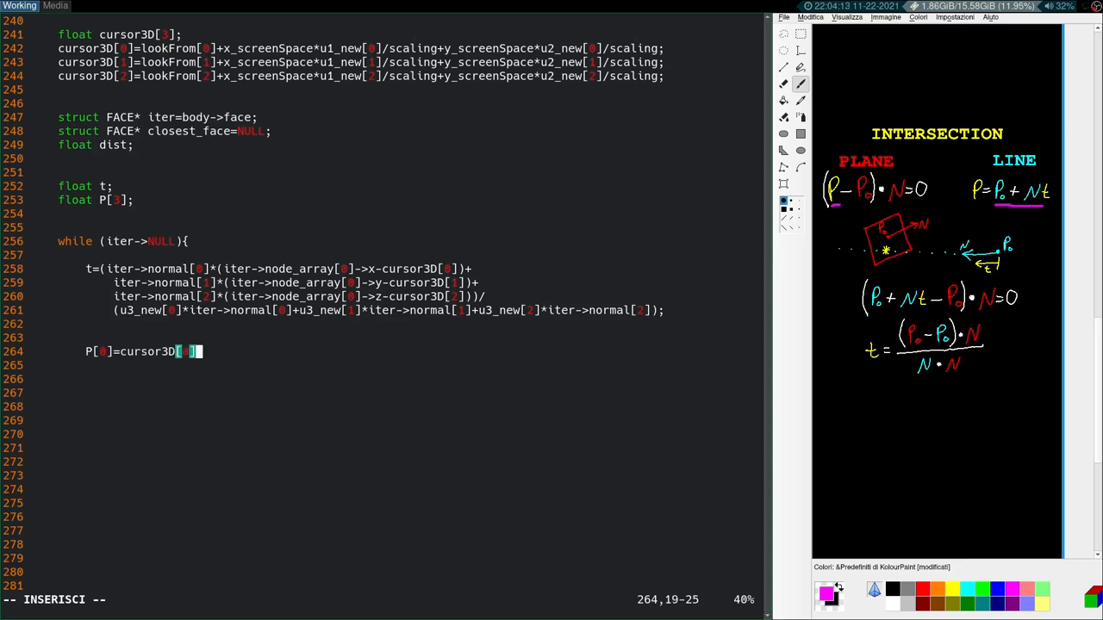
text(]+t*u3)
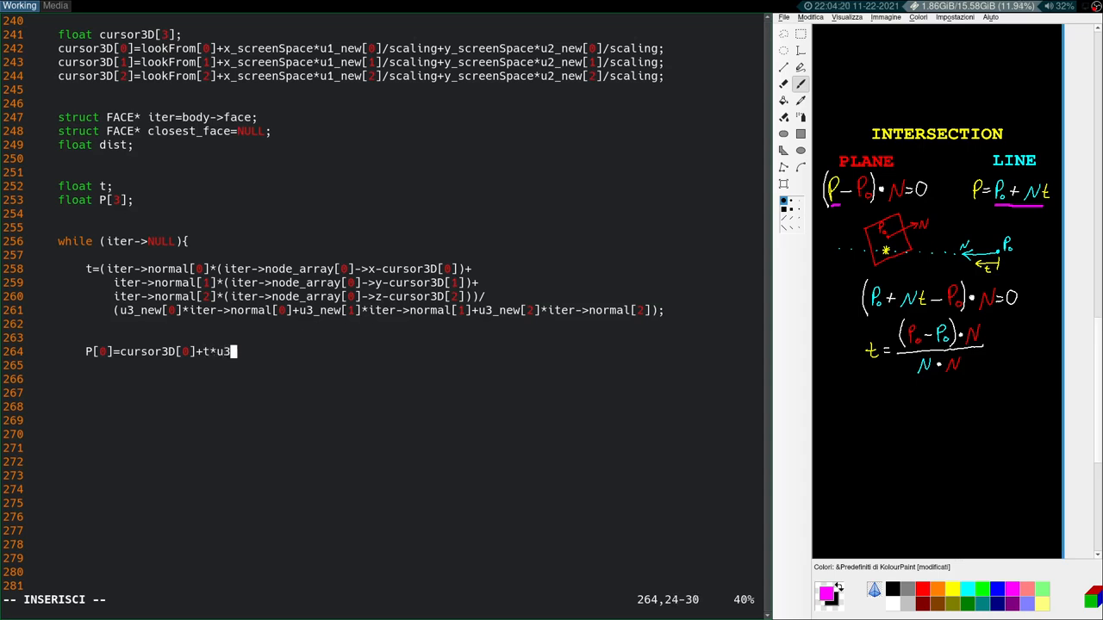
text(_new[0])
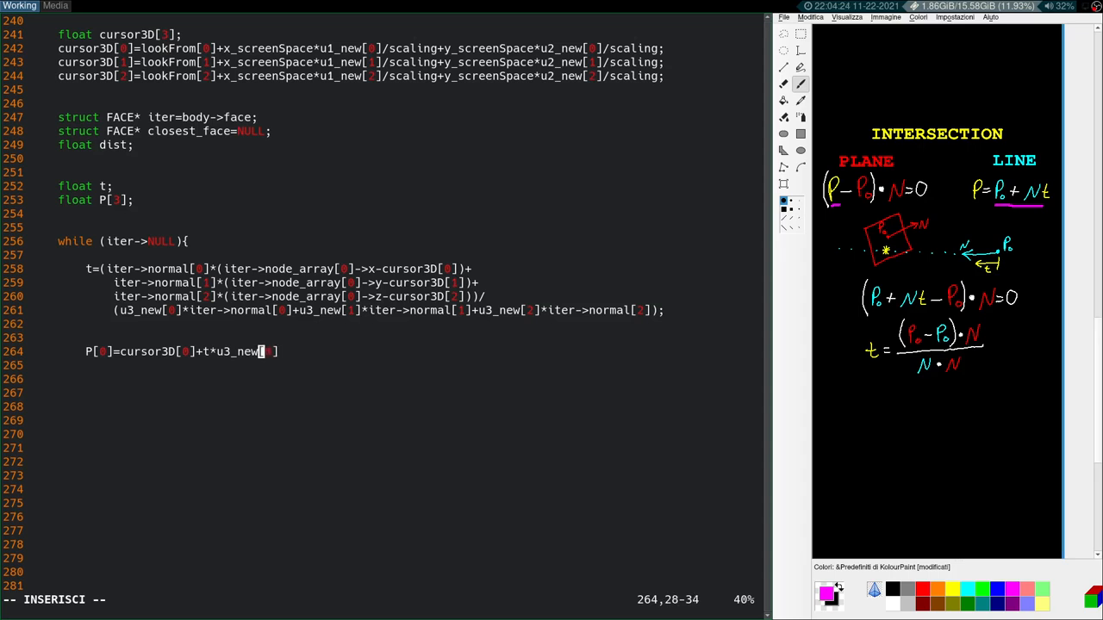
text(];)
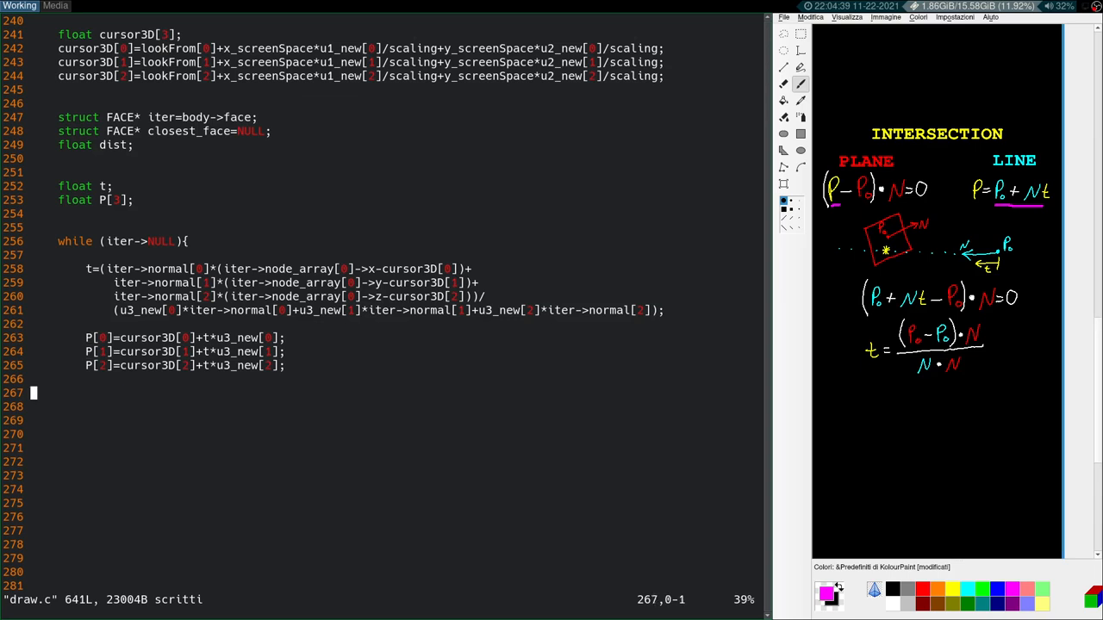
Step: Save draw.c with the new intersection code using :w
key(i)
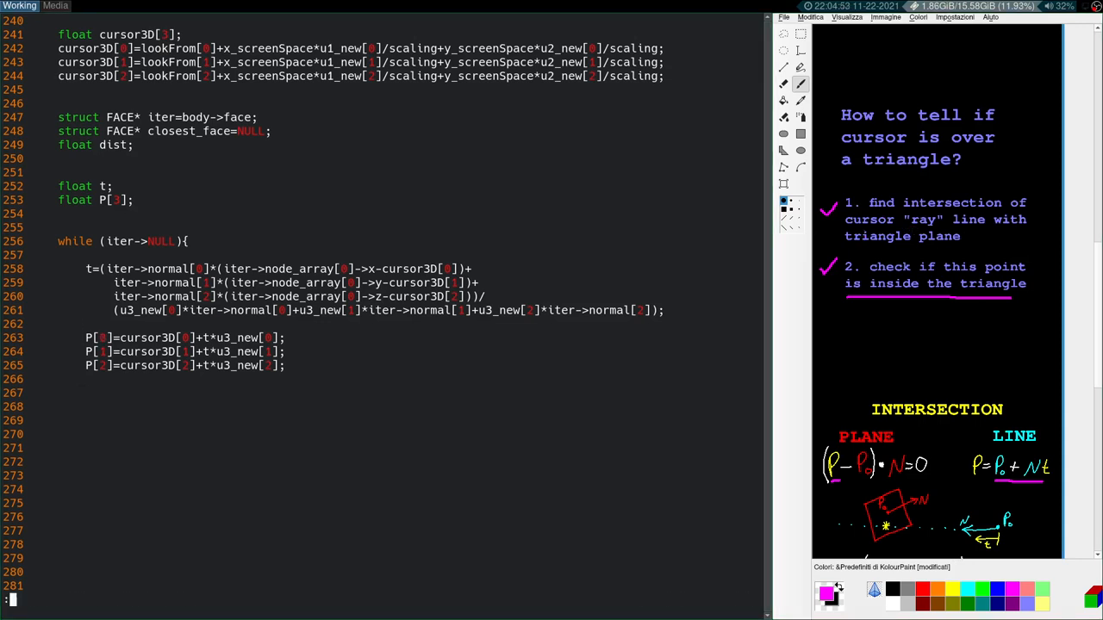
text(:w)
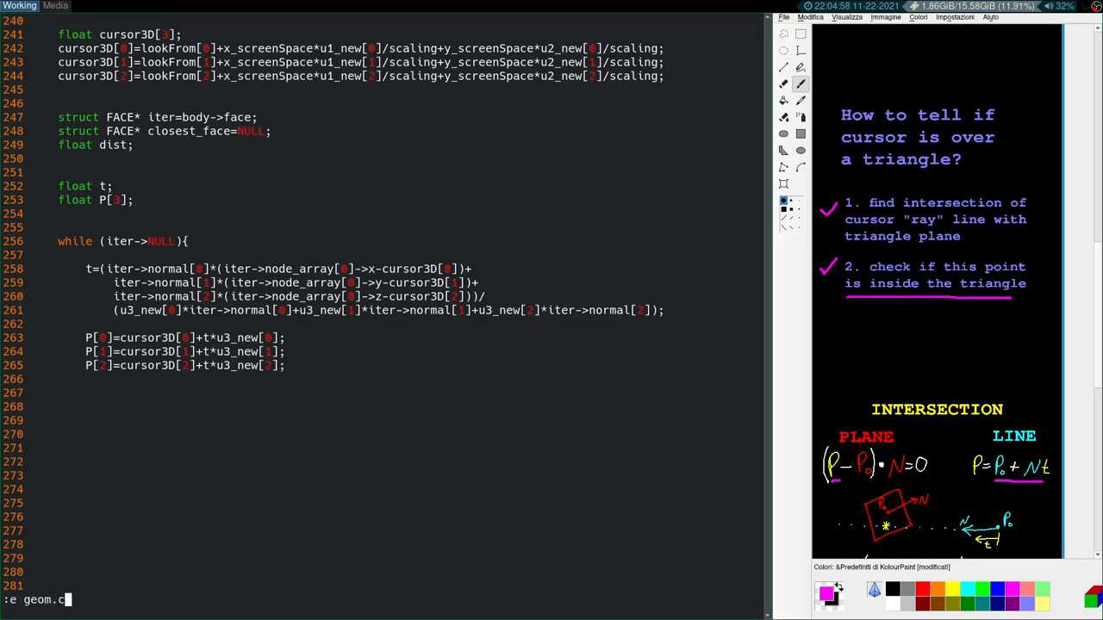
Step: Look up geom.c's inside-triangle check and come back to facePicker in draw.c
text(/triang)
key(Return)
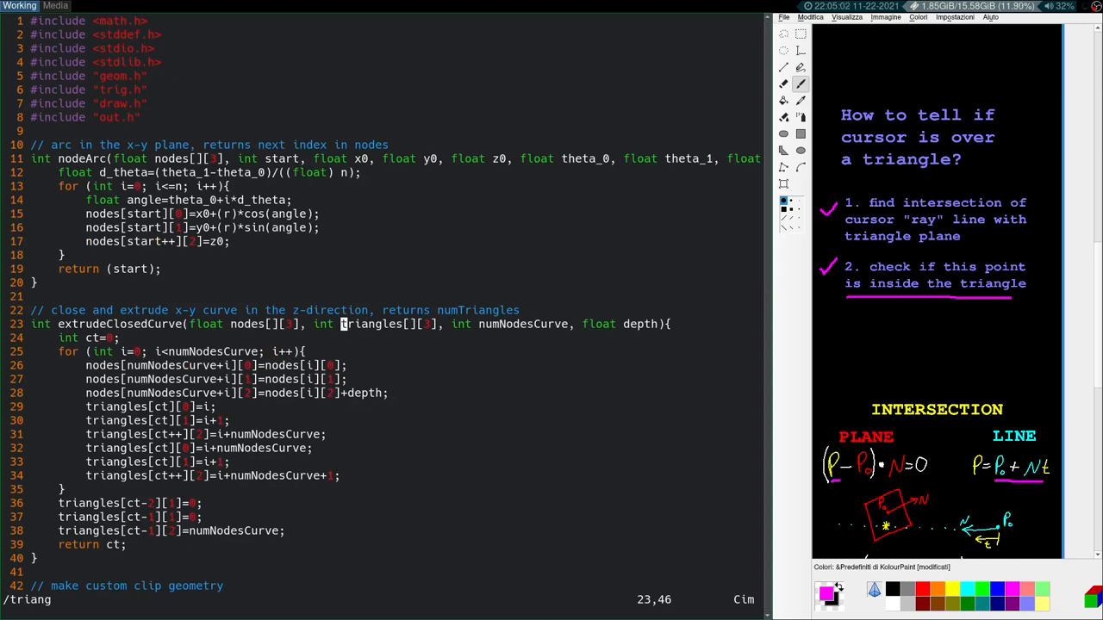
scroll(down, 3)
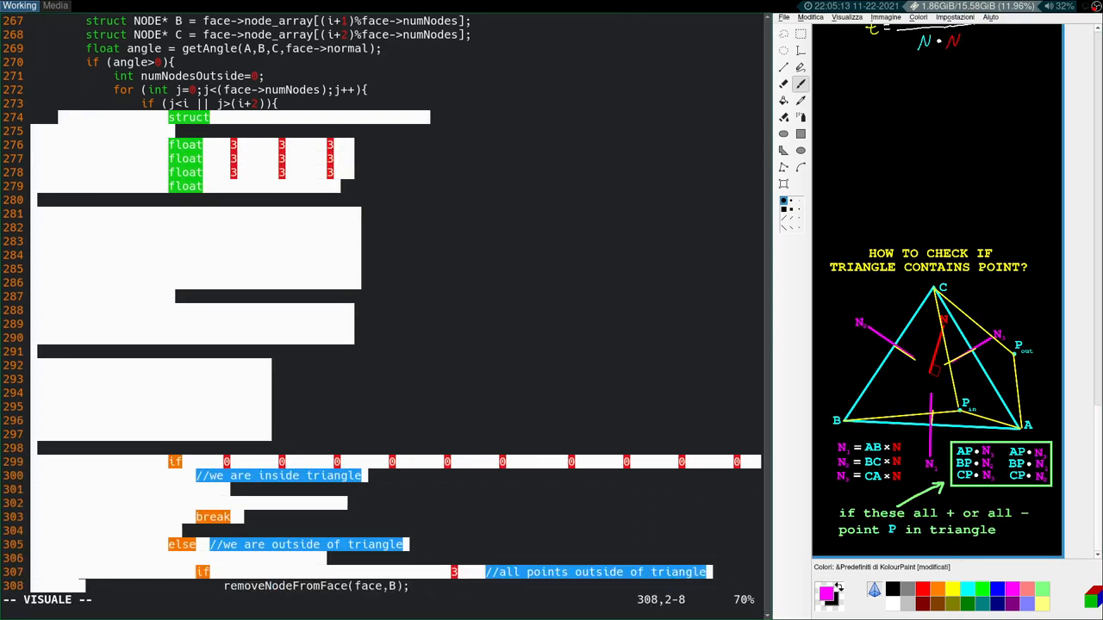
scroll(down, 3)
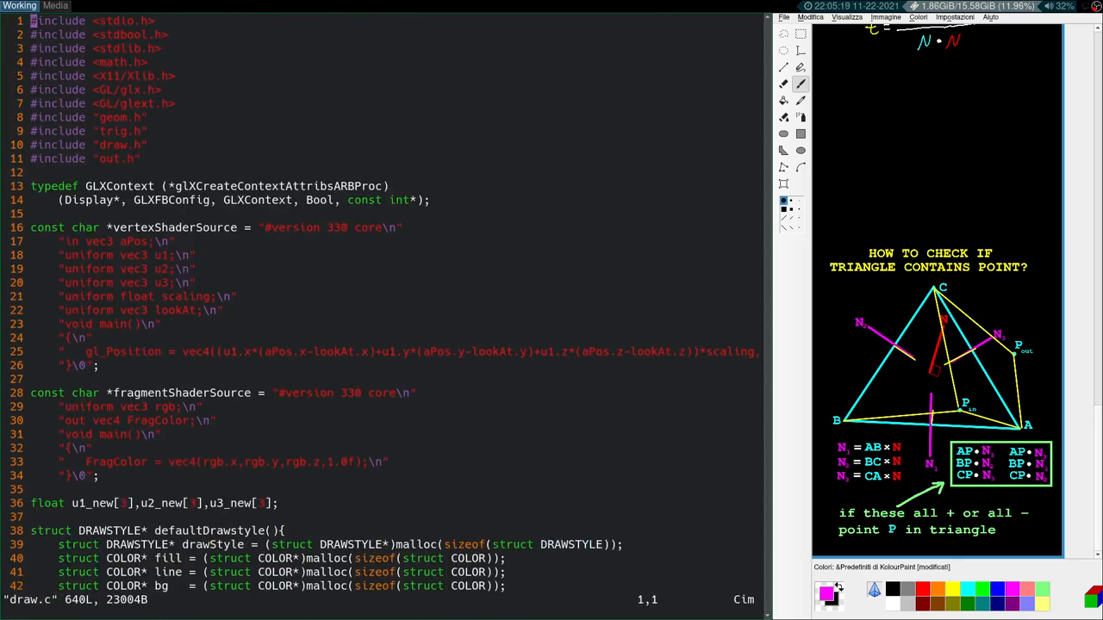
scroll(down, 3)
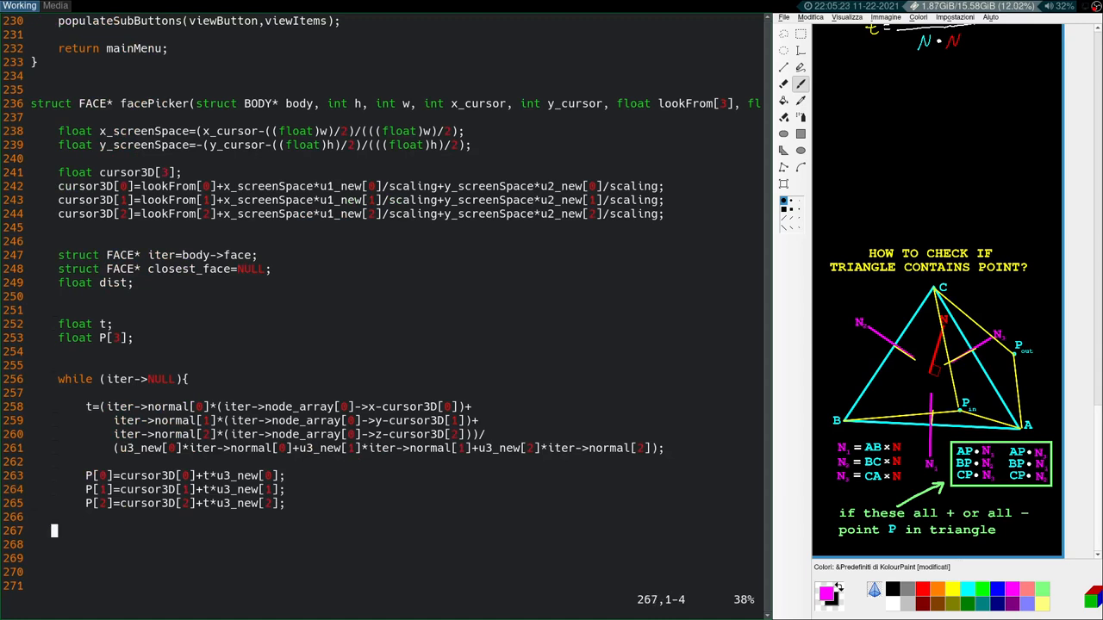
Step: Add the point-in-triangle test using face->node_array vertices, P, cross and dot products
text(struct NODE* P = face->node_array[j];)
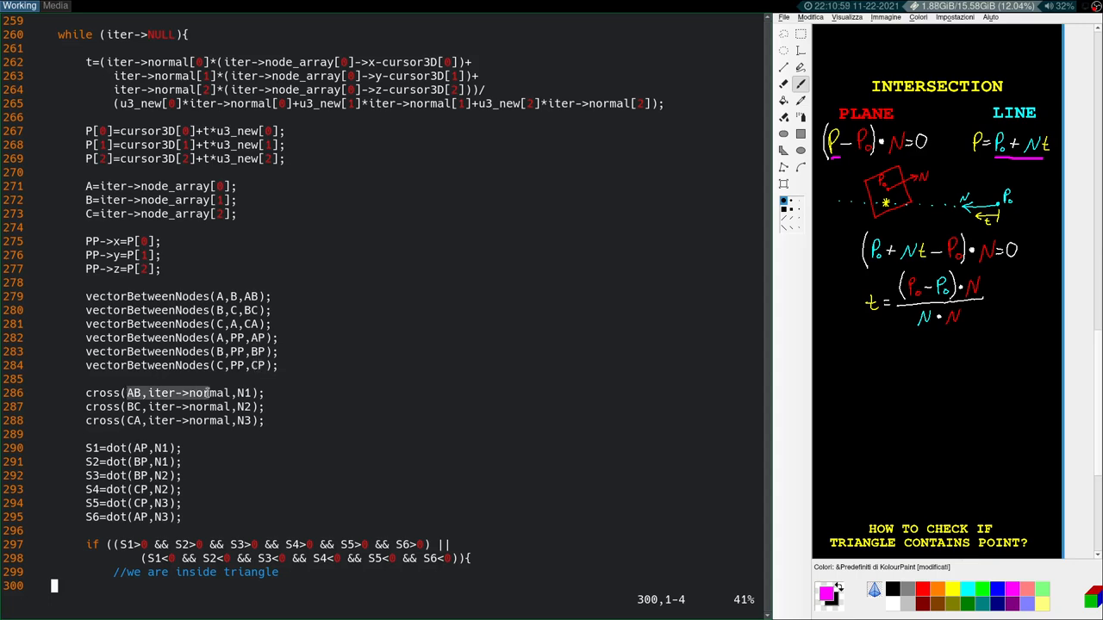
Step: Add the condition if(closest_face==NULL || t<dist) inside the inside-triangle branch
drag(86, 462, 181, 518)
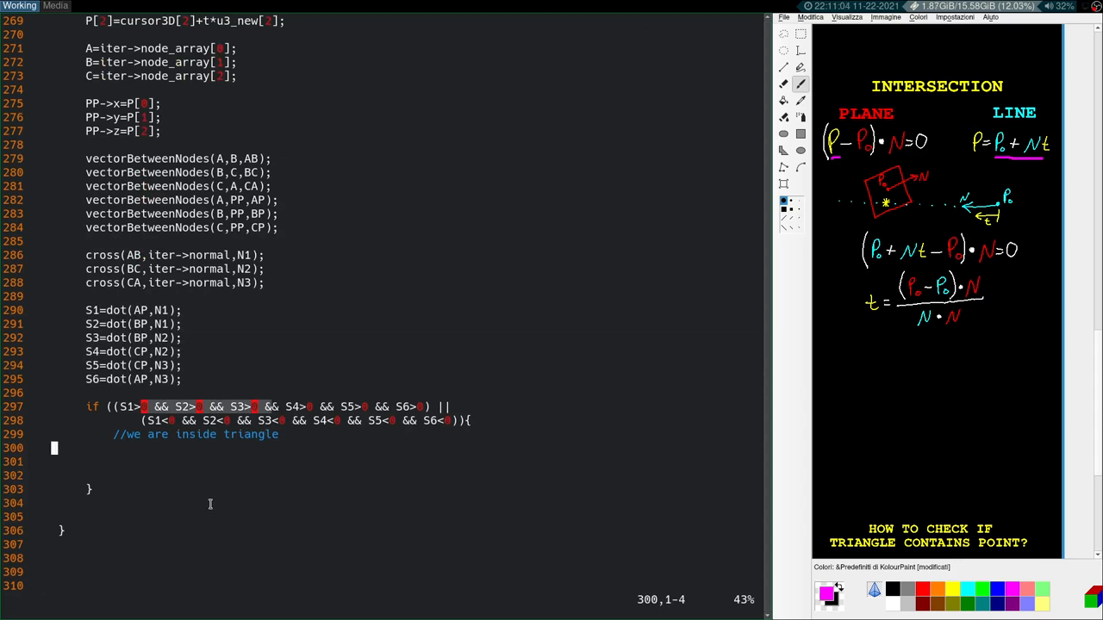
key(i)
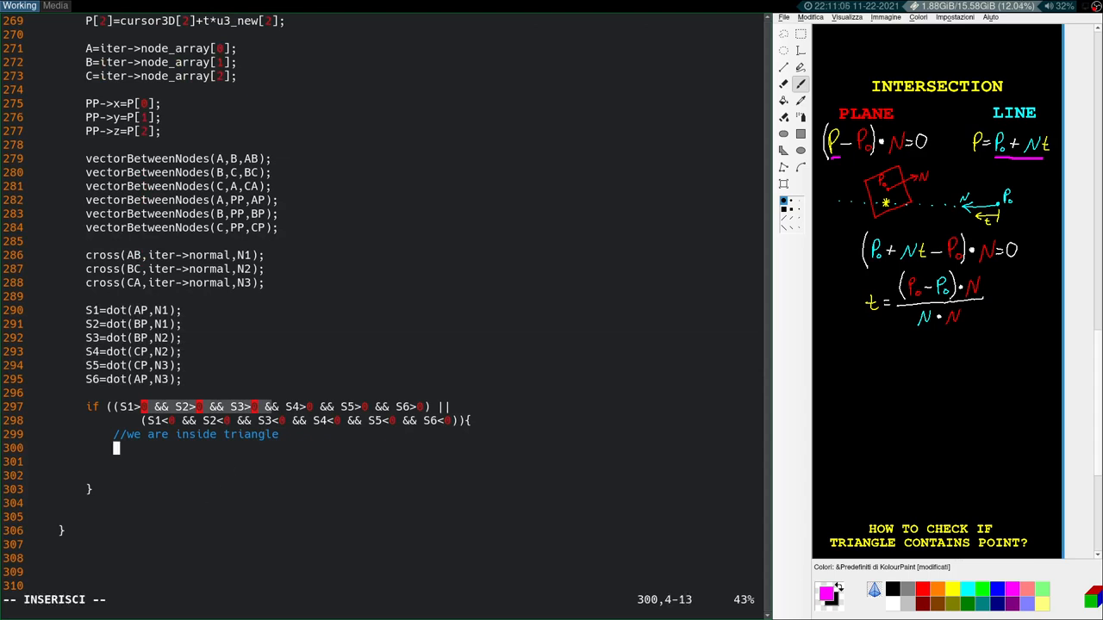
text(if)
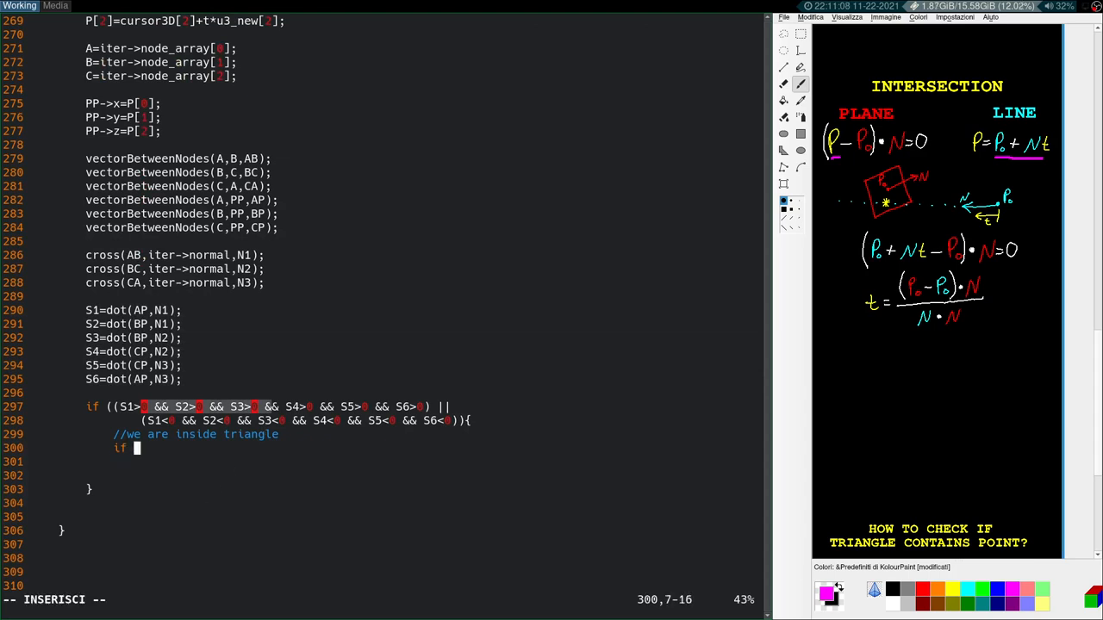
text((close)
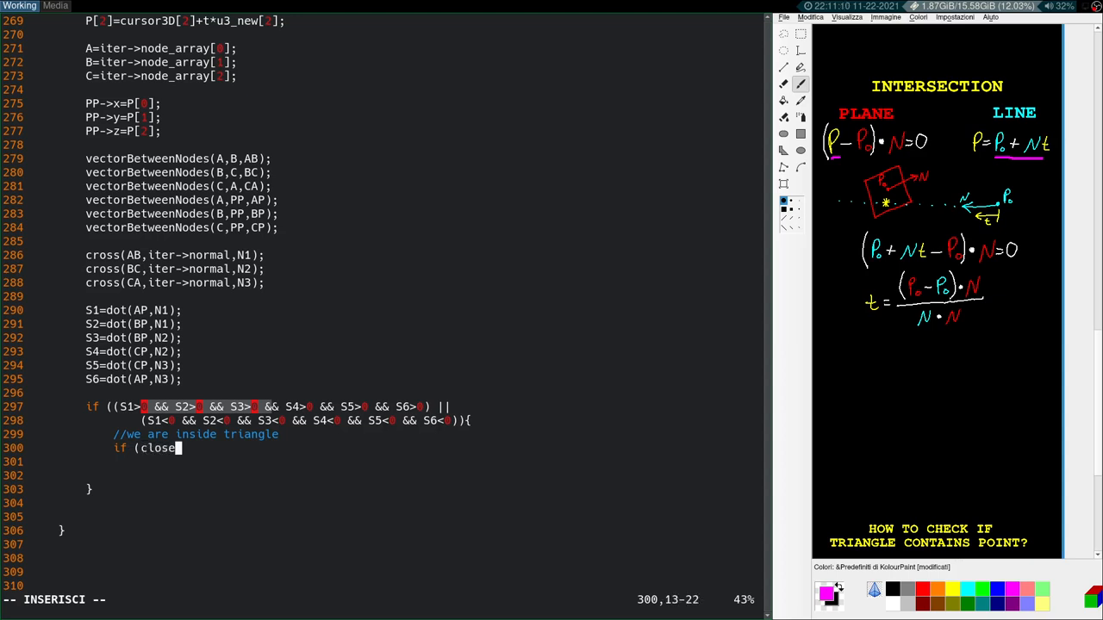
text(st_)
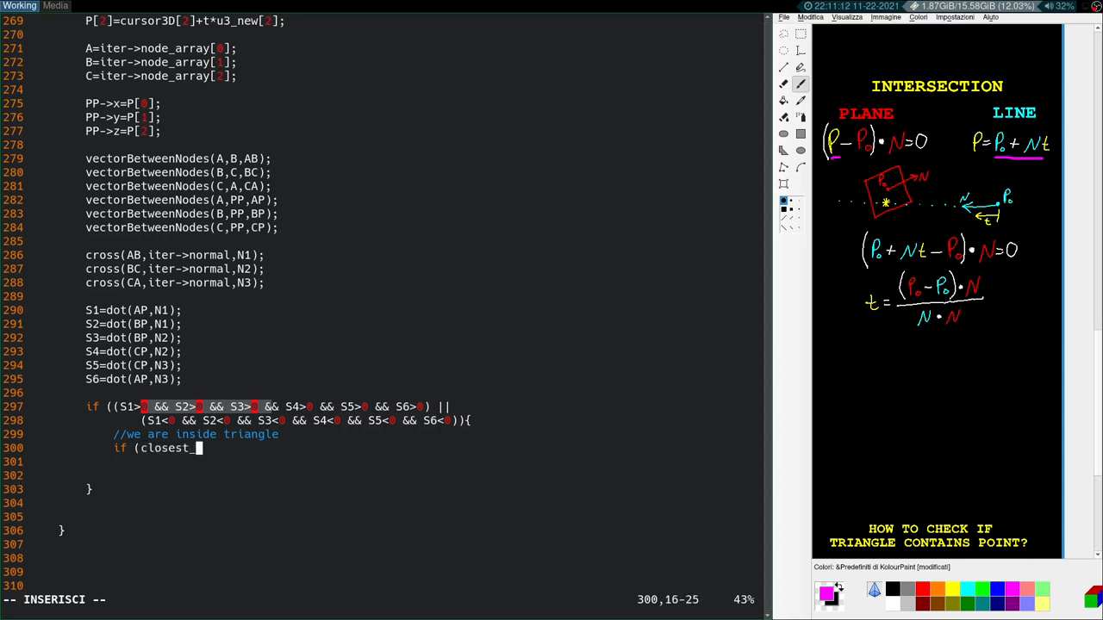
text(face==NULL) || ()
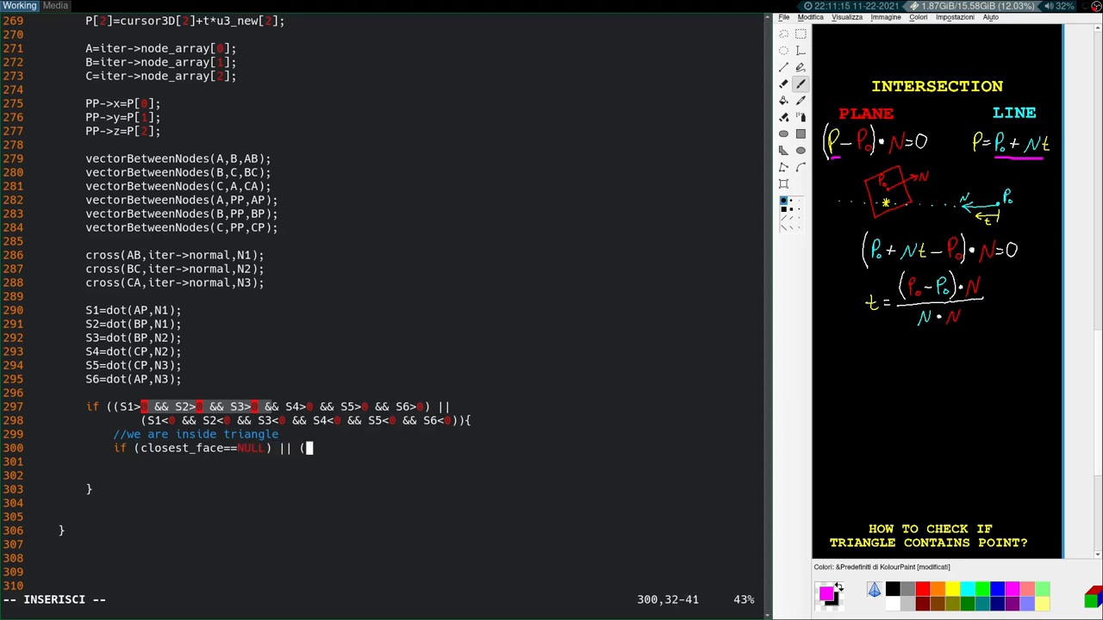
text(dis)
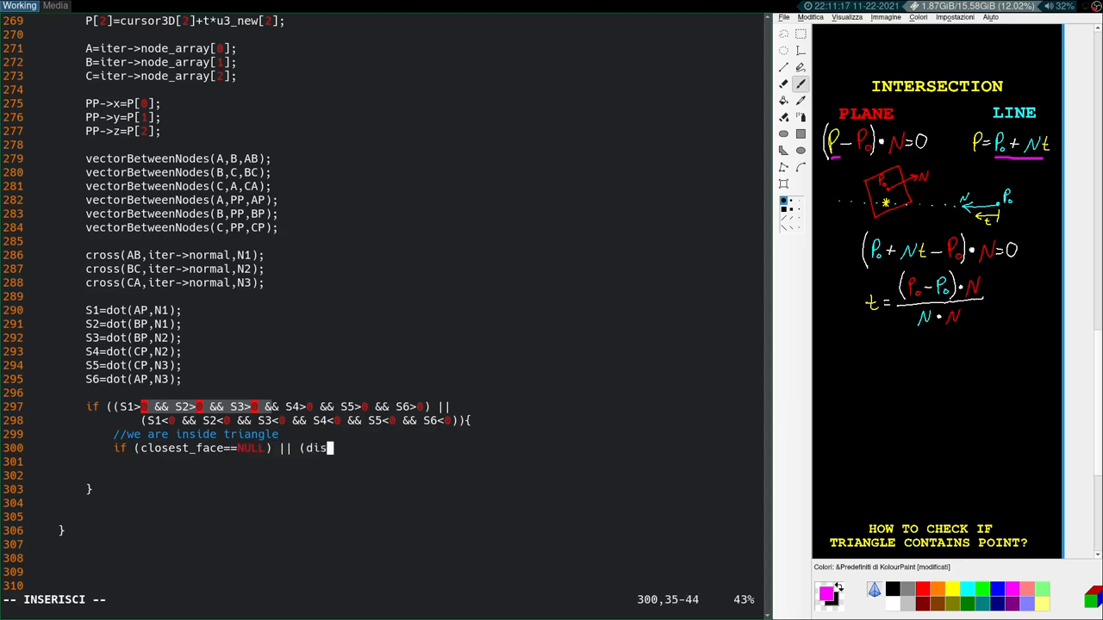
text(t<)
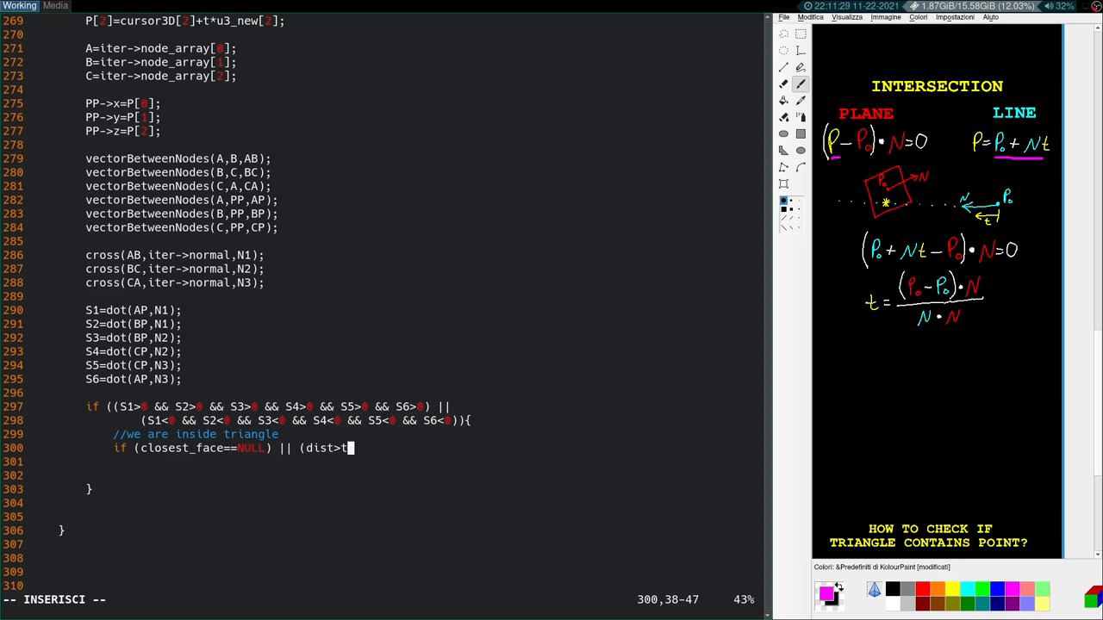
text()){)
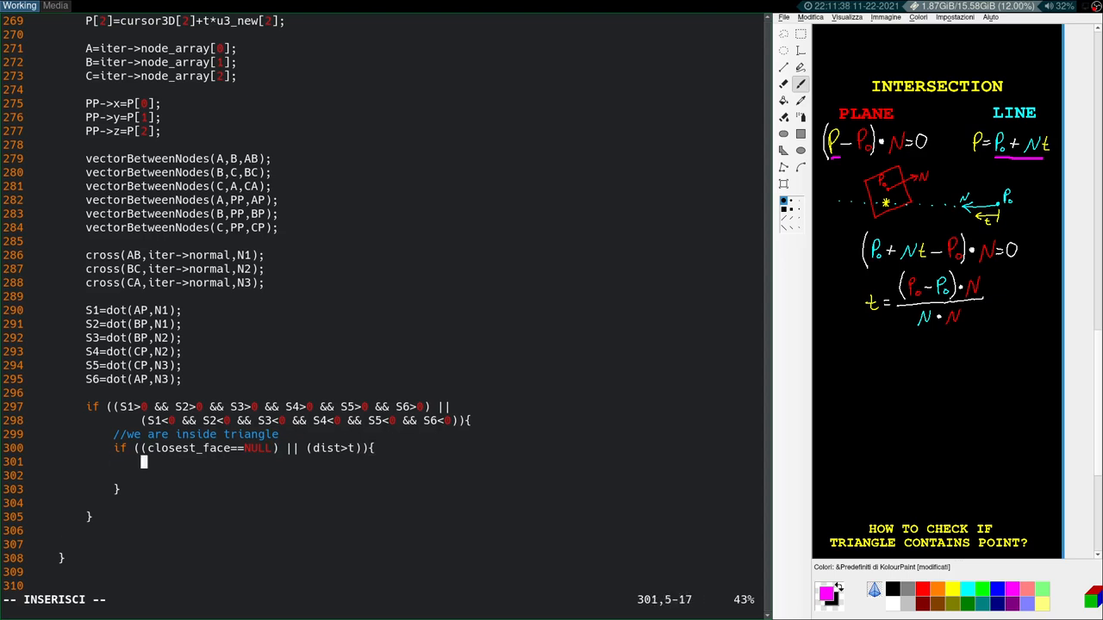
Step: Inside it, set closest_face=iter and dist=t
text(closest+f)
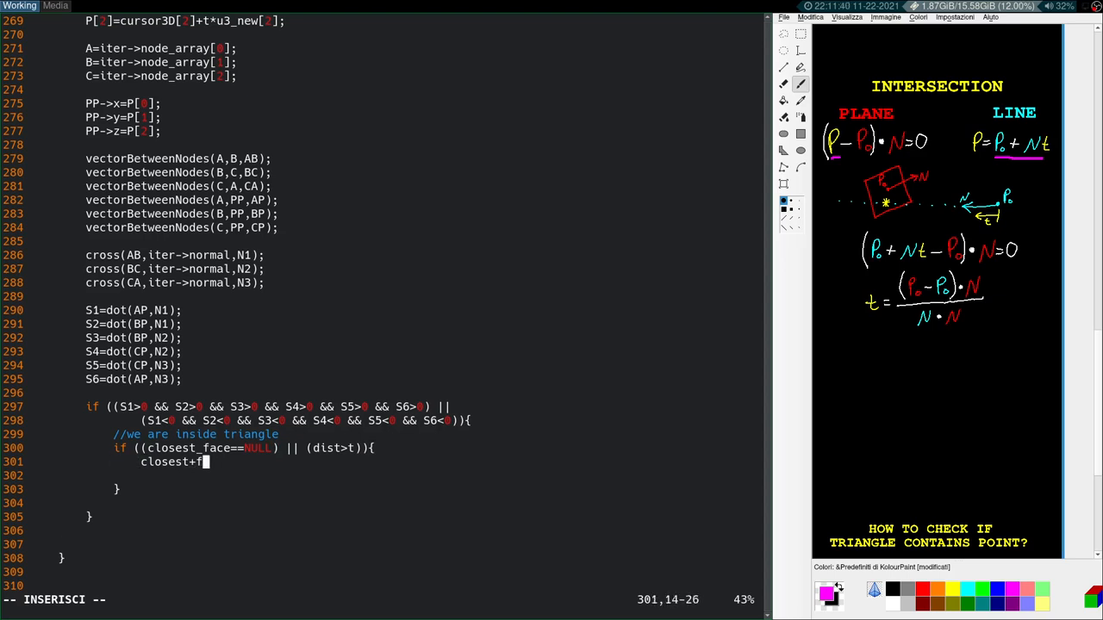
text(a)
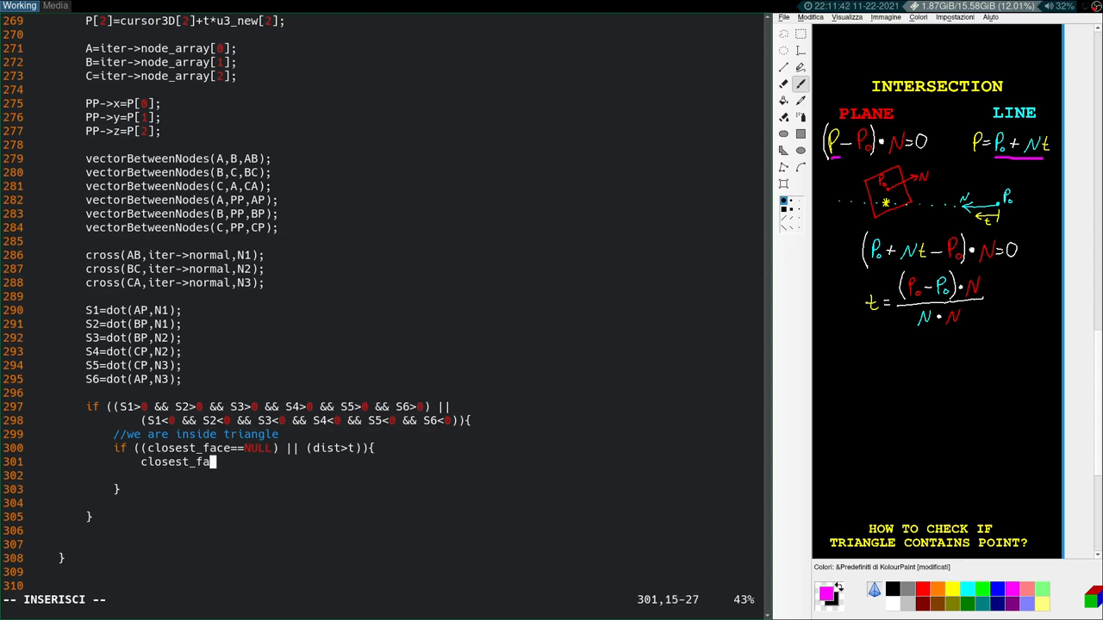
text(ce=iut)
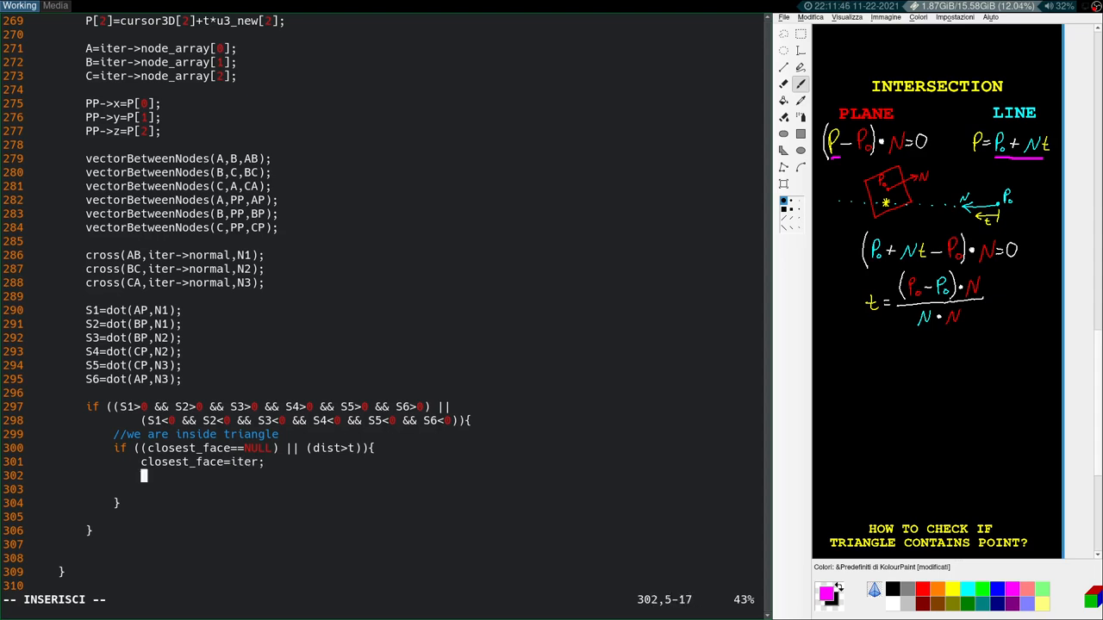
text(dist=t;)
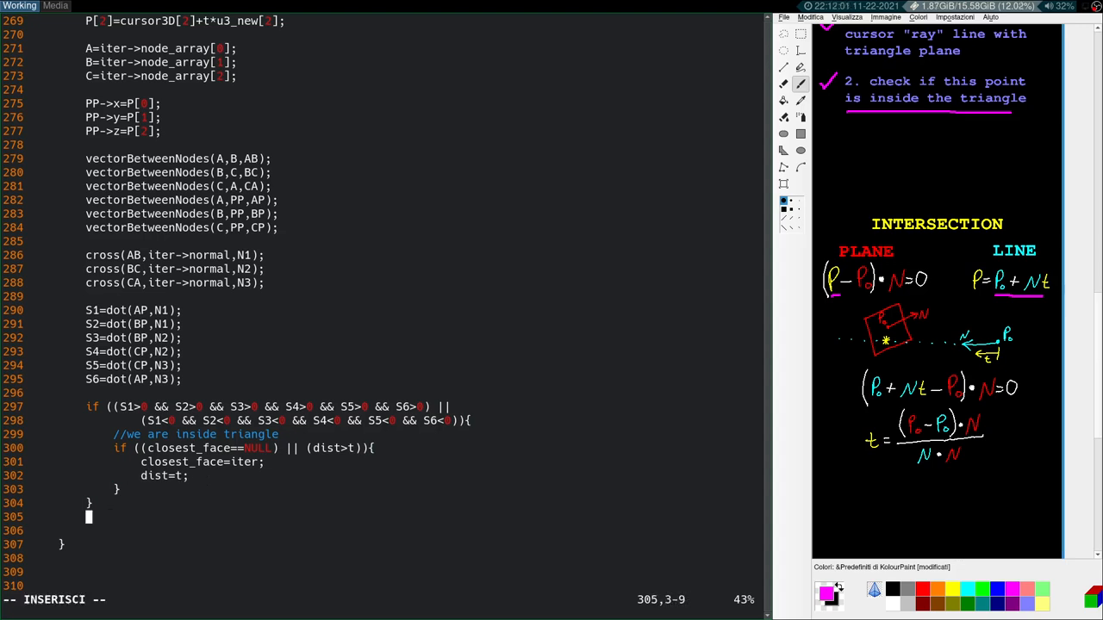
Step: Add iter=iter->next; at the loop's end and return closest_face; after the loop
text(i)
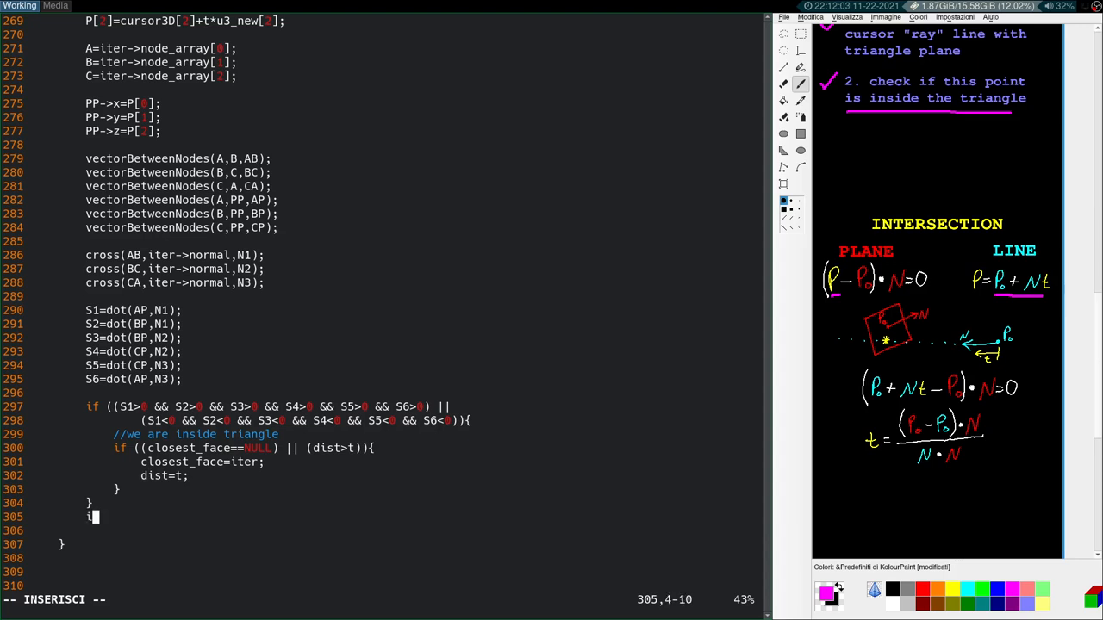
text(ter=iter->)
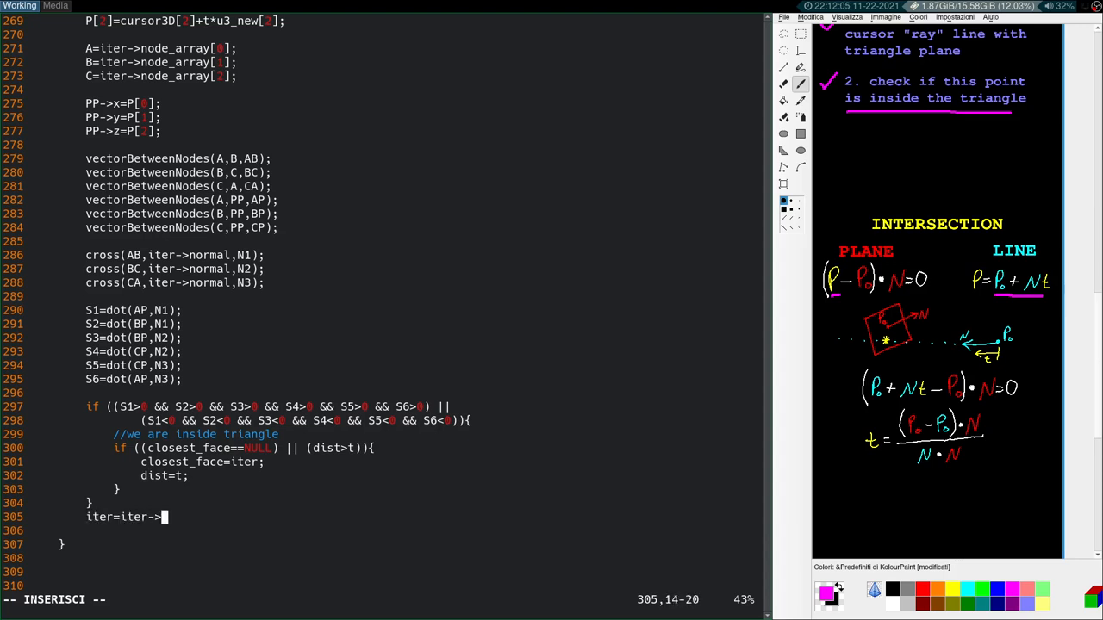
text(next;)
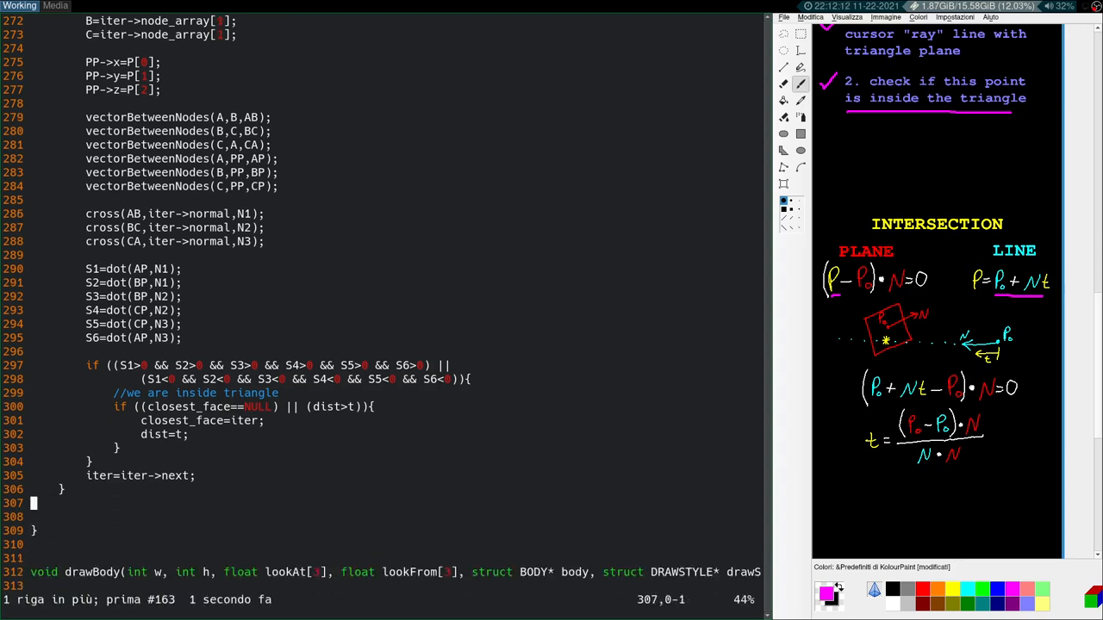
text(return closes)
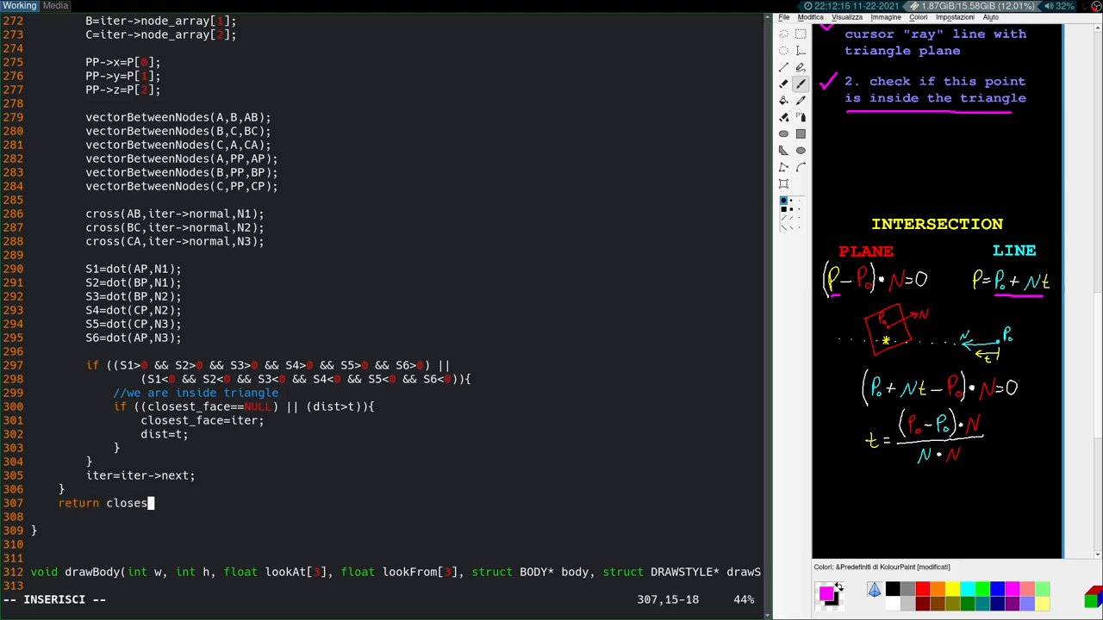
text(t_face;)
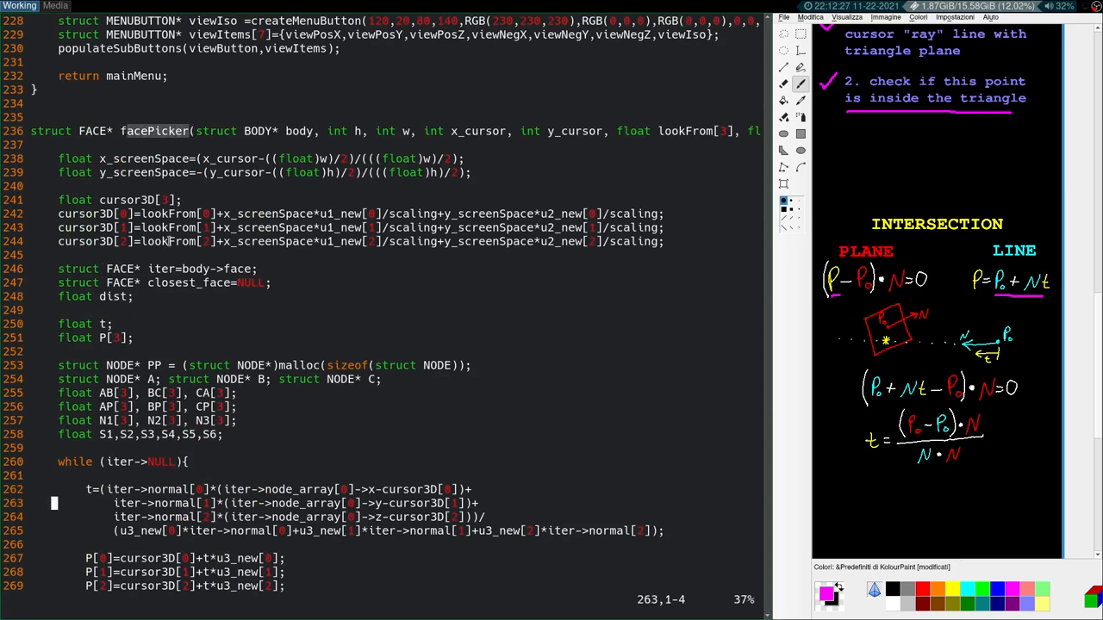
Step: Scroll down to the declarations above while(1) and start a new line after lookAt_old
scroll(down, 3)
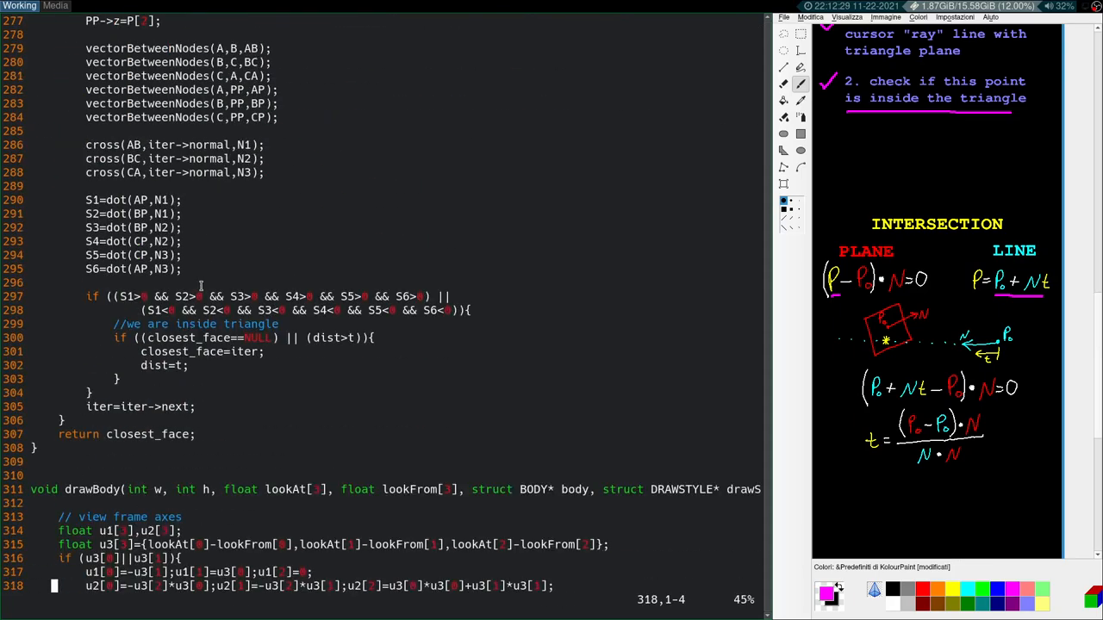
scroll(down, 3)
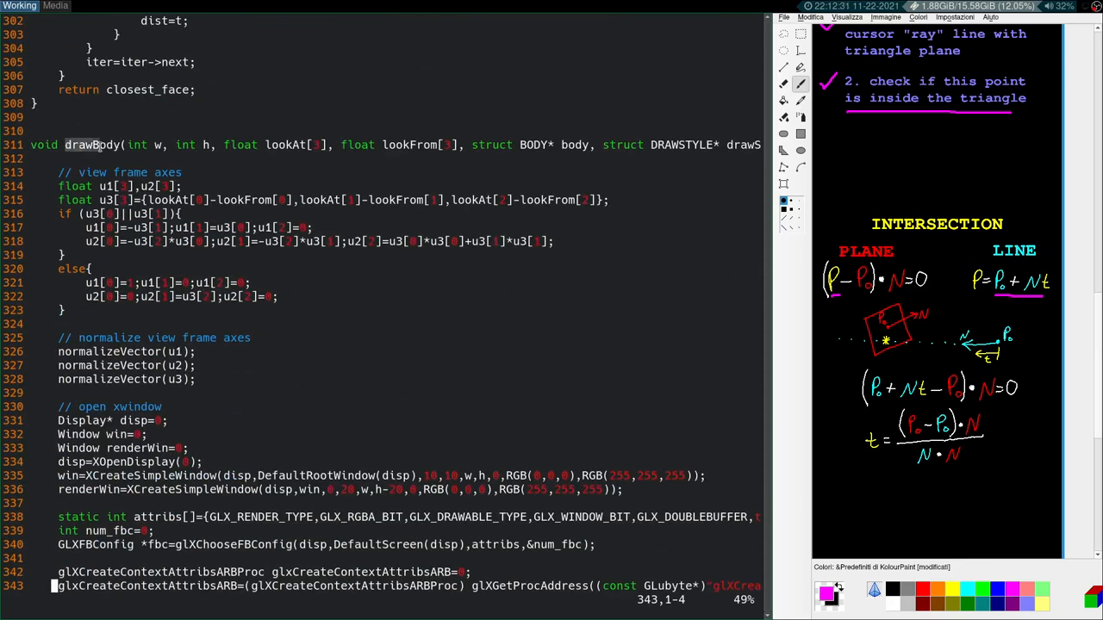
scroll(down, 3)
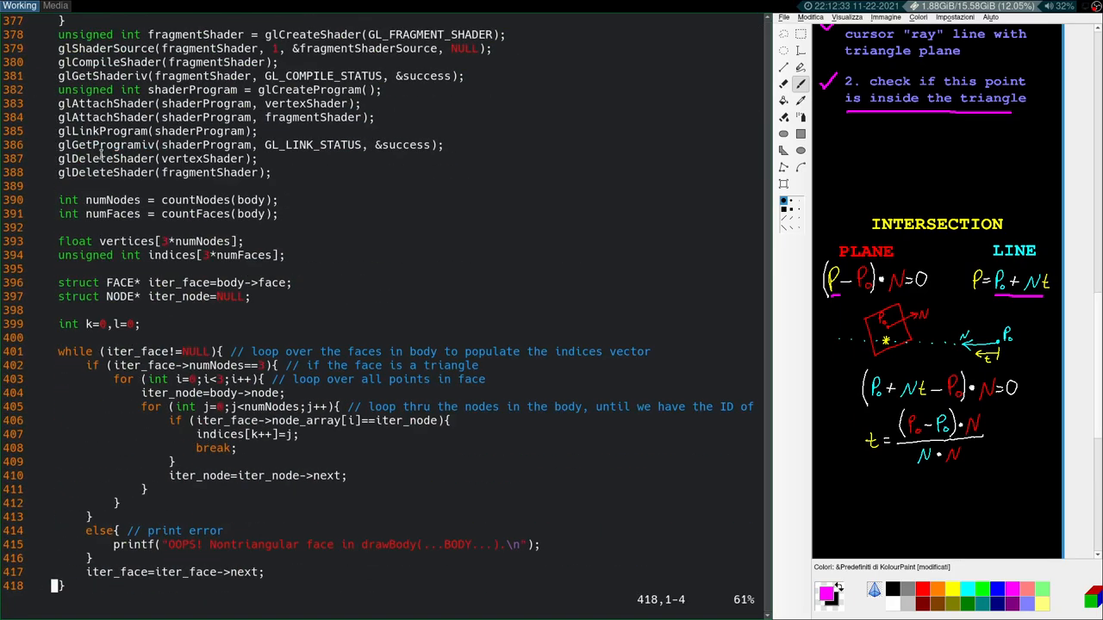
scroll(down, 3)
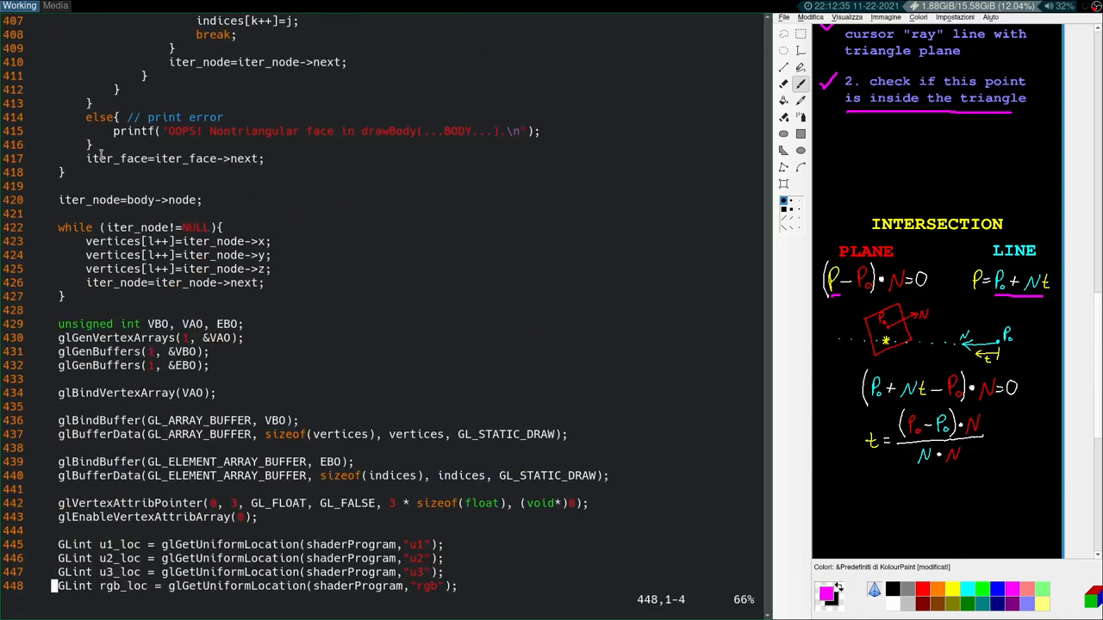
scroll(down, 3)
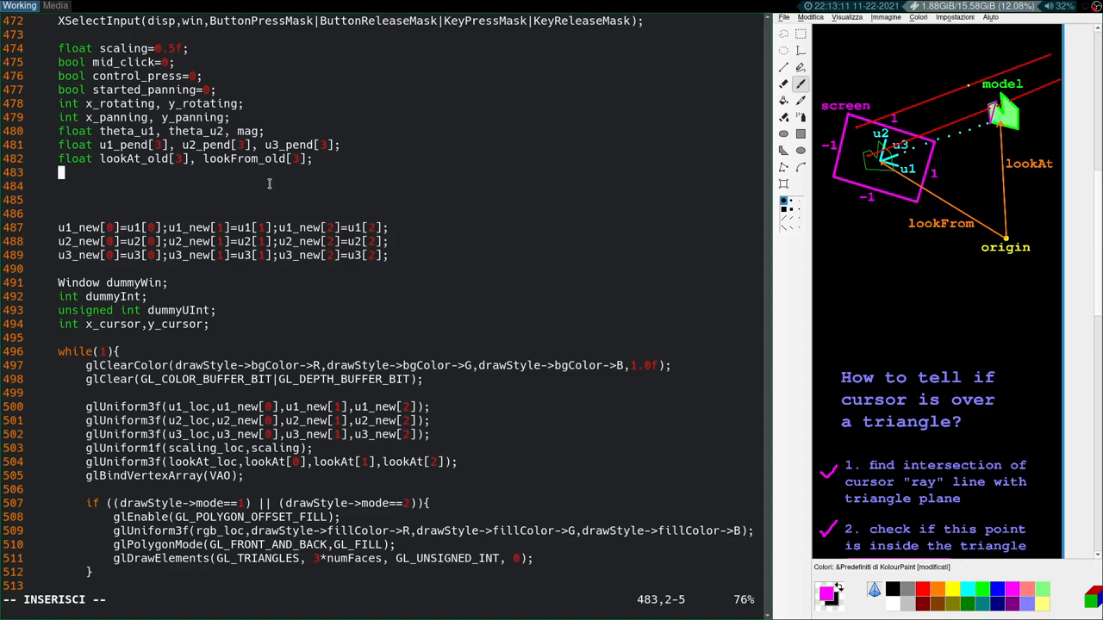
Step: Declare float lookMag as the pow-based distance between lookAt and lookFrom
text(float look)
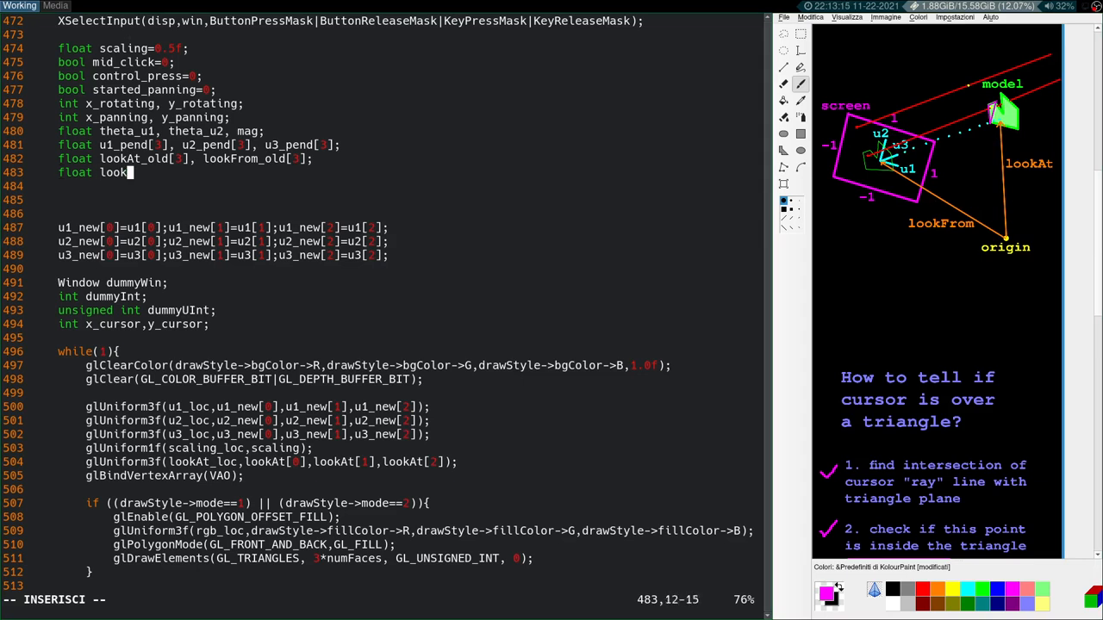
text(Mag;)
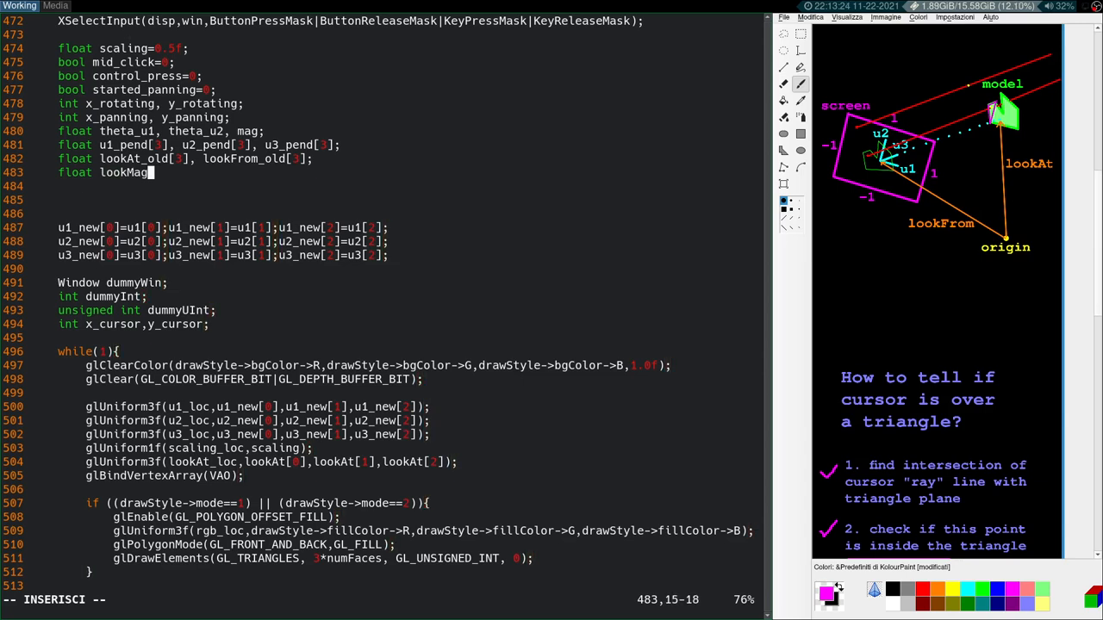
text(=pow)
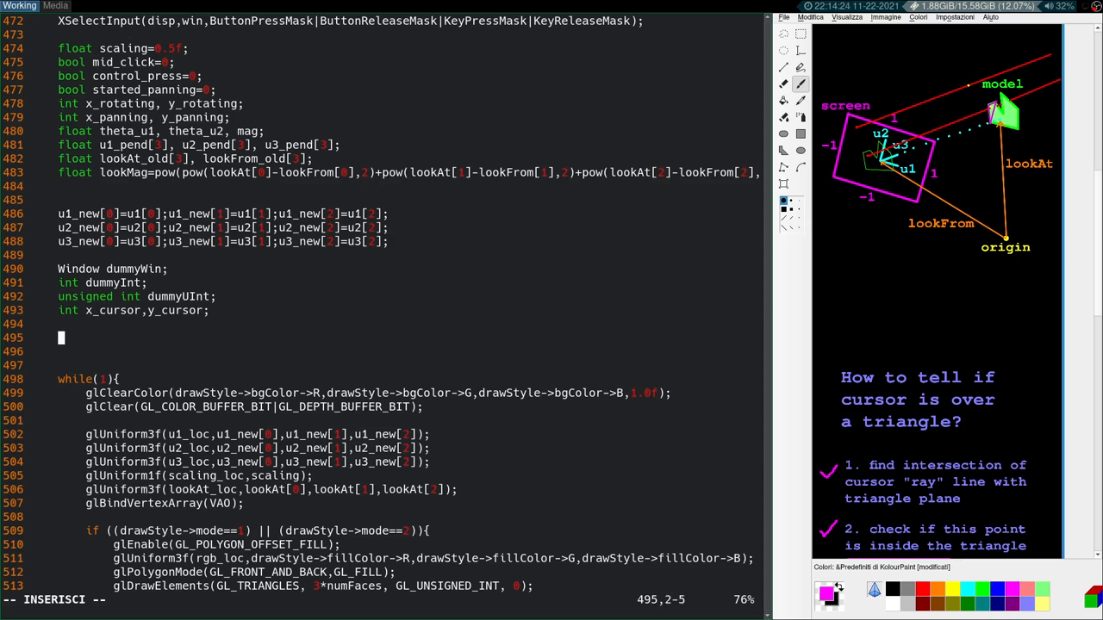
Step: Declare struct FACE* selected_face, int selected_face_number and bool is_face_selected=0 above while(1)
text(str)
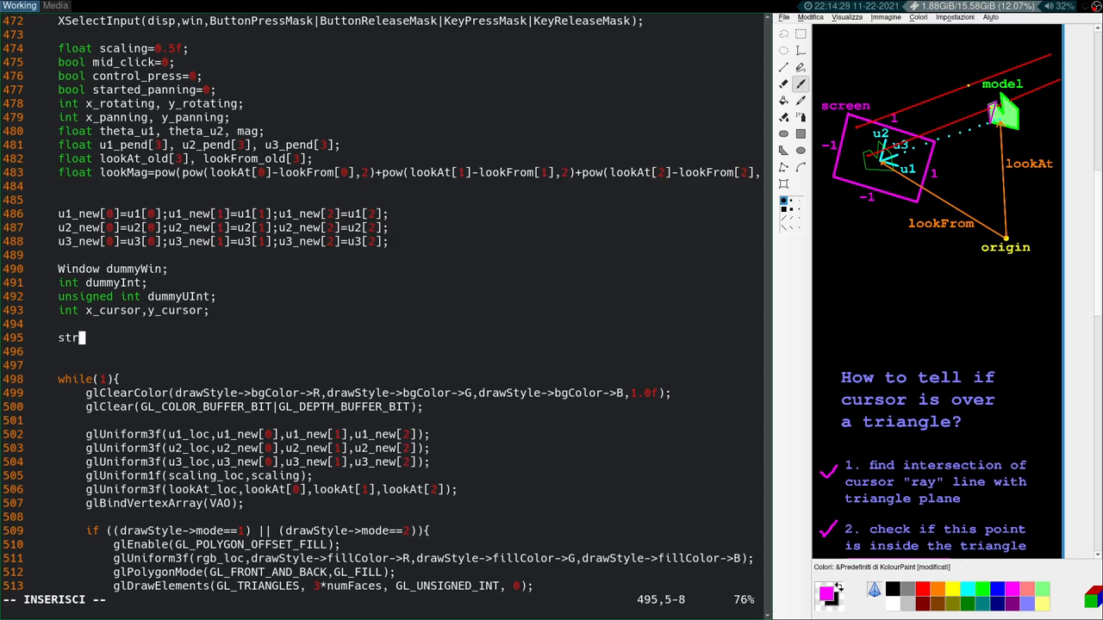
text(uct)
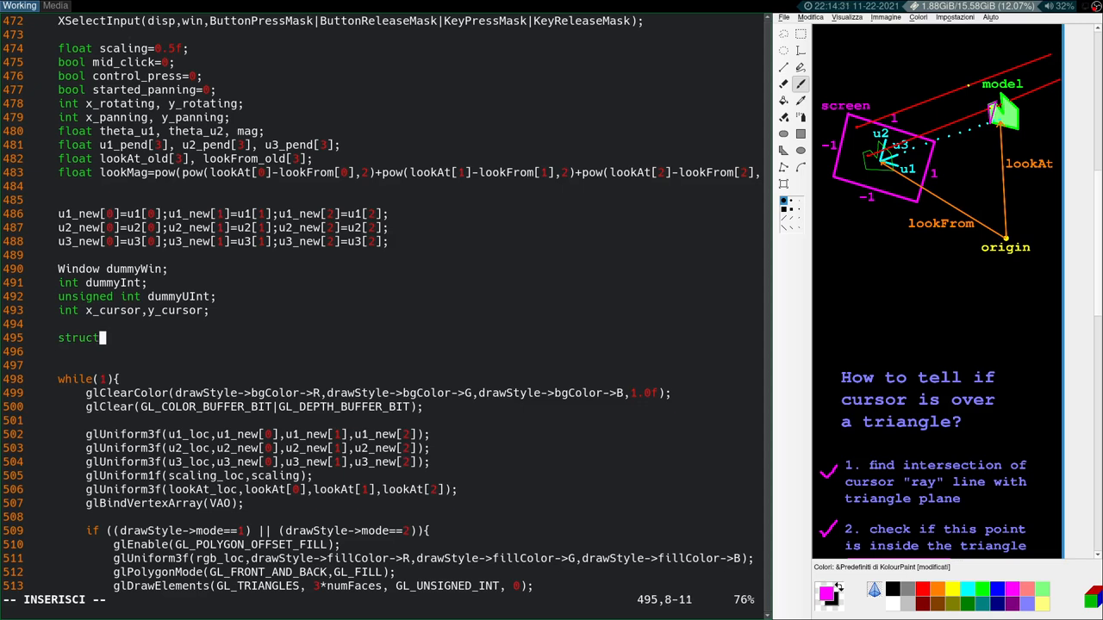
text(FACE))
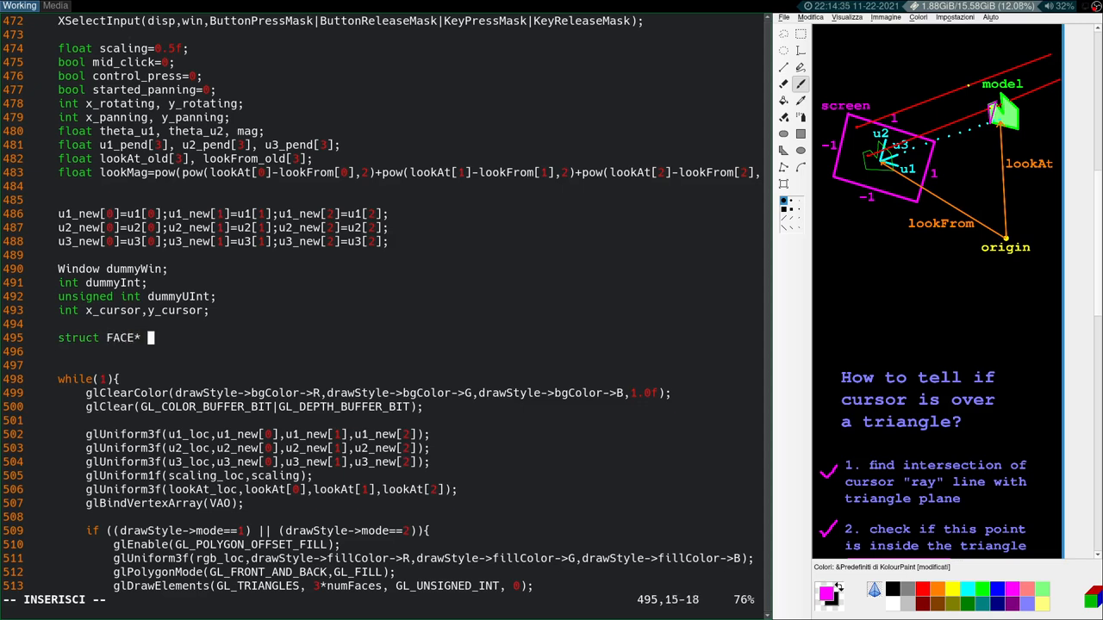
text(selected_f)
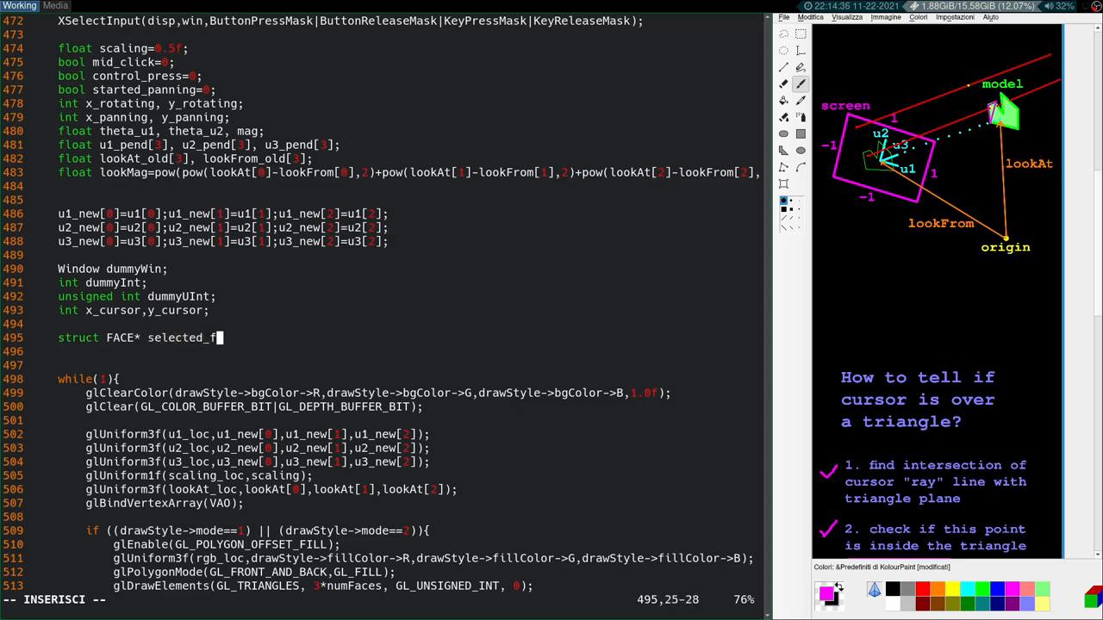
text(ace;)
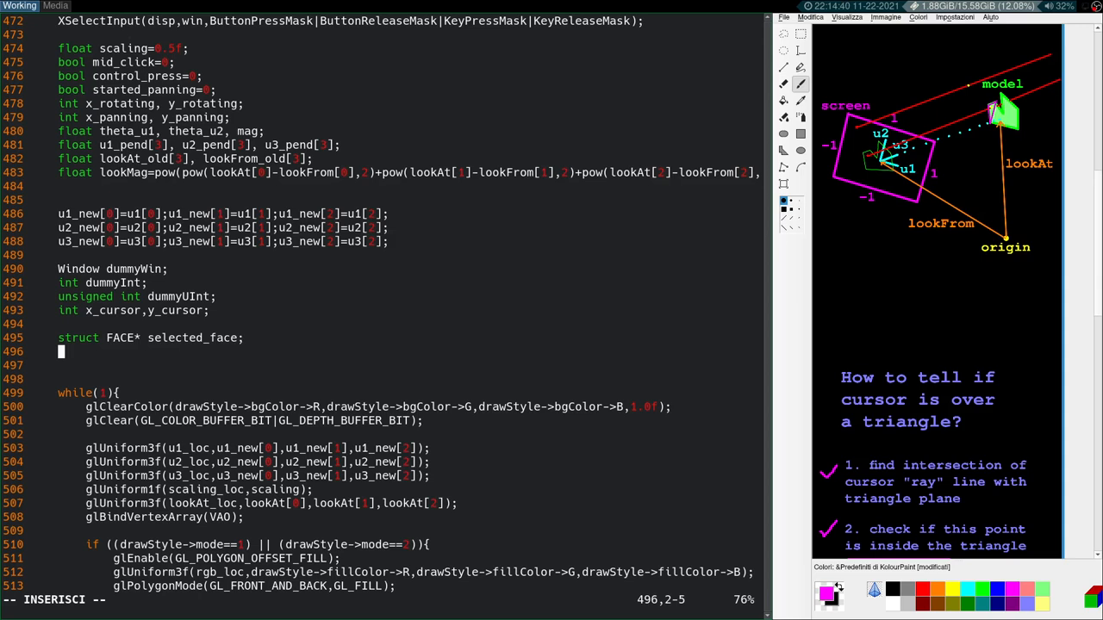
text(int selec)
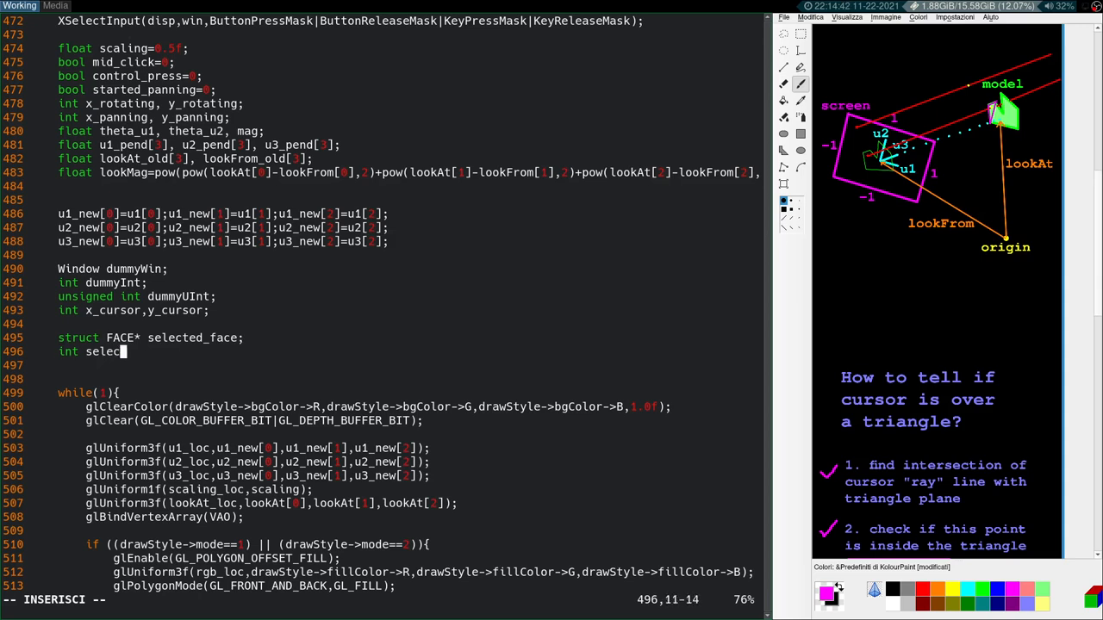
text(ted_face_number;)
text(bool)
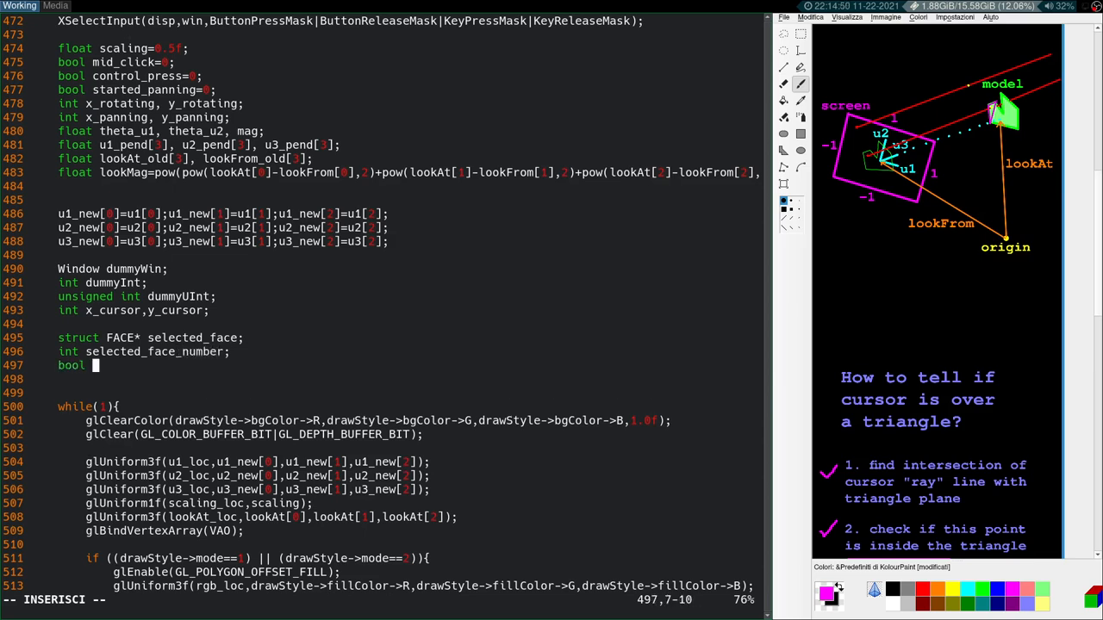
text(is_face_selected=0;)
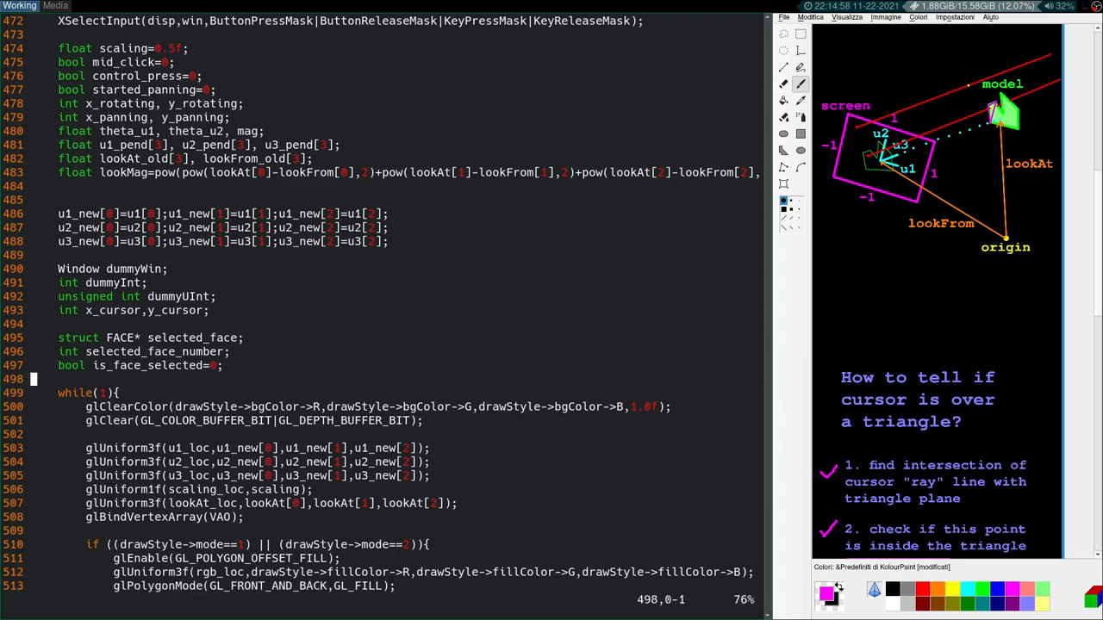
Step: Retitle the event-loop comment to 'mouse & key event handling' and add an empty Button1 ButtonPress branch
scroll(down, 3)
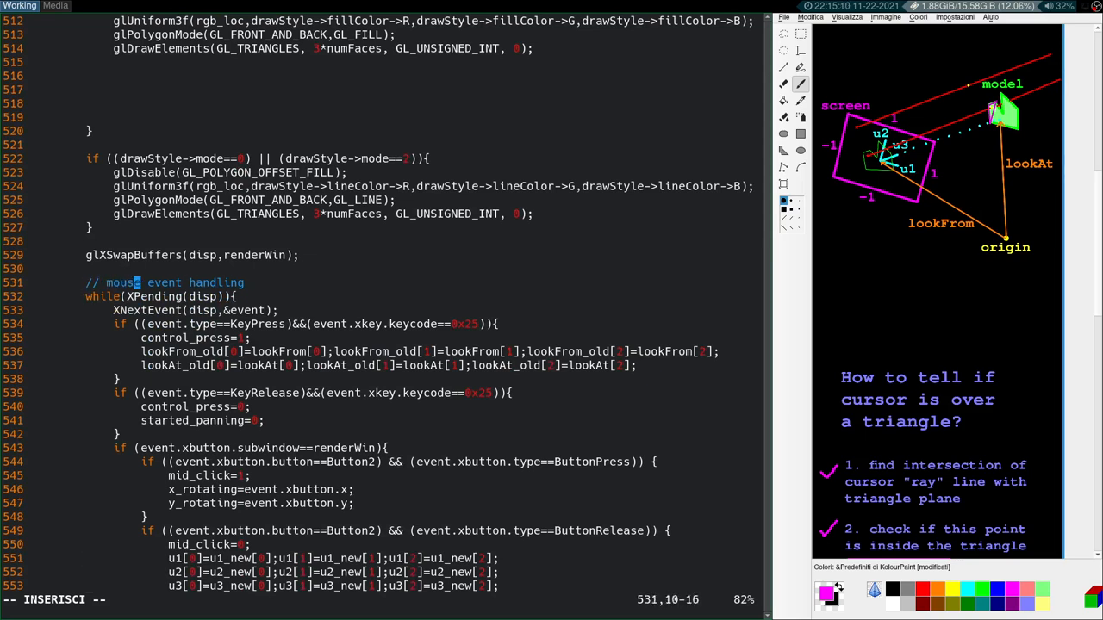
text(& key)
click(398, 462)
text(1)
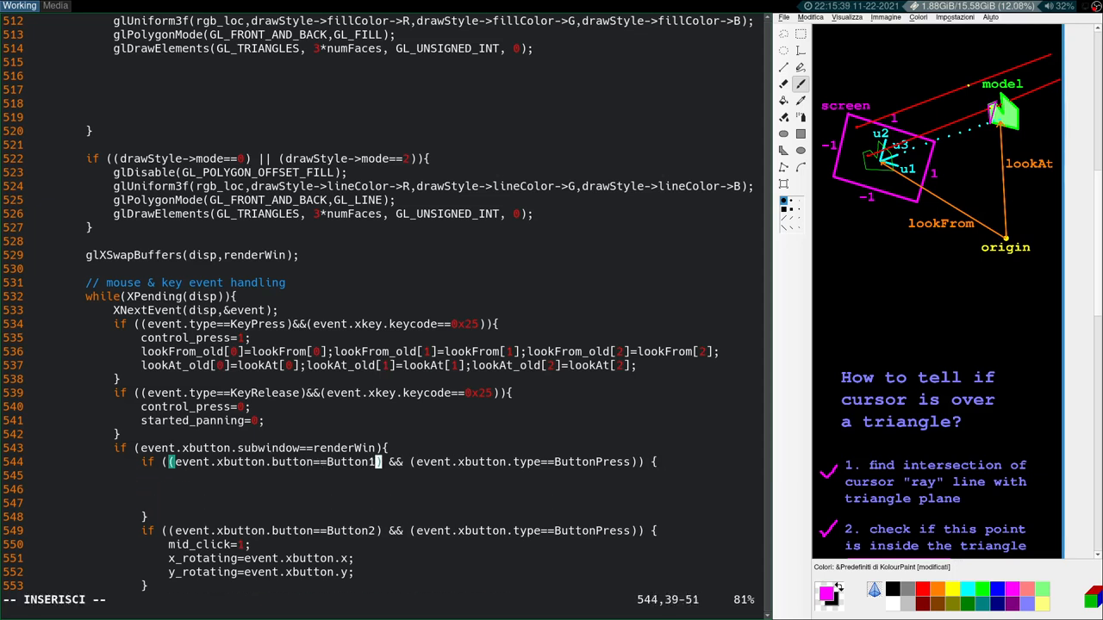
key(Escape)
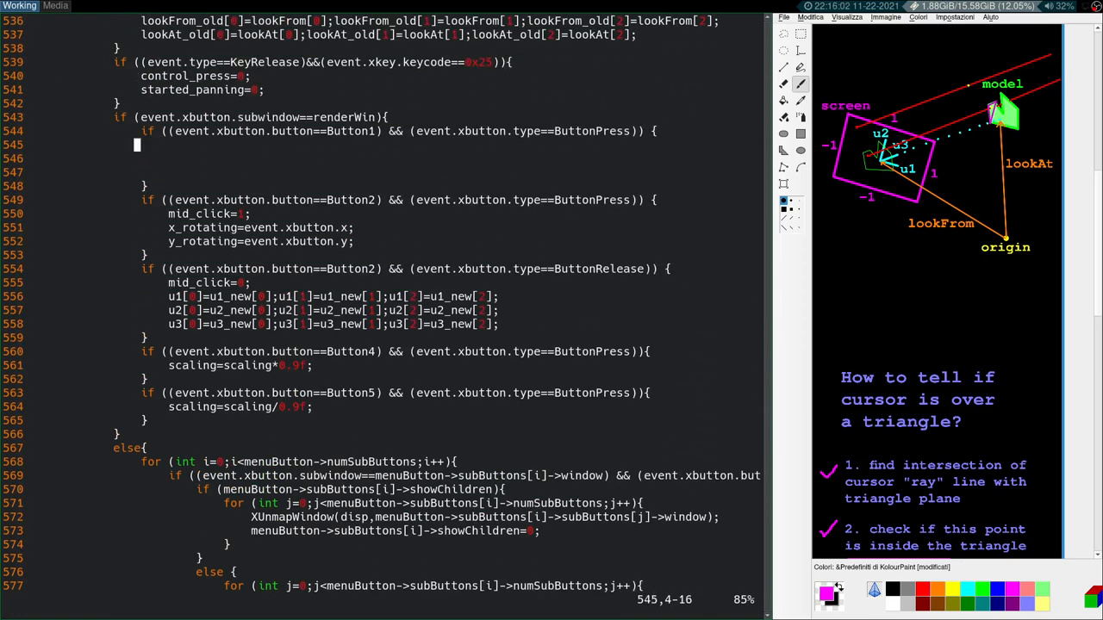
Step: Call XQueryPointer to read the cursor position into x_cursor and y_cursor
text(XQueryPointer(disp,win,&dummyWin,&dummyWin,&dummyInt,&dummyInt,&x_cursor,&y_cursor,&du)
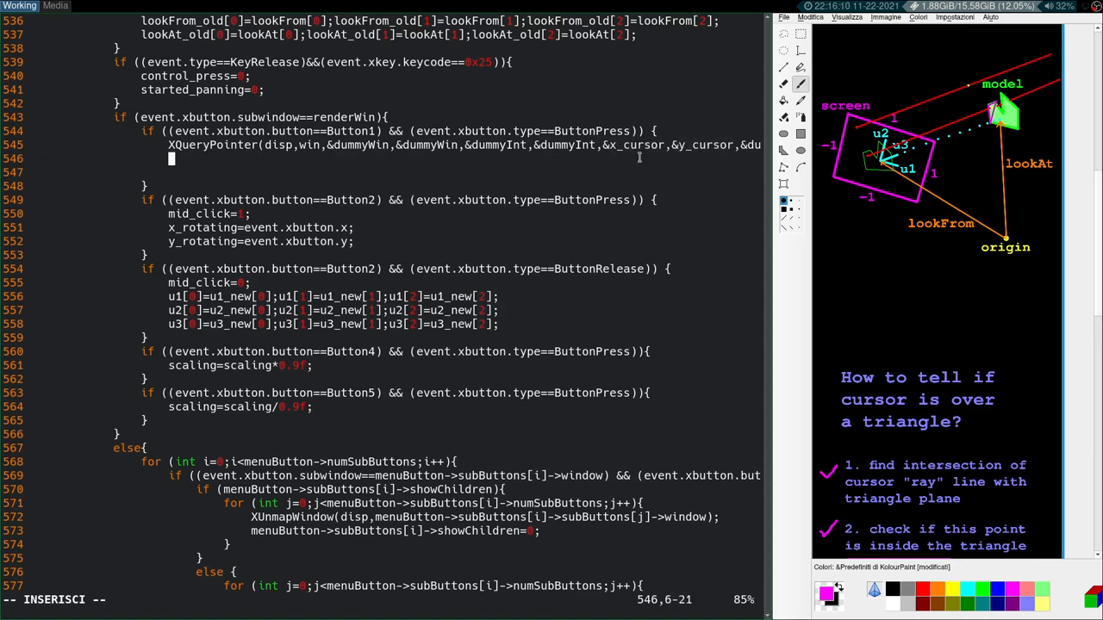
Step: Set selected_face from facePicker(body,h-20,w,x_cursor,y_cursor-20,lookFrom,scaling)
text(selected_face=)
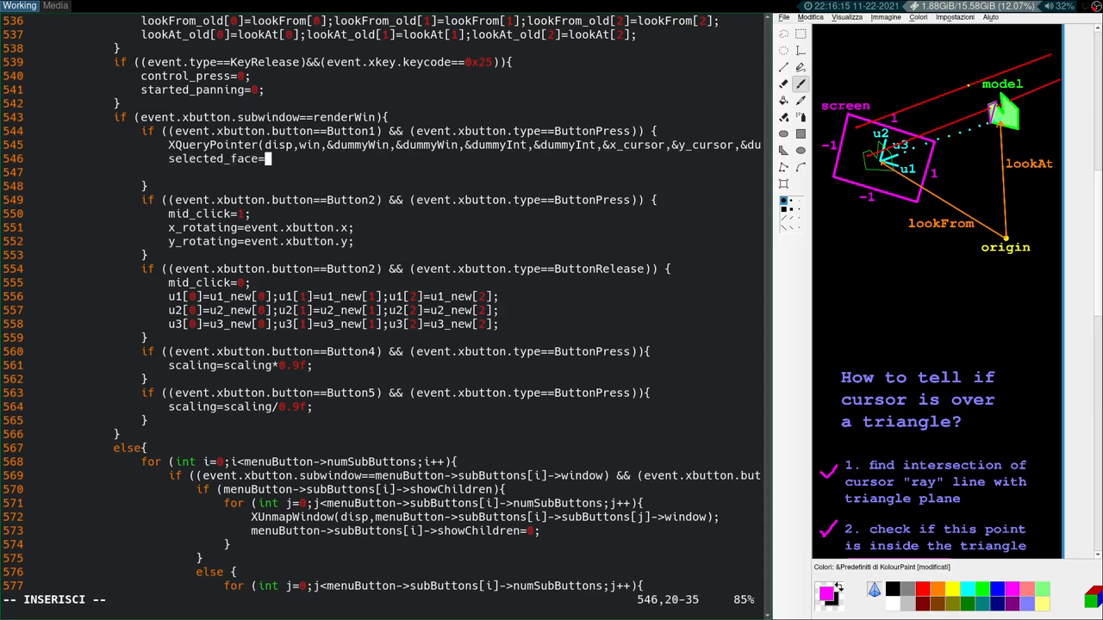
text(face)
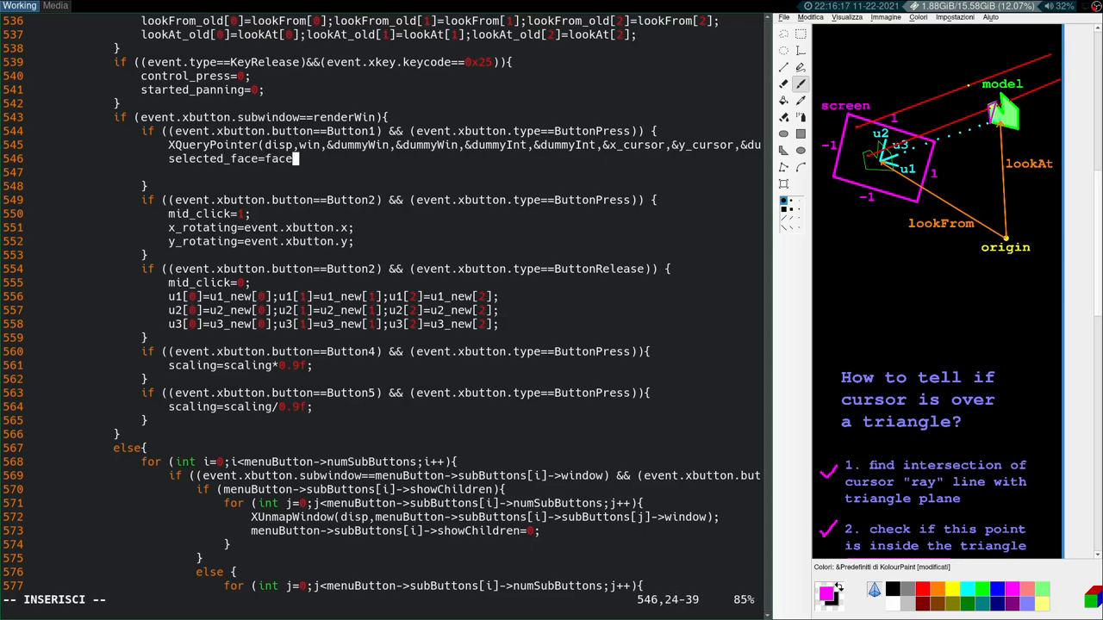
text(Picker)
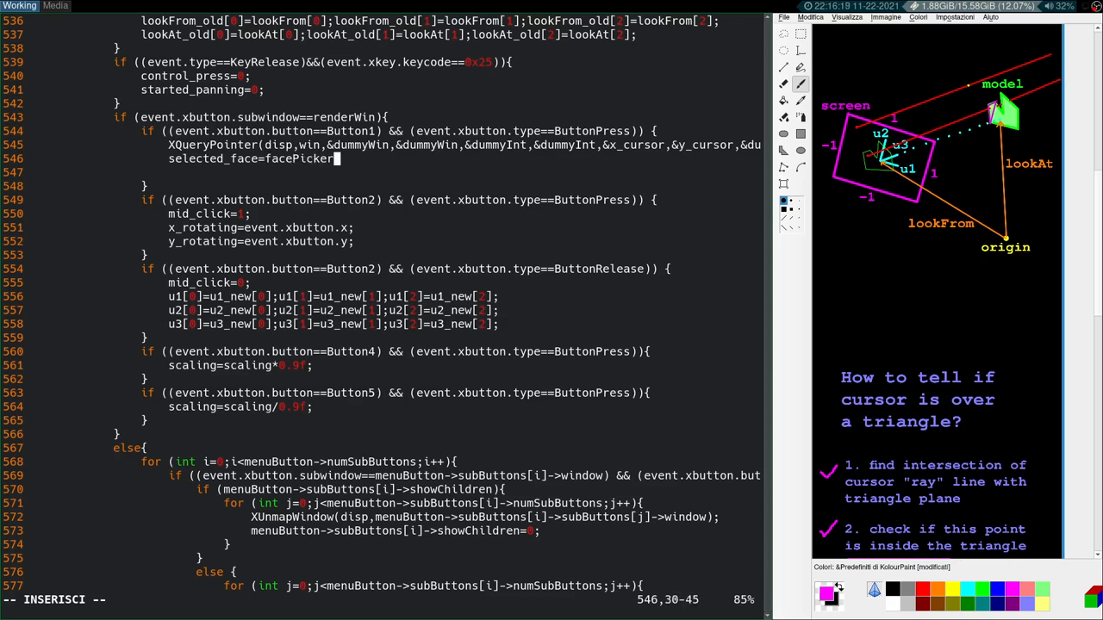
text((b)
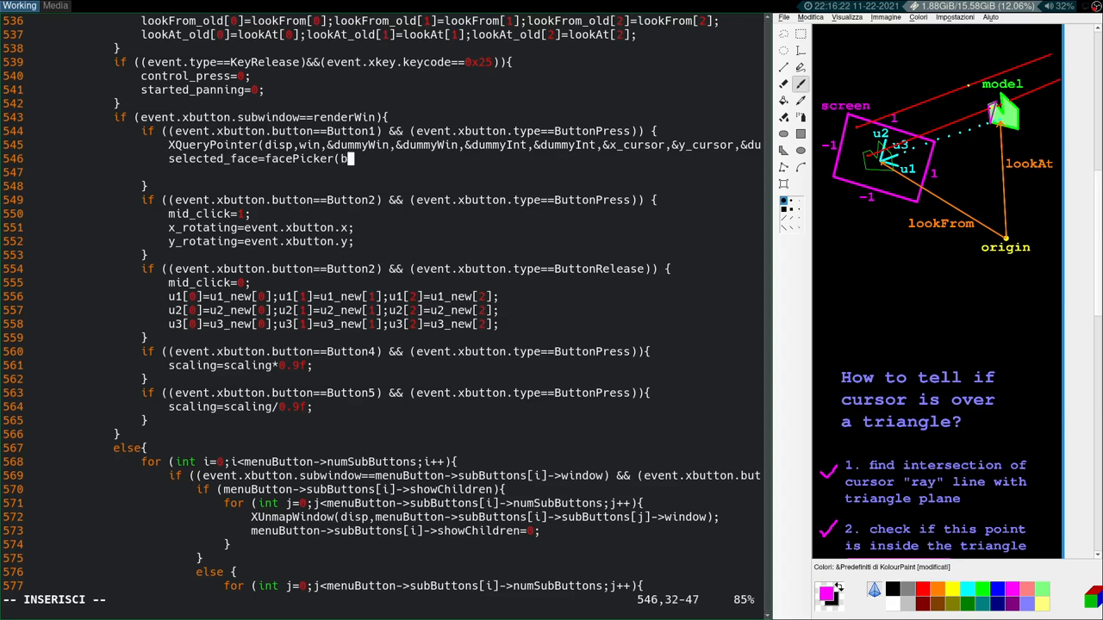
text(ody,)
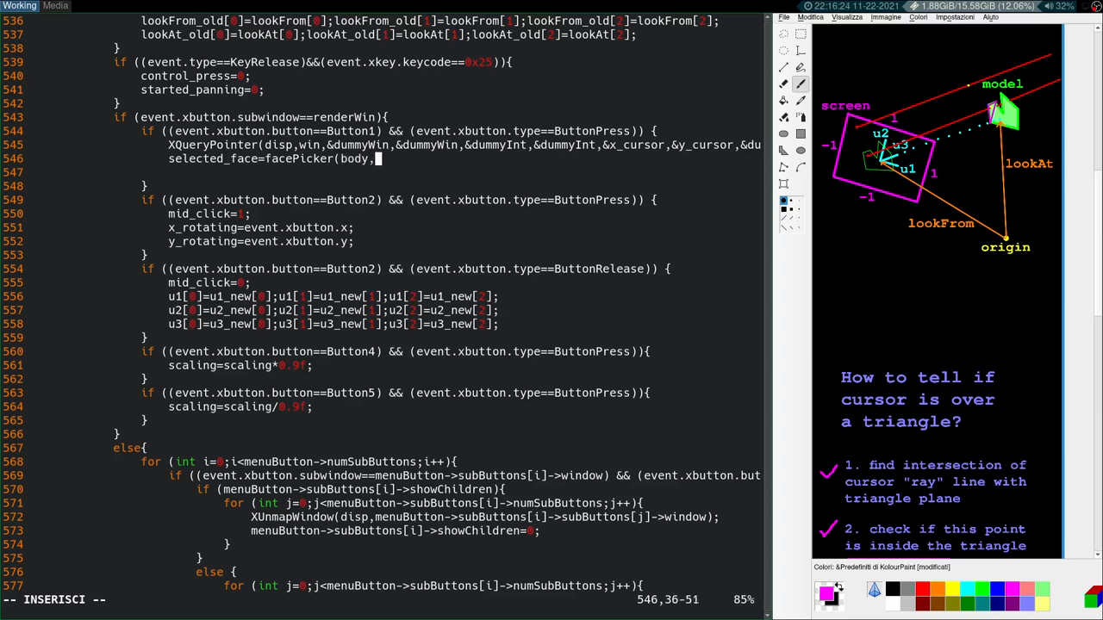
text(h->)
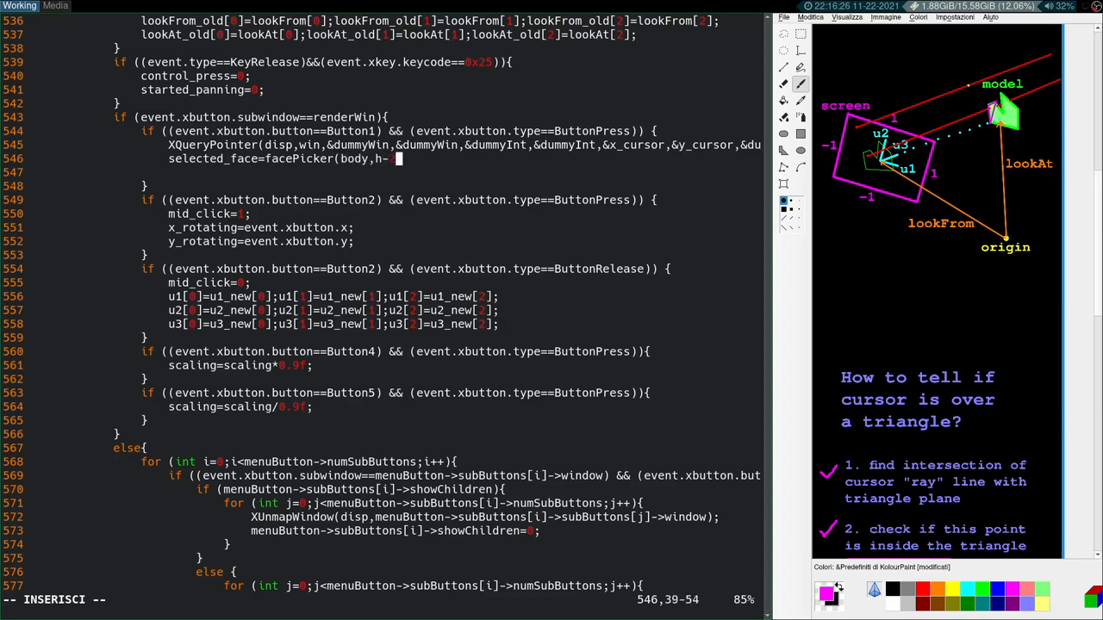
text(20,)
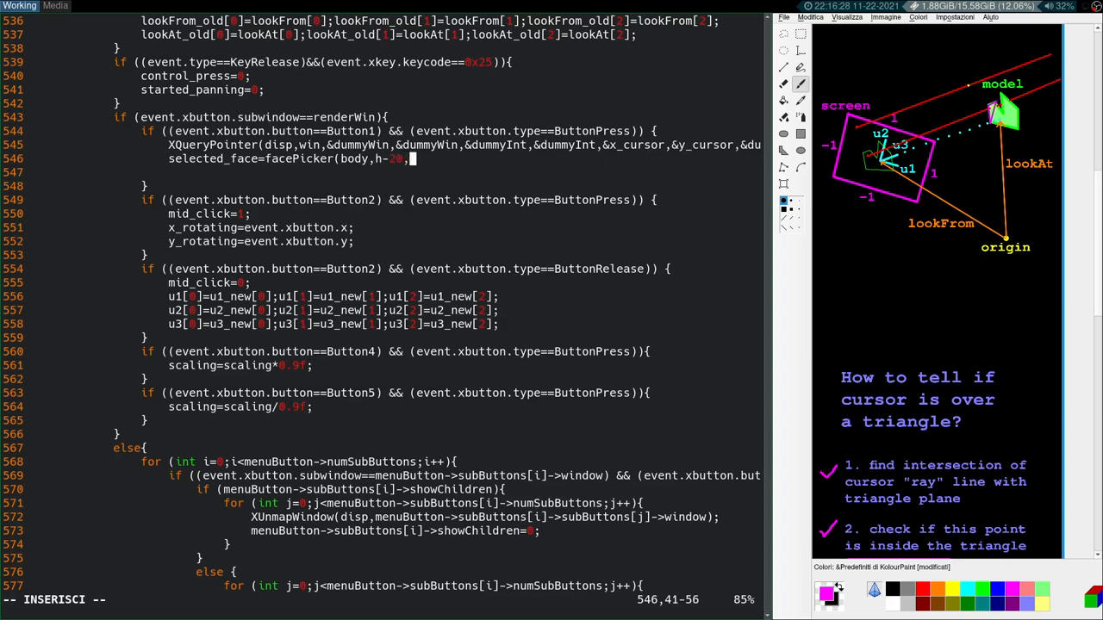
text(w)
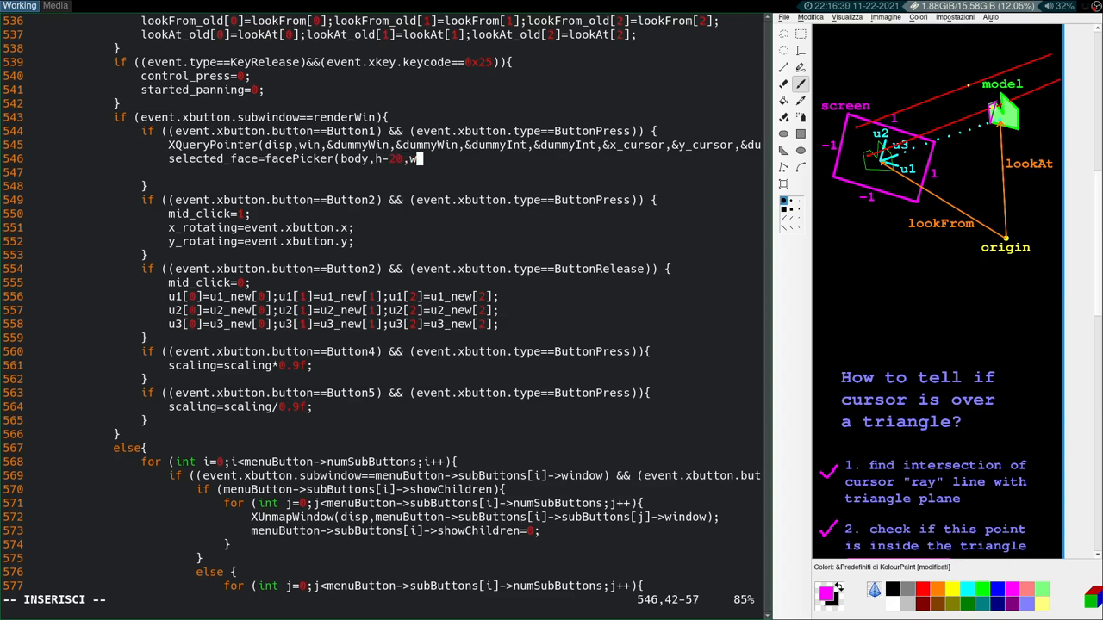
text(,)
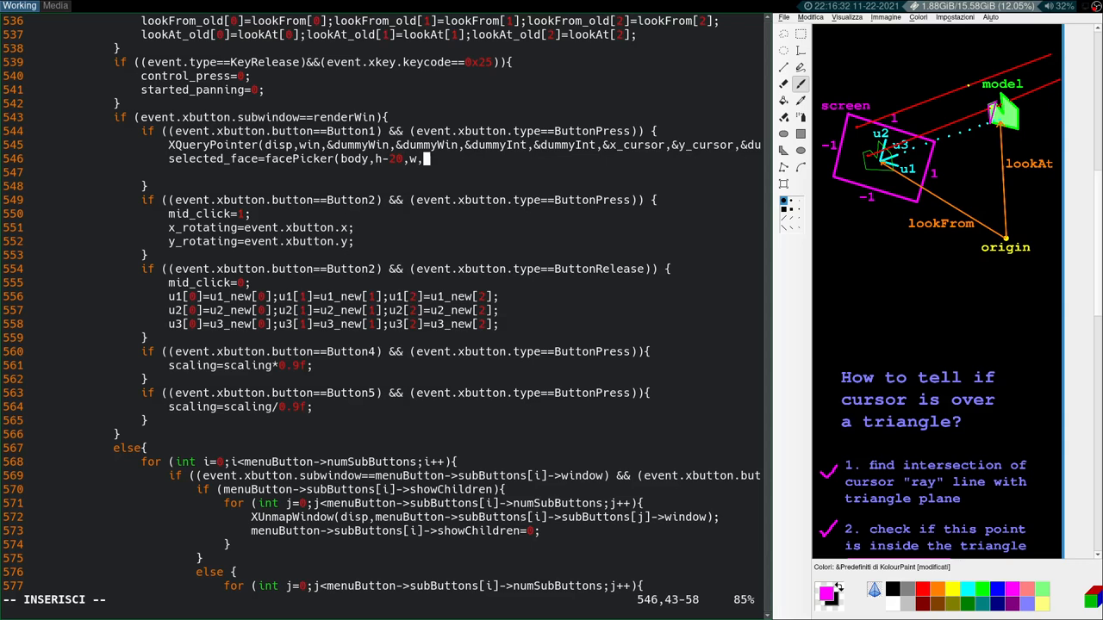
text(x)
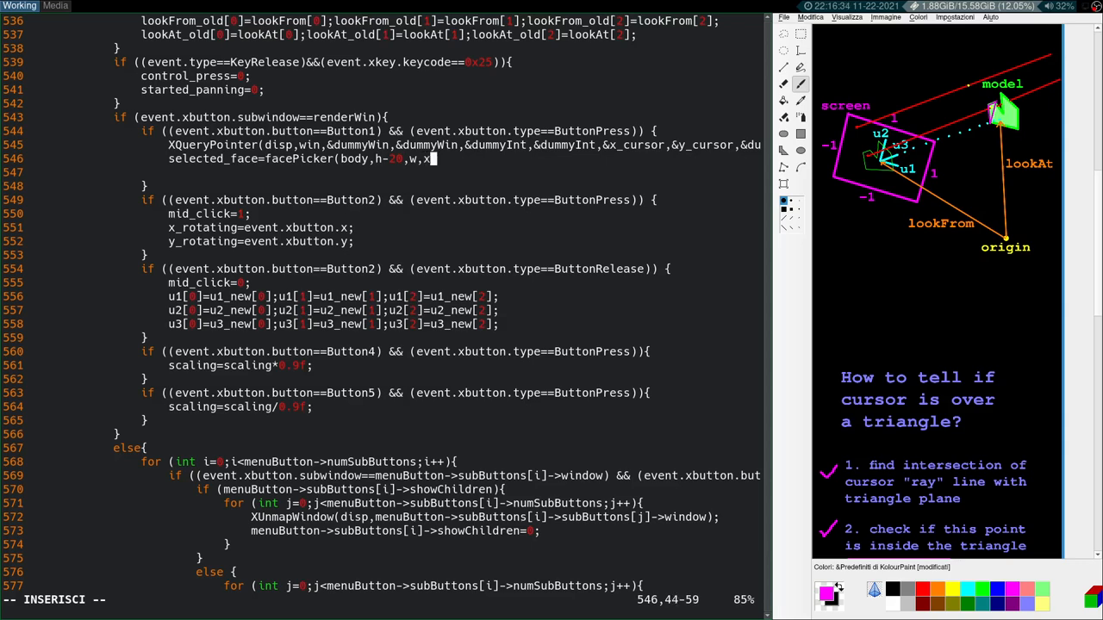
text(_cursor,)
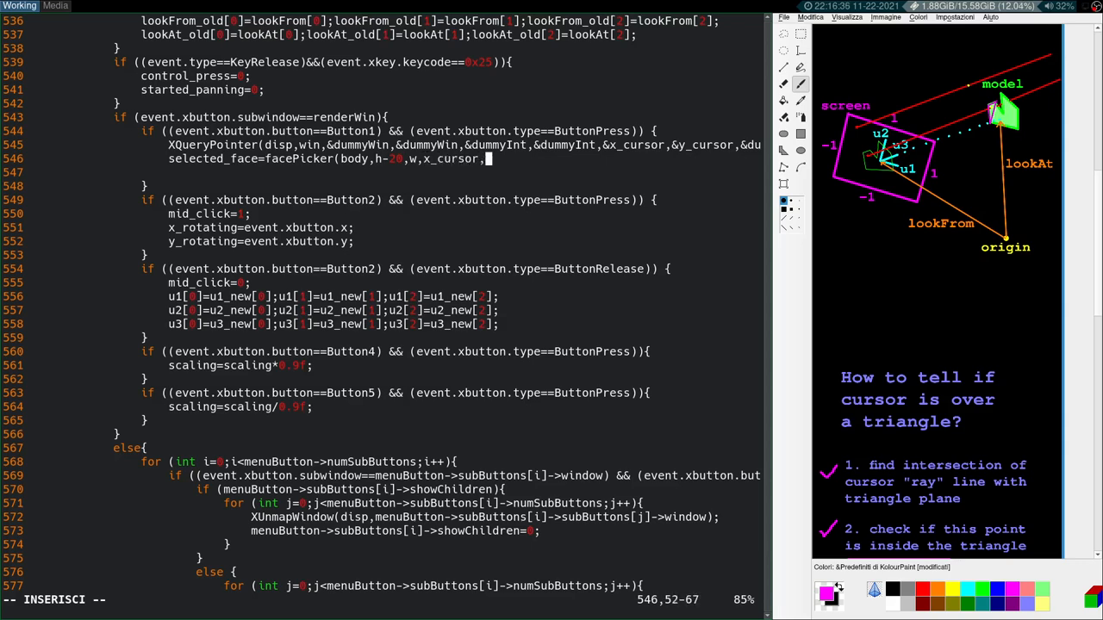
text(y_cursor,)
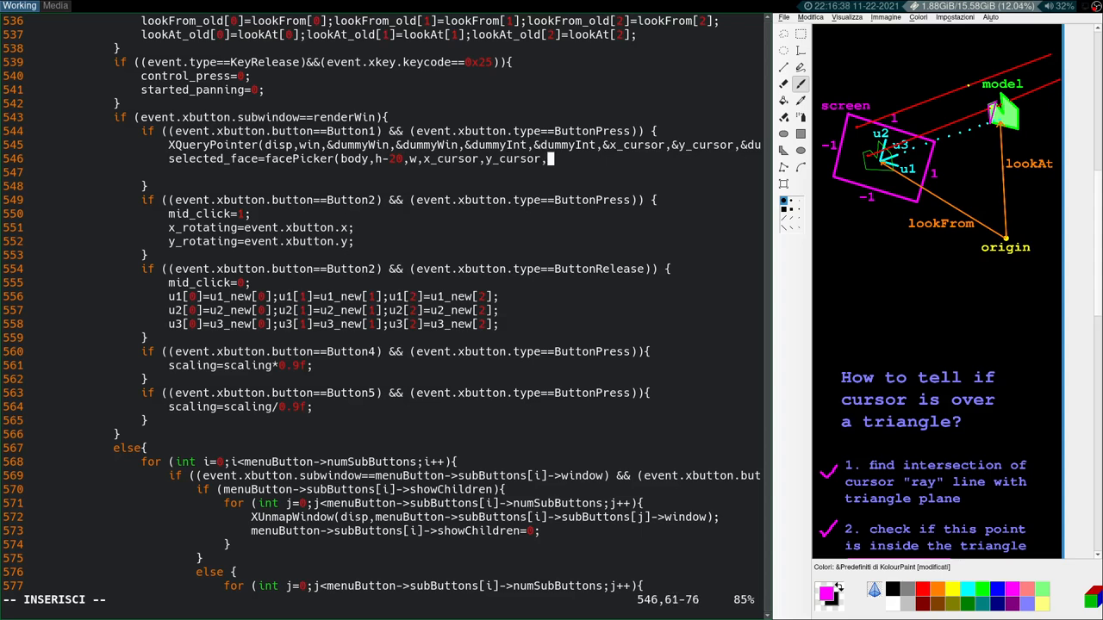
key(BackSpace)
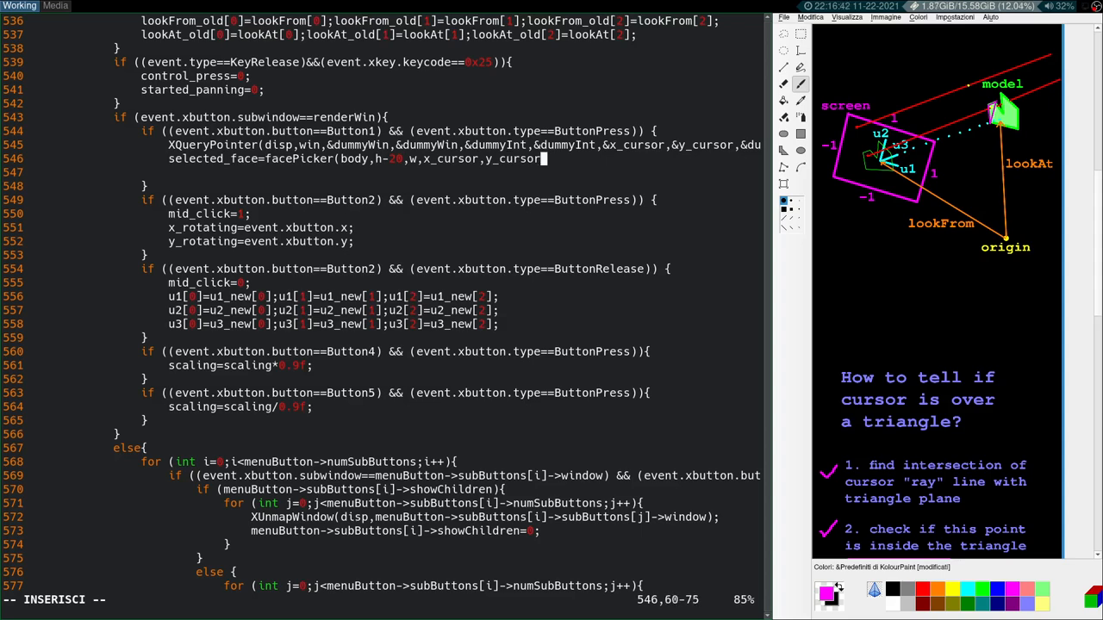
text(-20,)
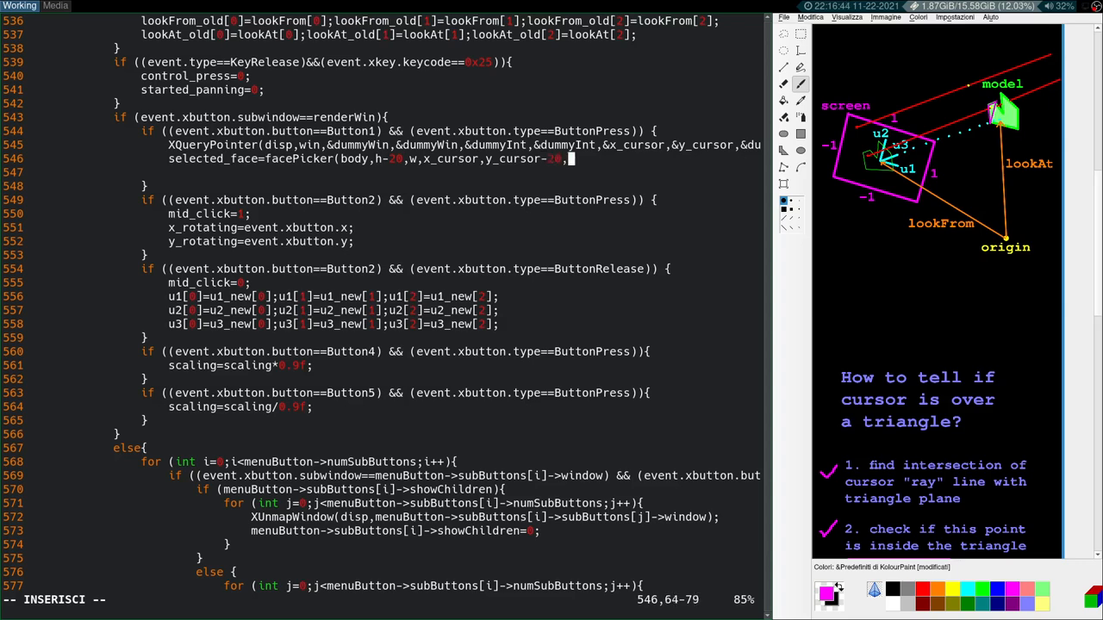
text(lookFrom,)
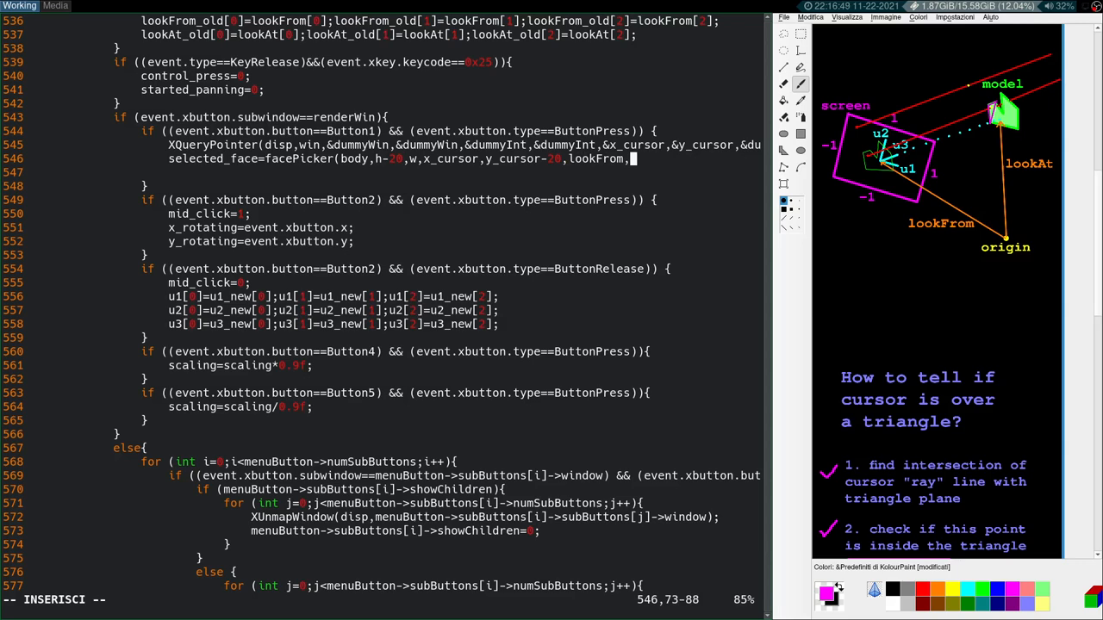
text(scaling);)
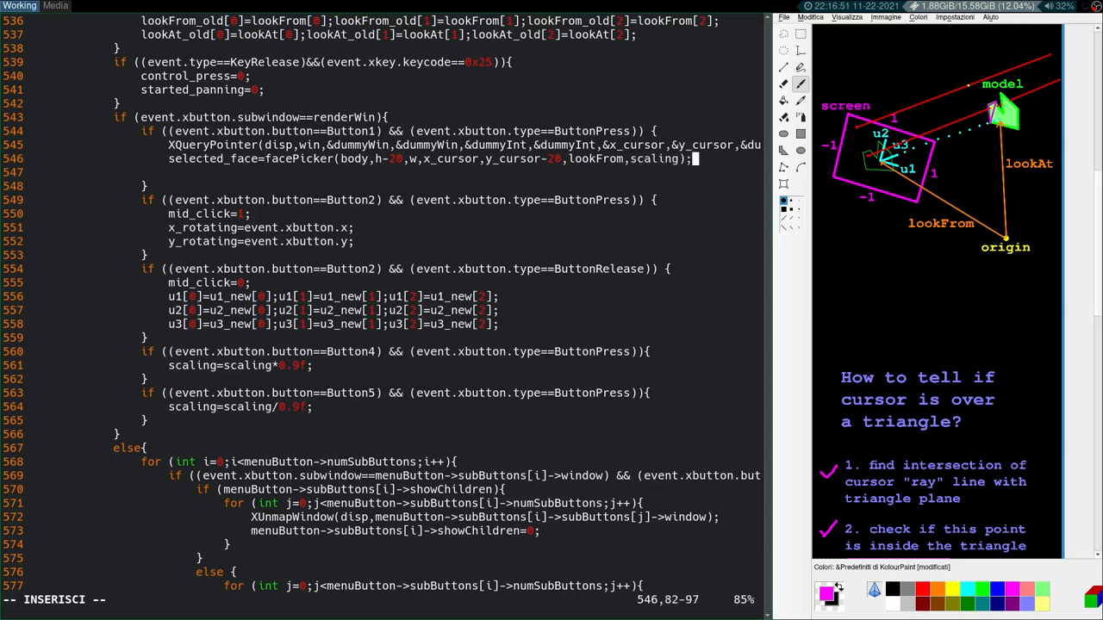
double_click(600, 159)
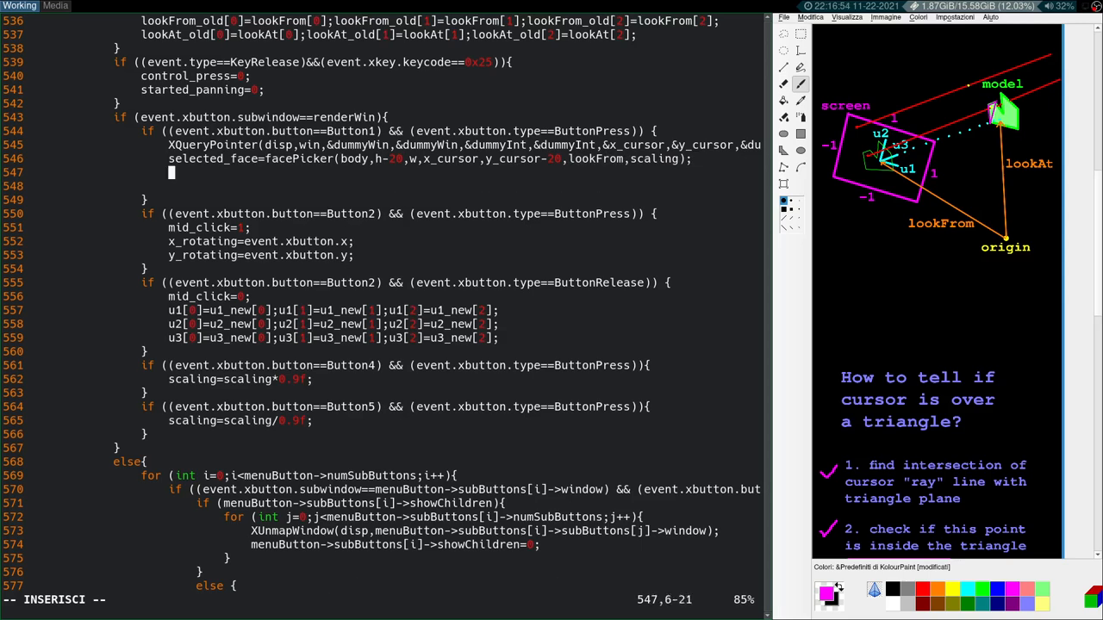
Step: Begin an if on selected_face below the call and start opening another source file
text(if selected_fac)
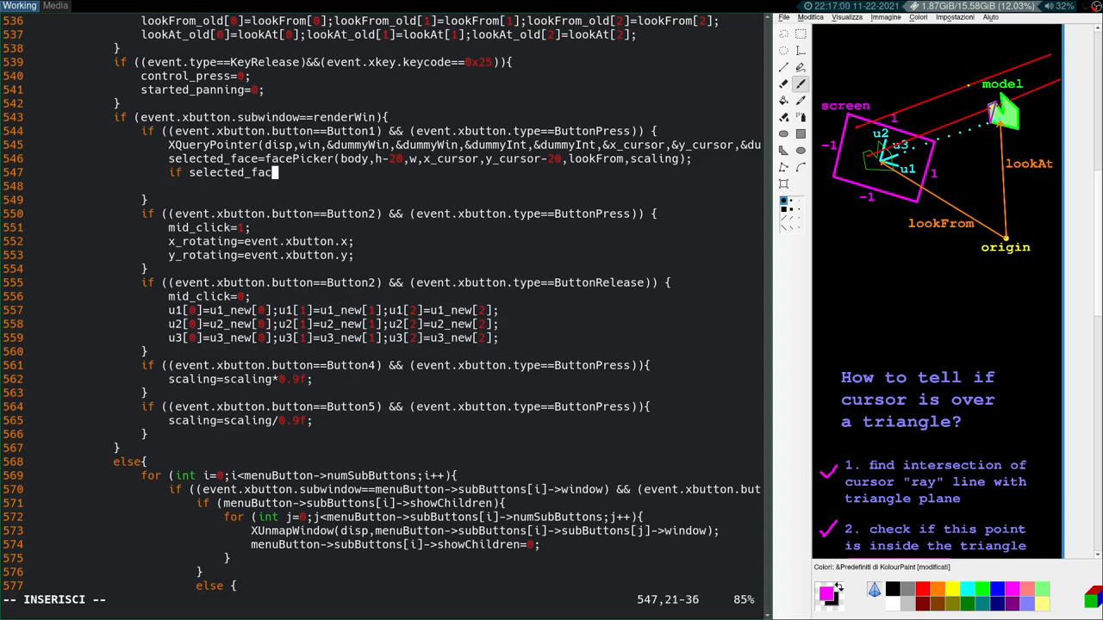
text(e)
click(379, 600)
text(/c)
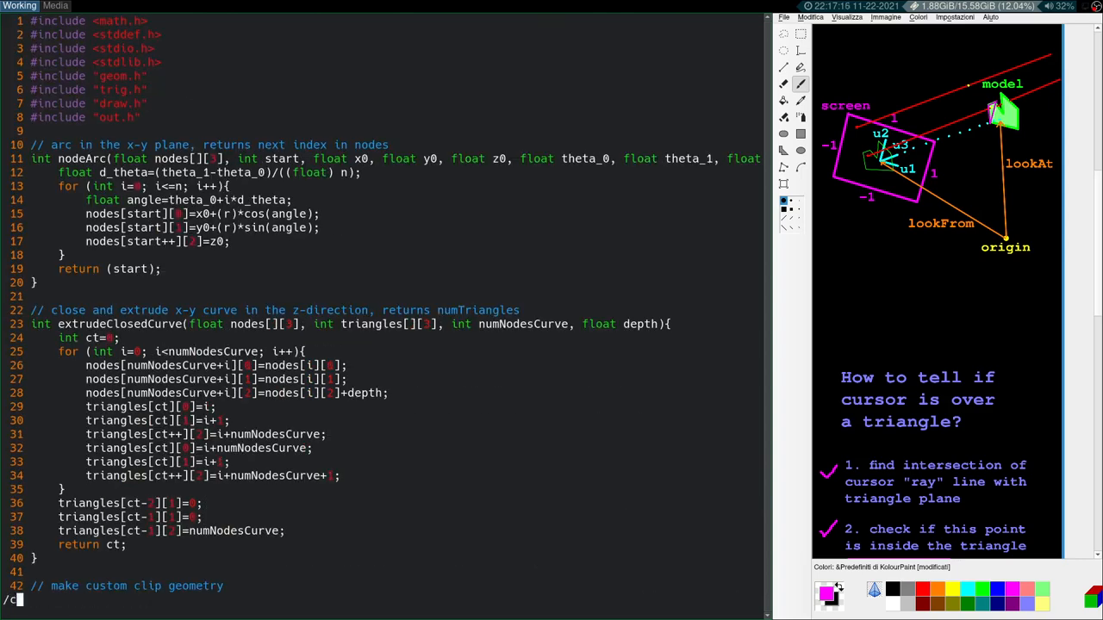
Step: Search countFace to reach getFaceNumber, then check its declaration via :e draw.h
text(ountFace)
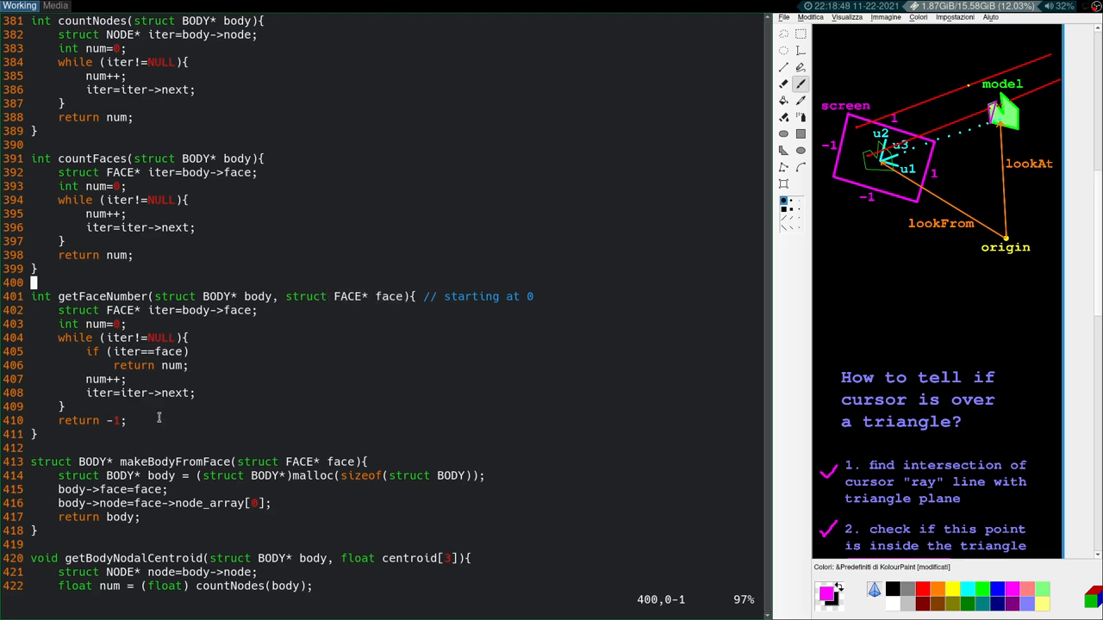
double_click(134, 366)
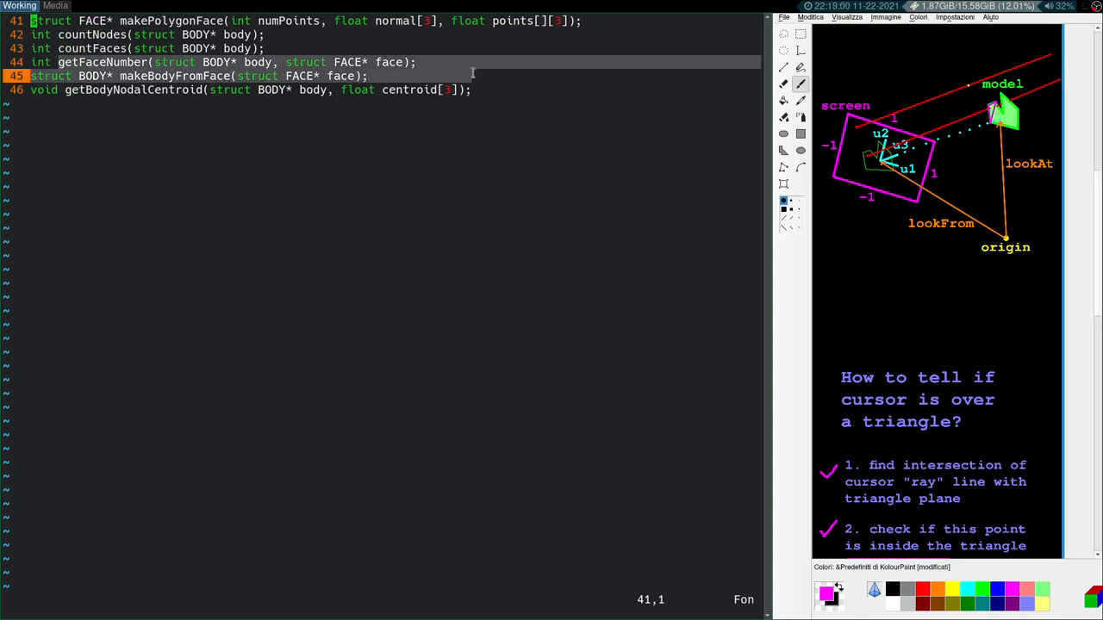
text(:e draw.)
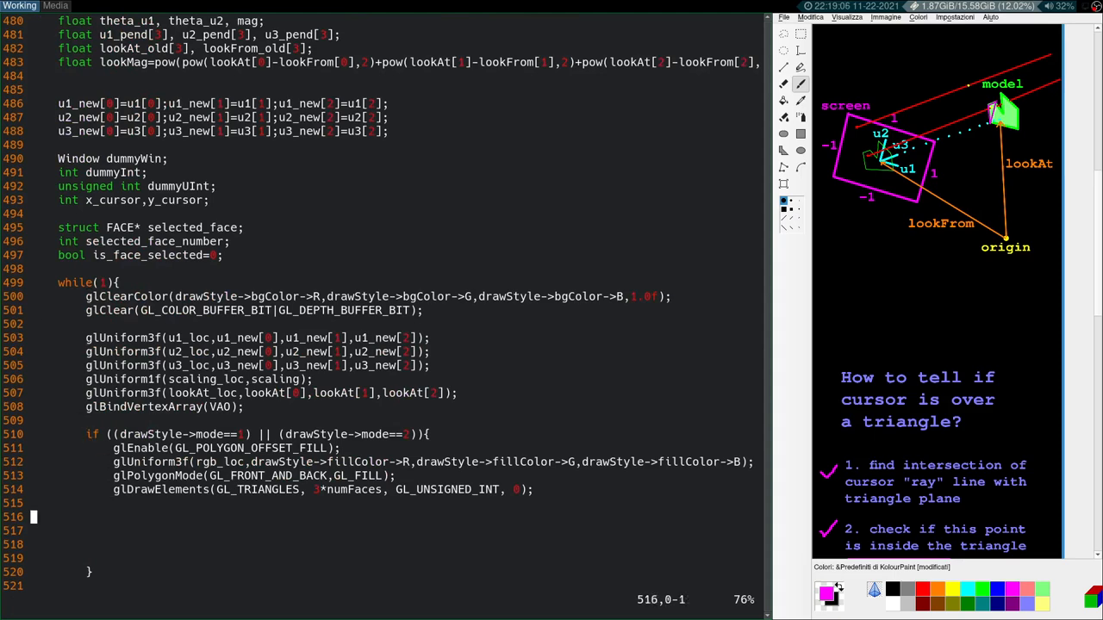
Step: Set selected_face_number from getFaceNumber(body,selected_face) and test it is nonzero
scroll(down, 3)
text(selected_face_number=getFac)
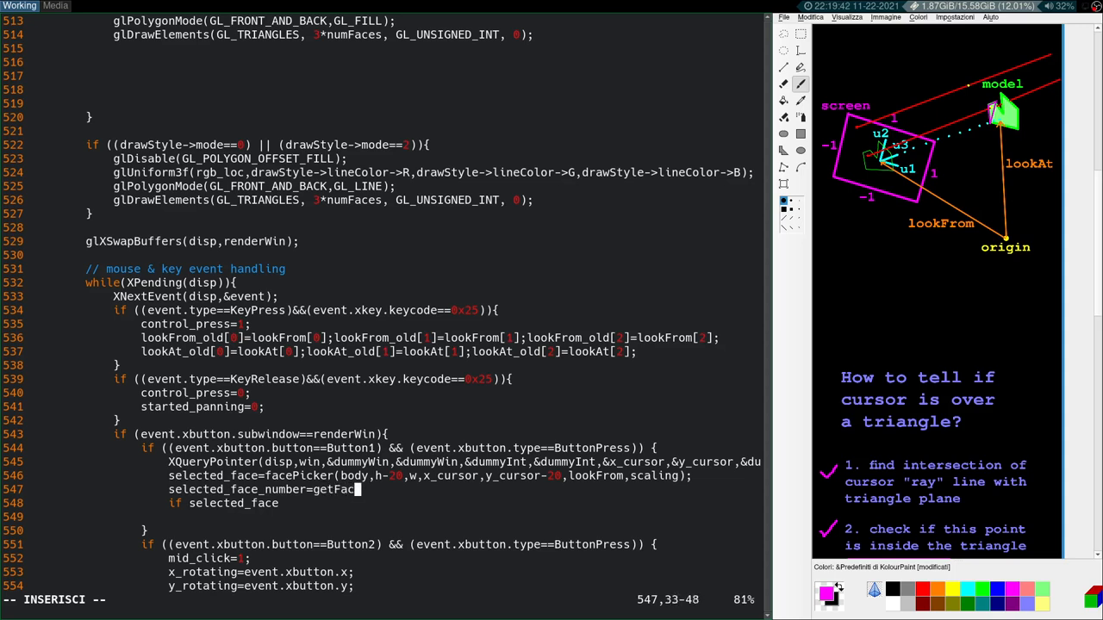
text(eNumber(bod)
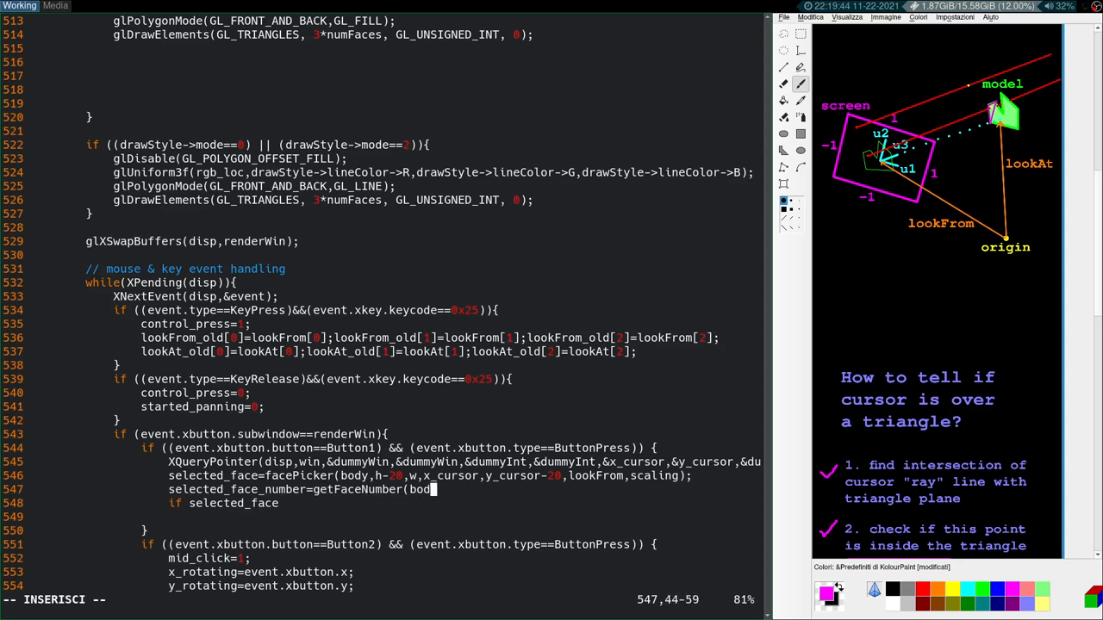
text(,selected-F)
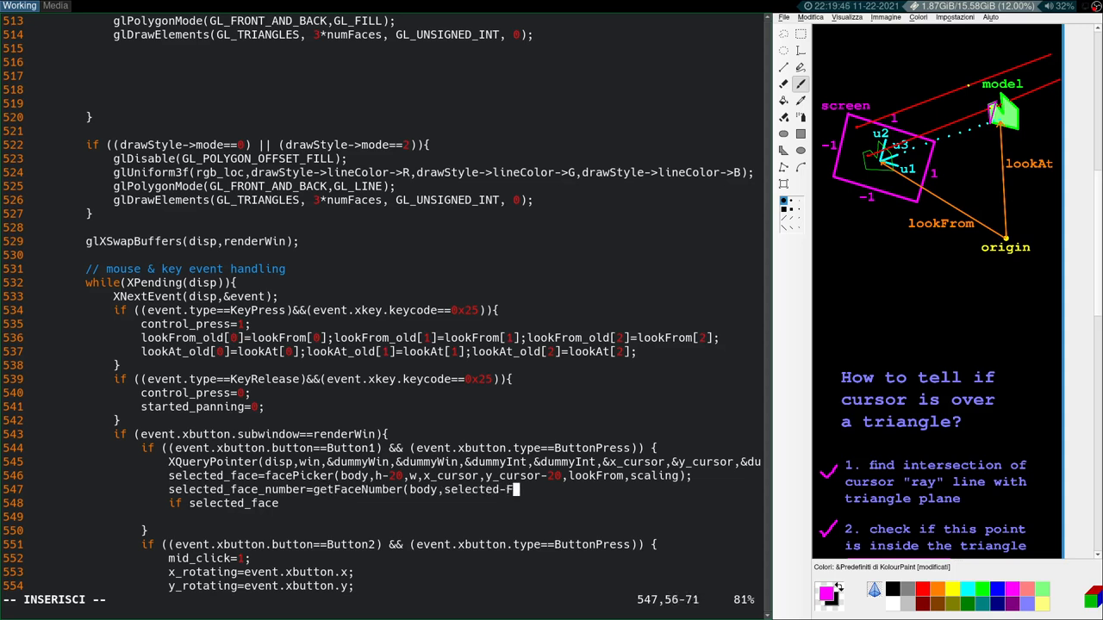
text(a)
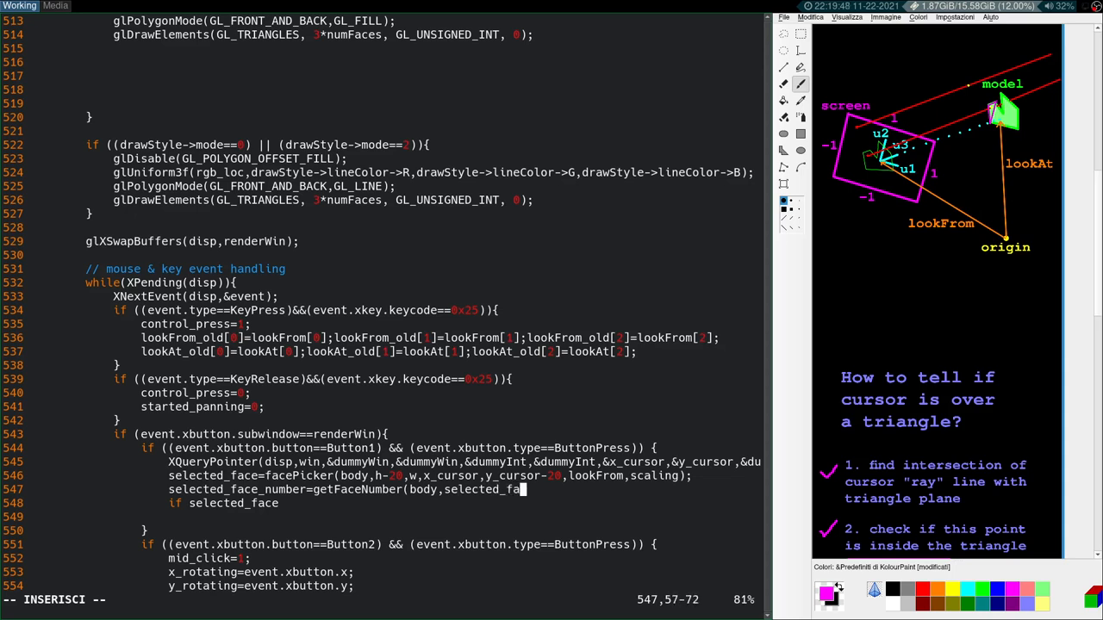
text(ce);)
click(465, 504)
text(_)
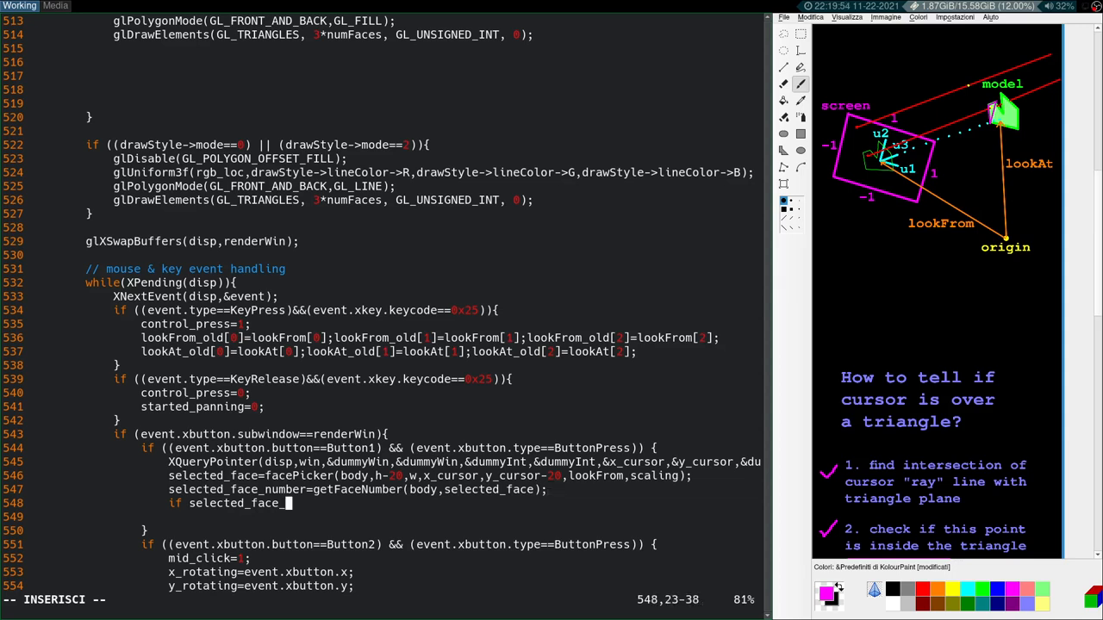
text(number)
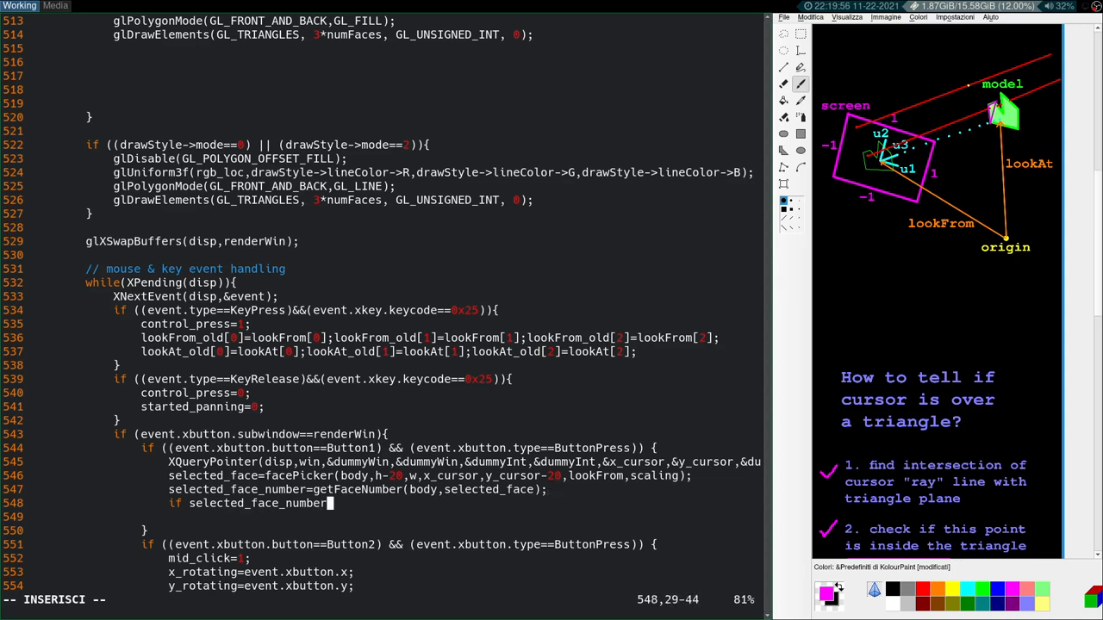
text(>=0){)
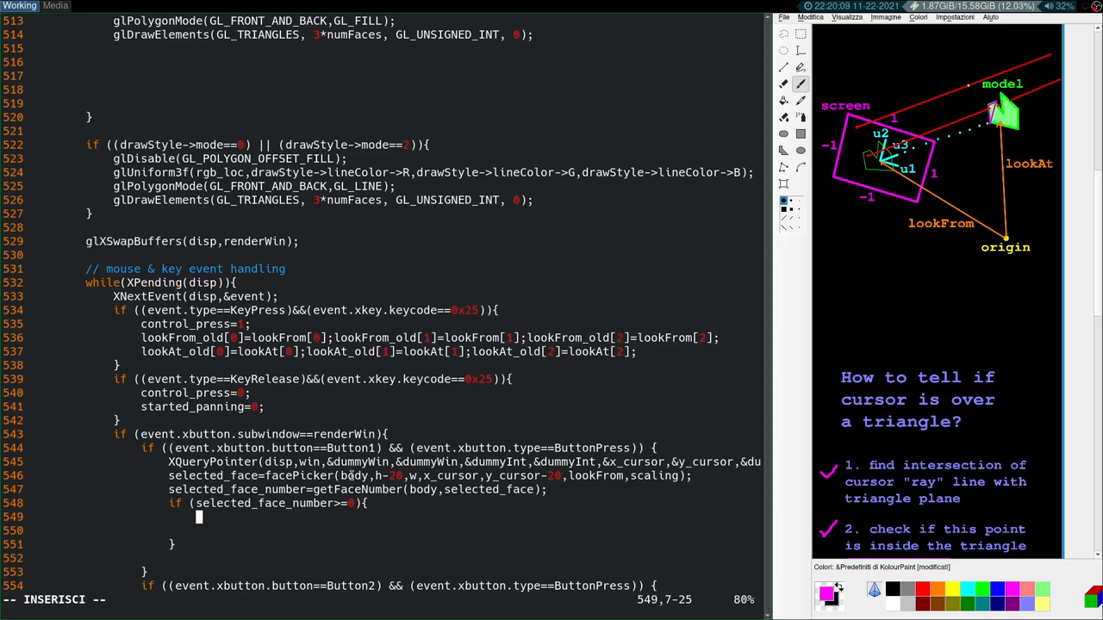
mouse_move(334, 519)
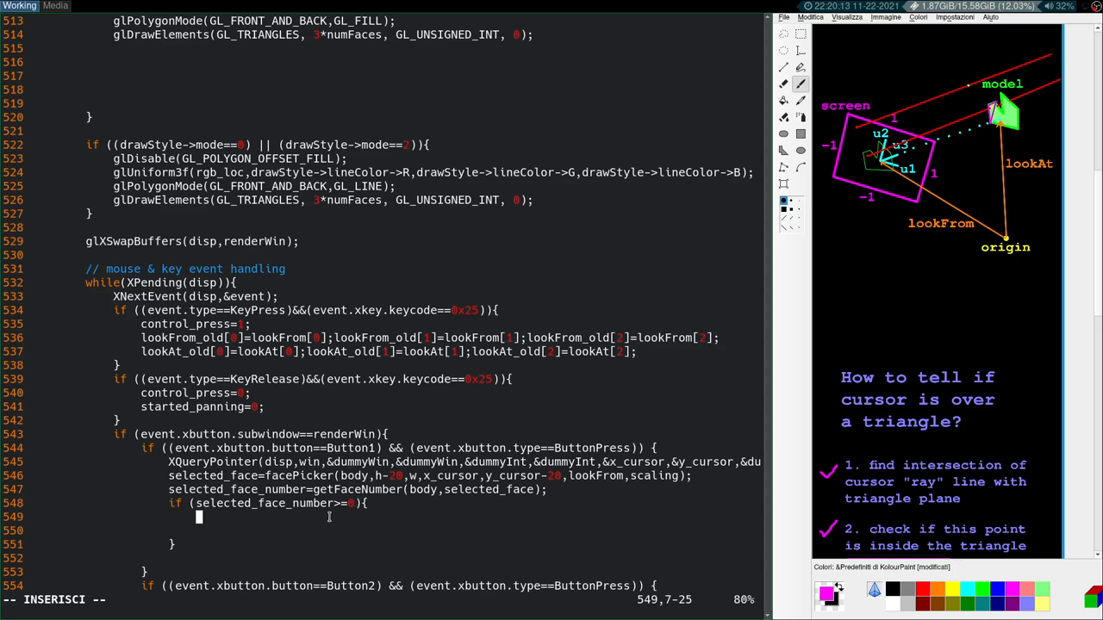
Step: Flag the face selected, printf its face #%d number, and begin an else branch
text(is_face_selecte)
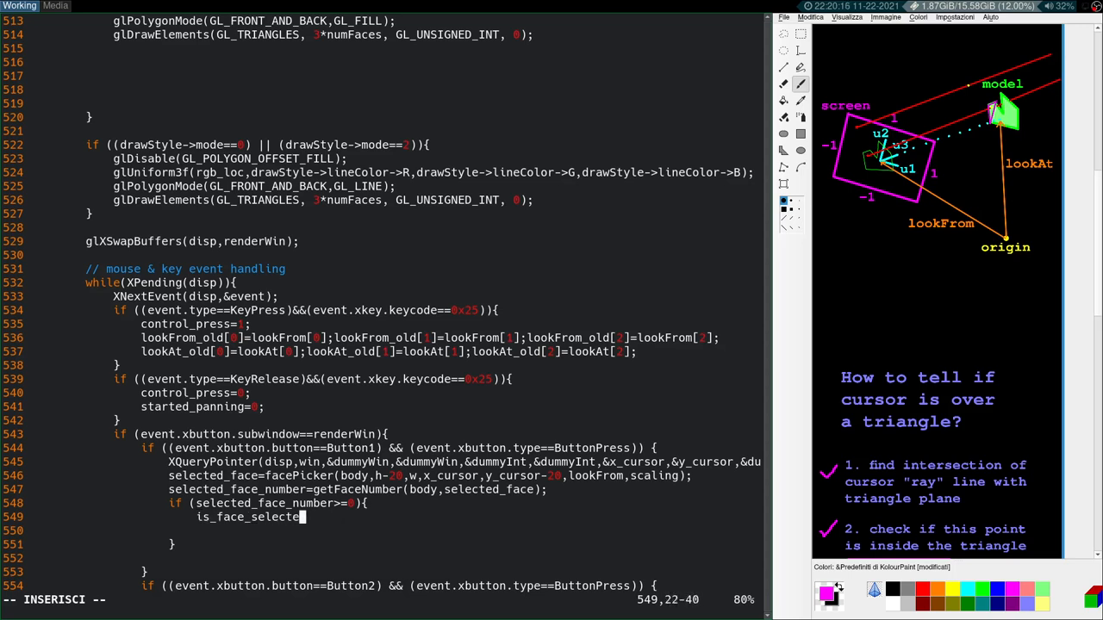
text(d=1;)
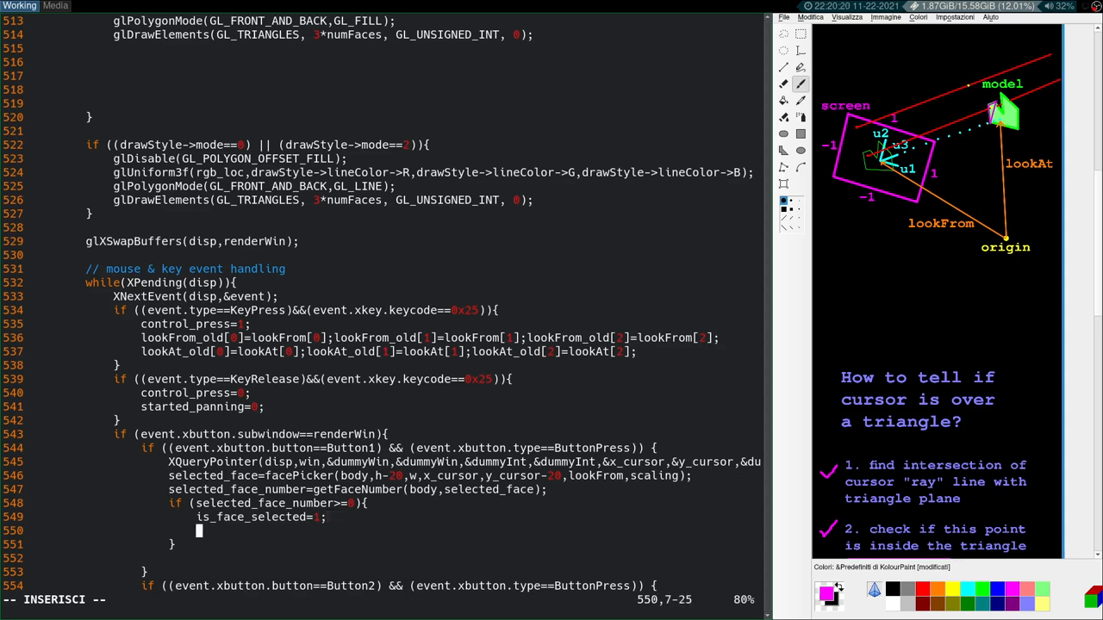
text(printf("you just clicked on)
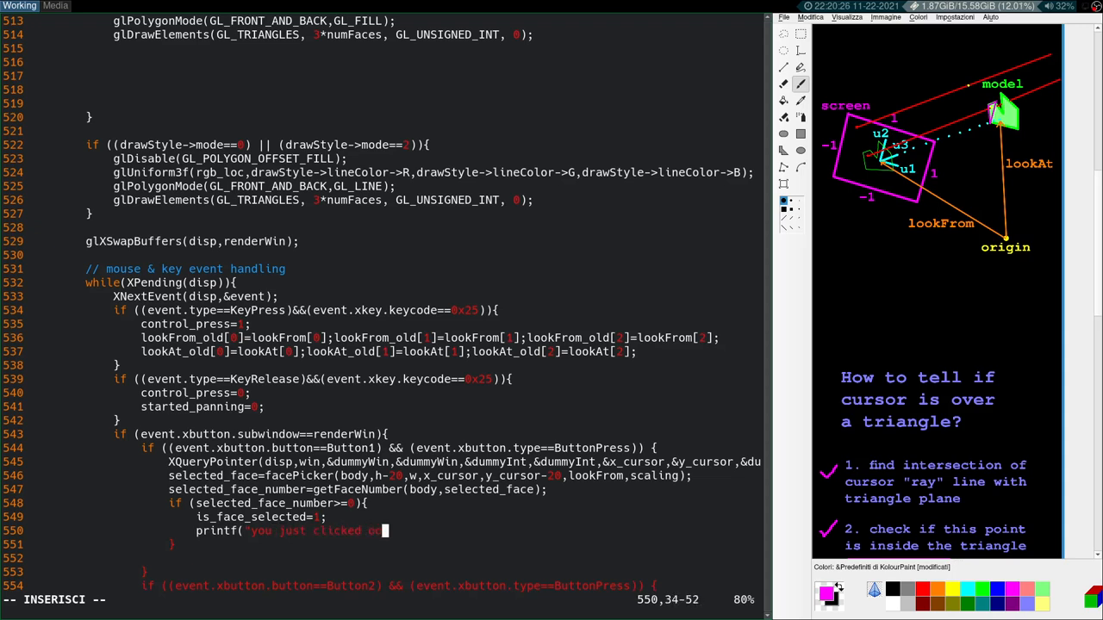
text(face)
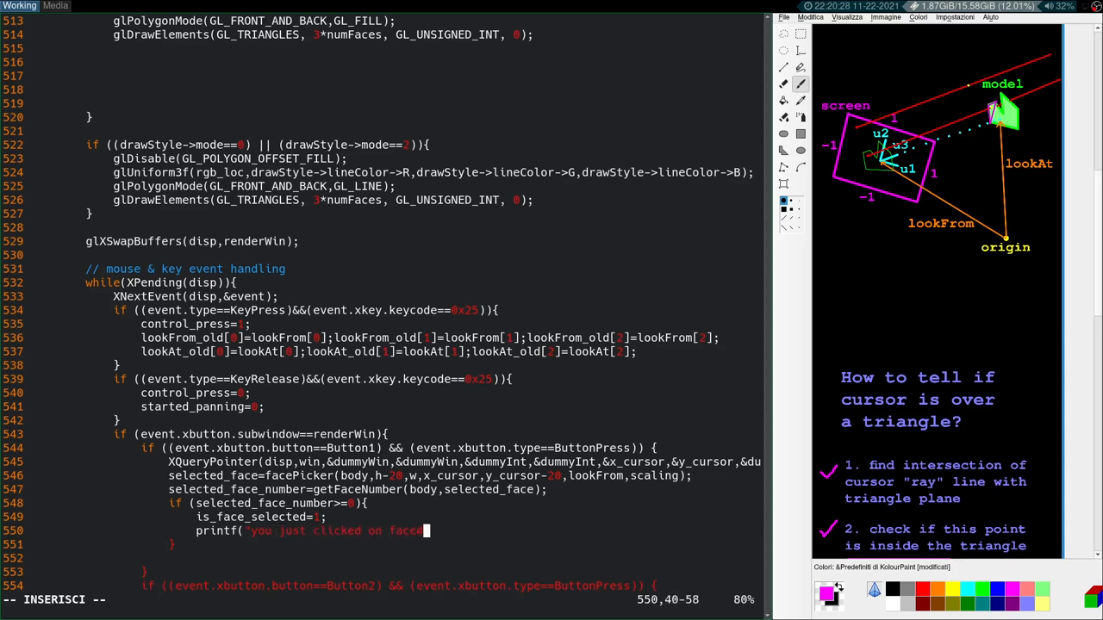
text(#%d)
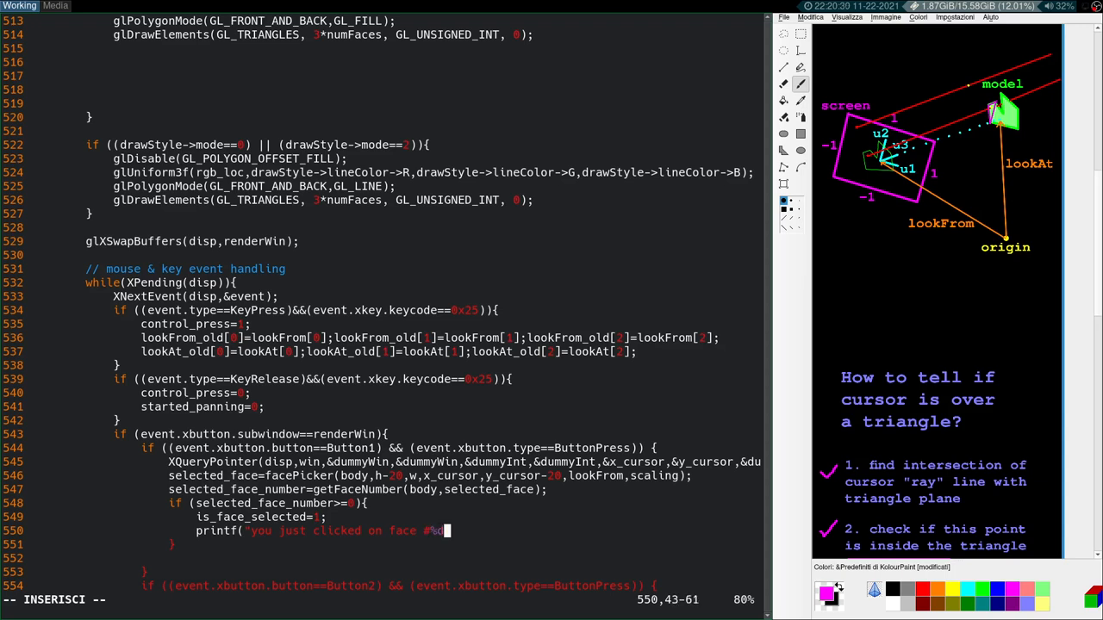
text(\n)
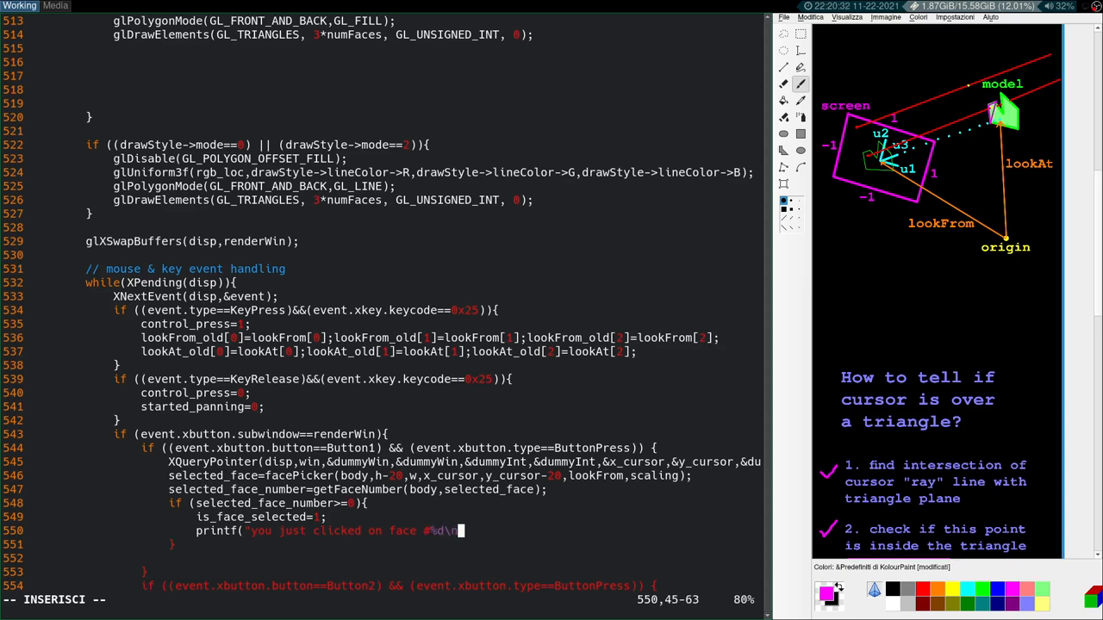
text(",s)
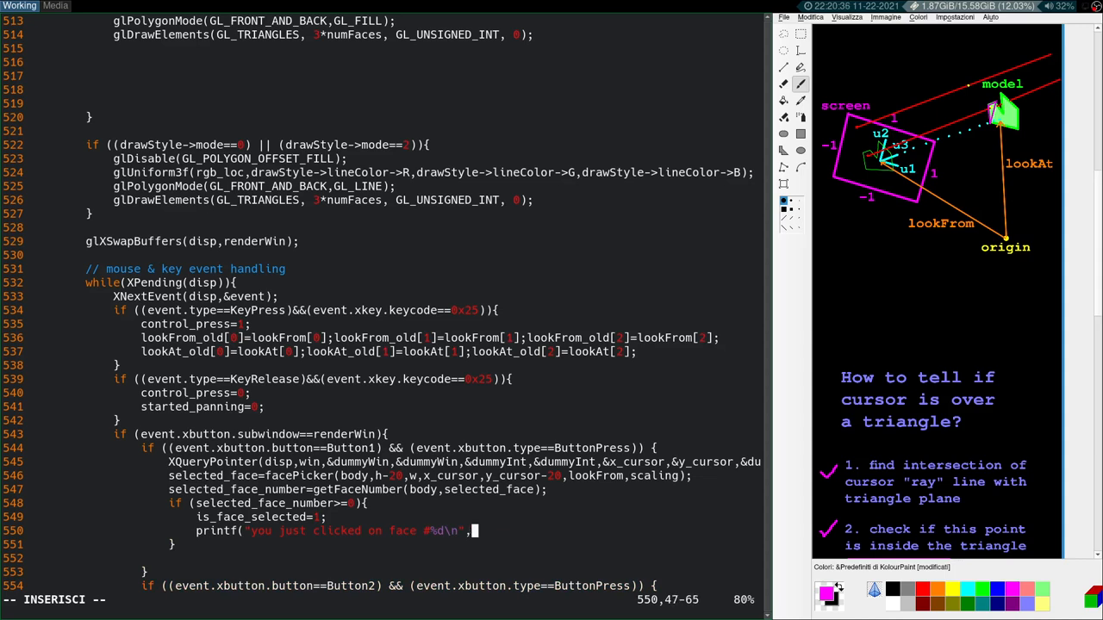
text(selected_face_number);)
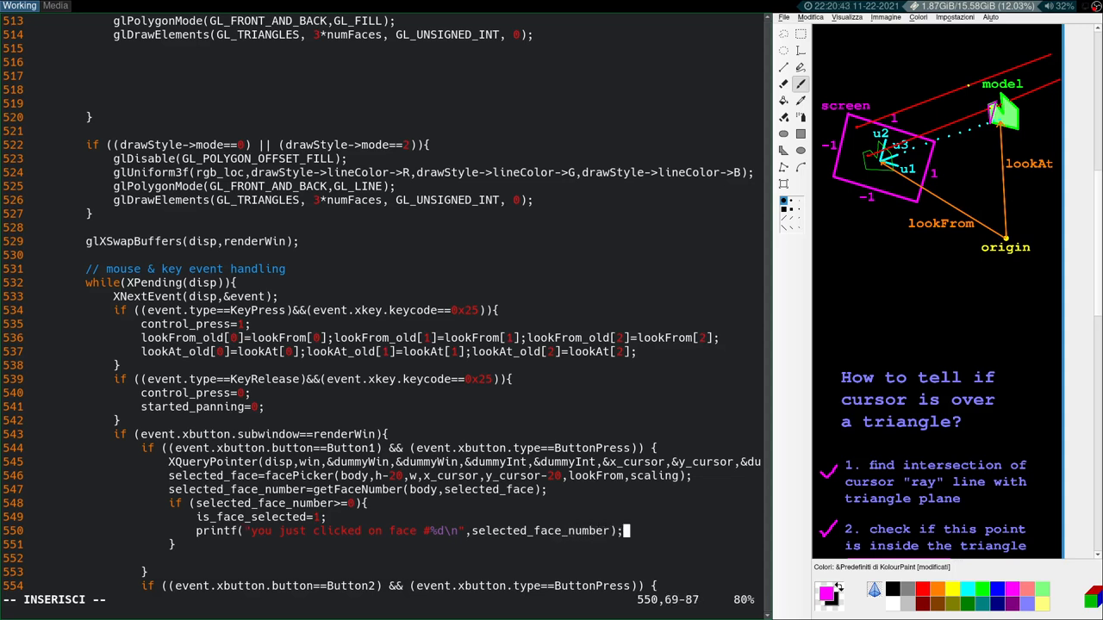
text(else{)
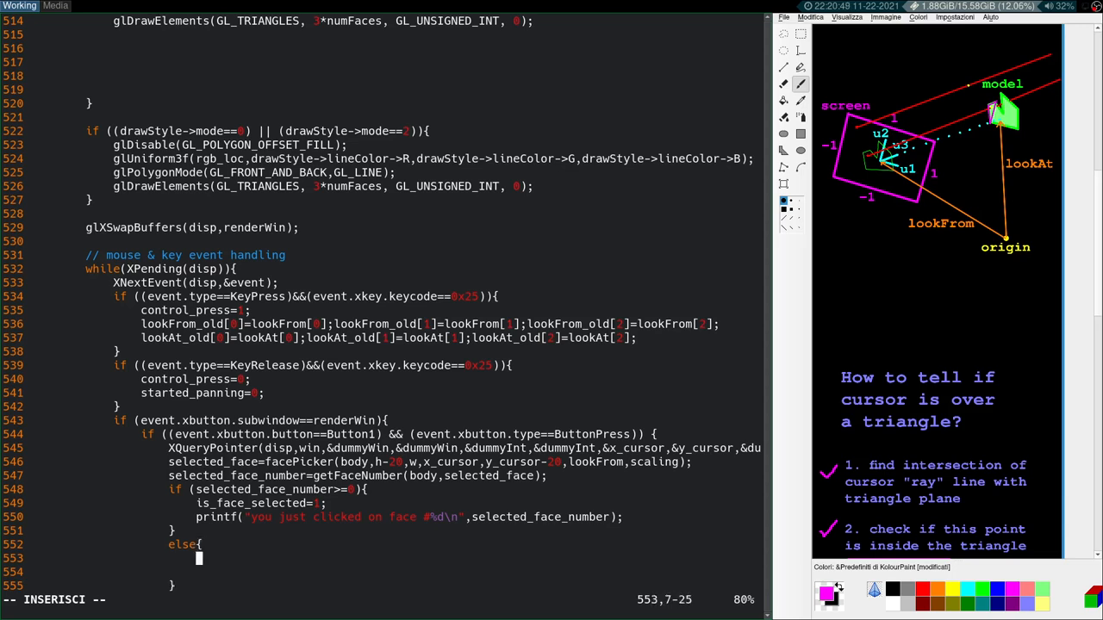
text(is_face_selected){)
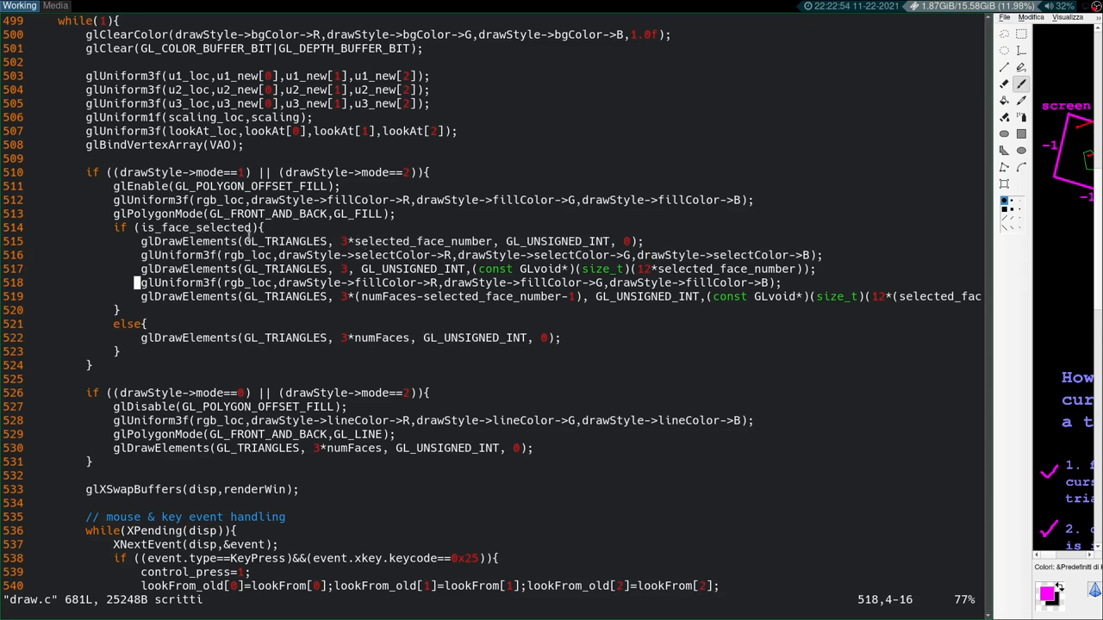
double_click(286, 241)
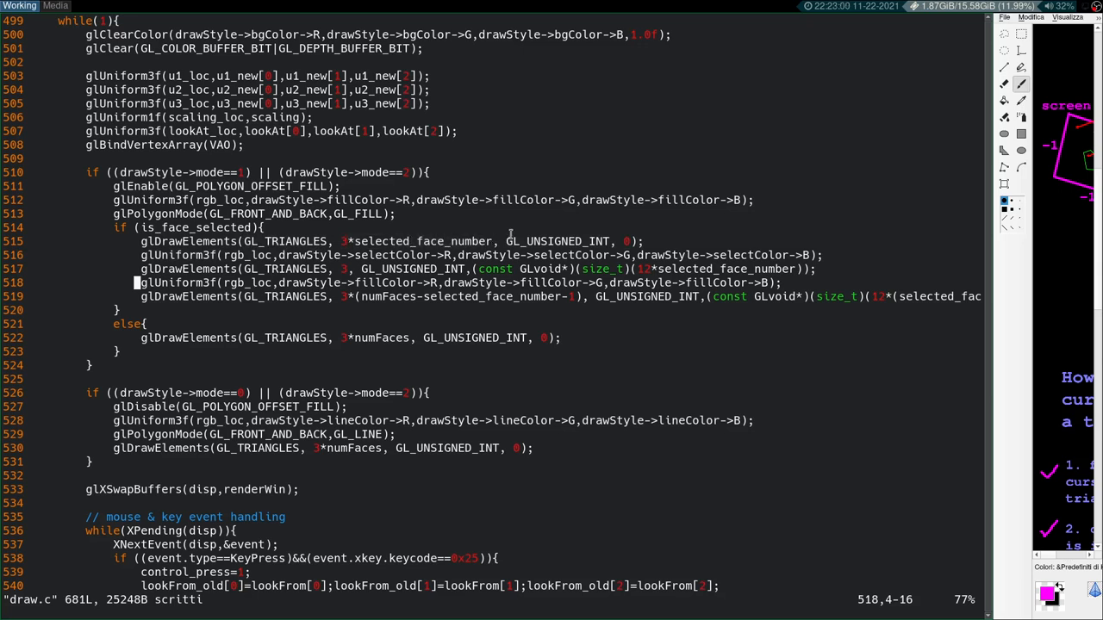
double_click(562, 242)
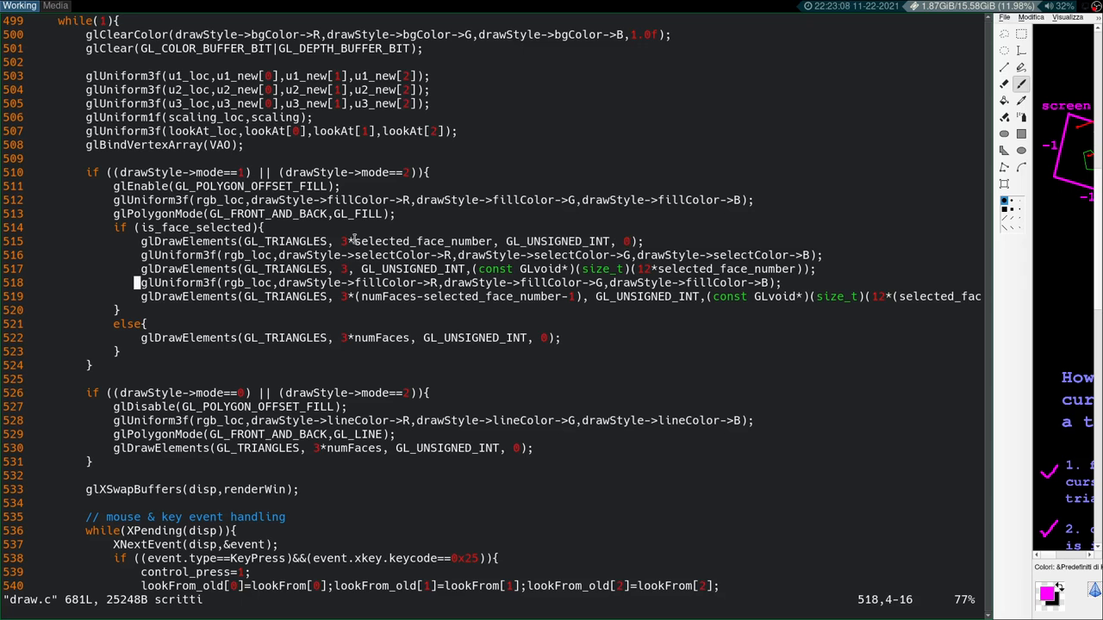
double_click(400, 241)
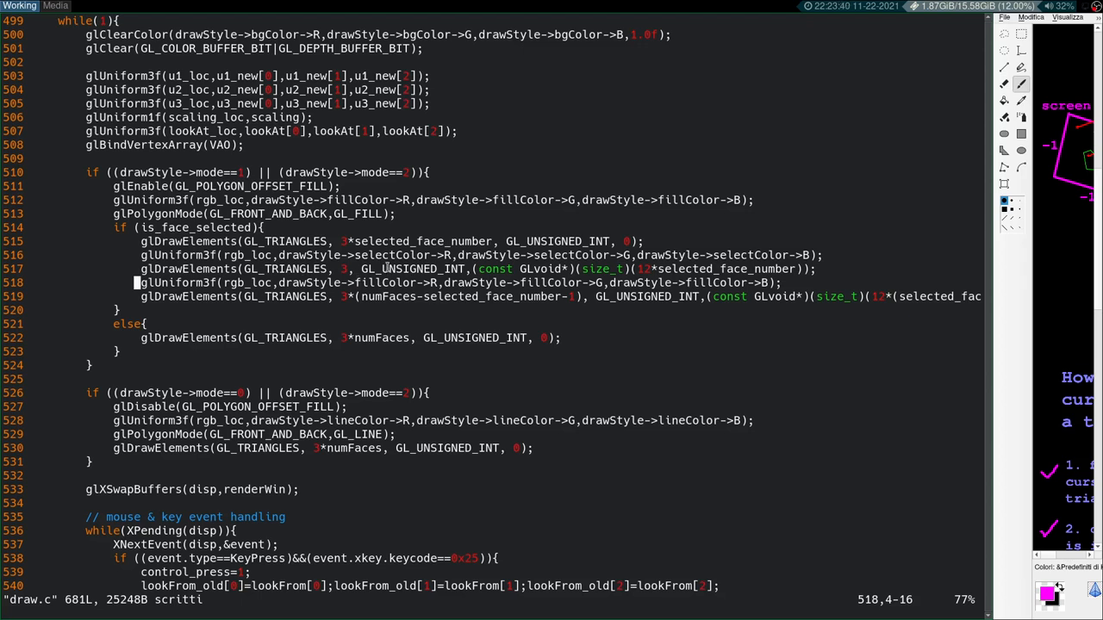
double_click(405, 255)
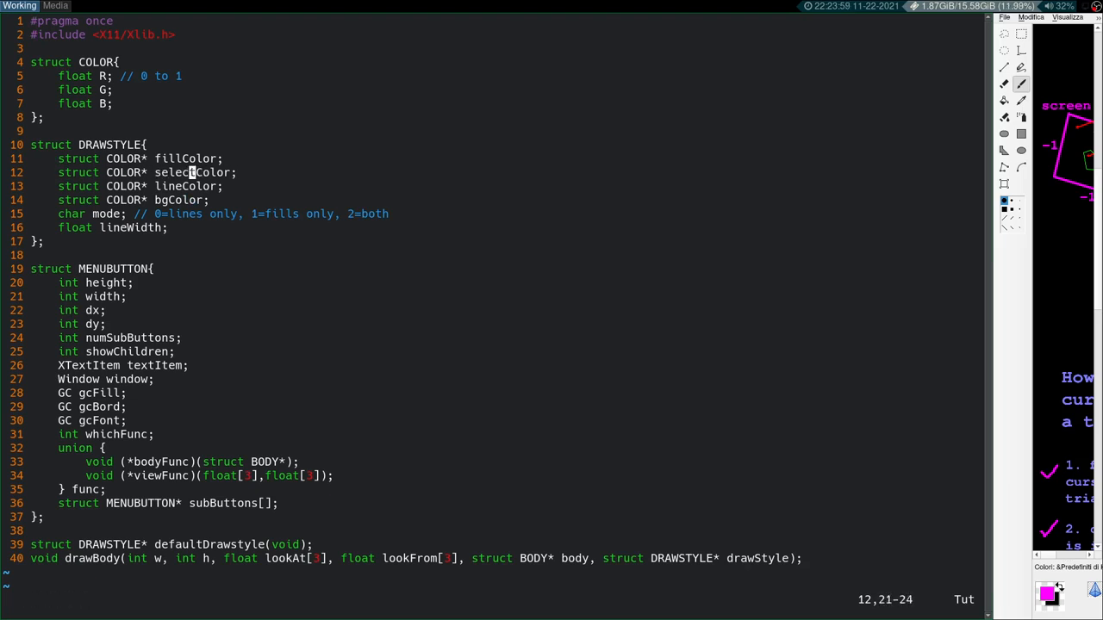
Step: Open the header with :E to add selectColor to struct DRAWSTYLE
text(:E)
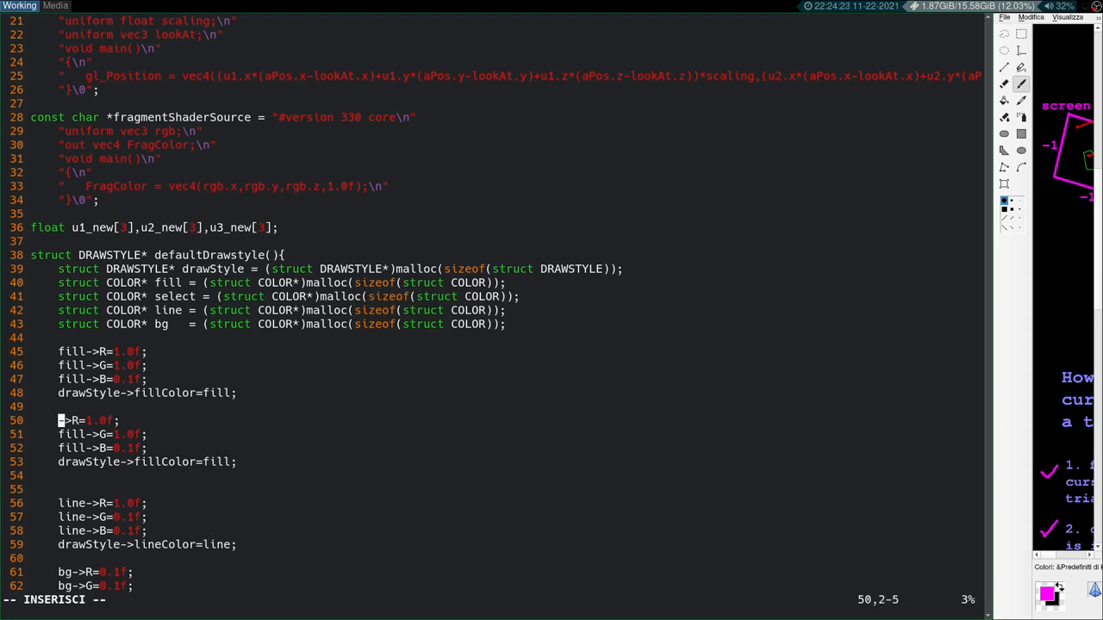
Step: Set select to green 0.1,1.0,0.1 and assign drawStyle->selectColor=select, then save
text(select)
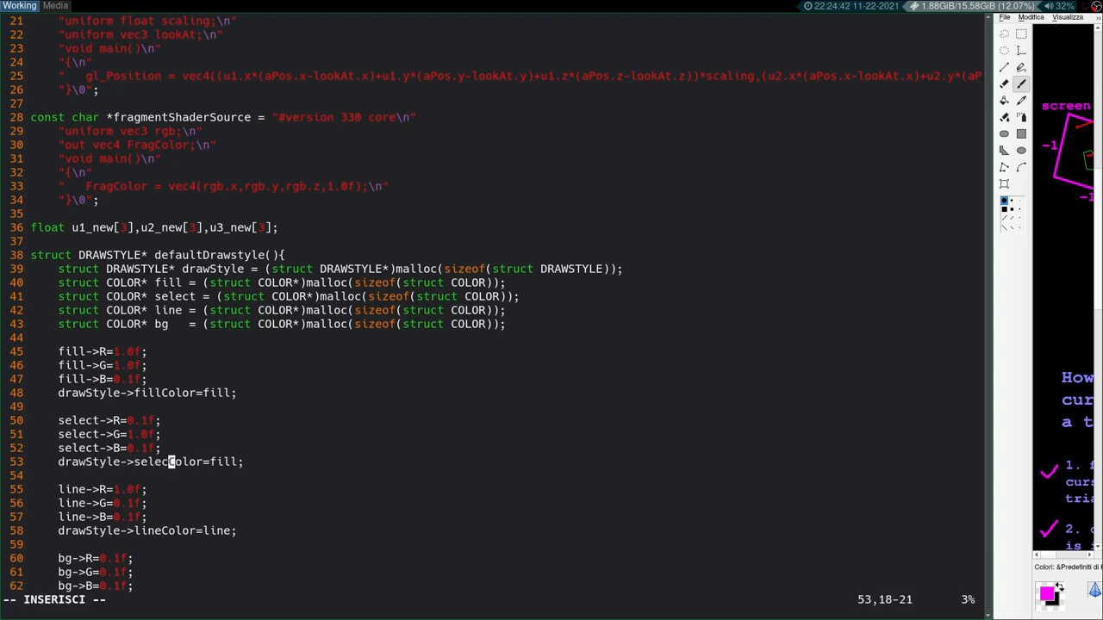
text(select)
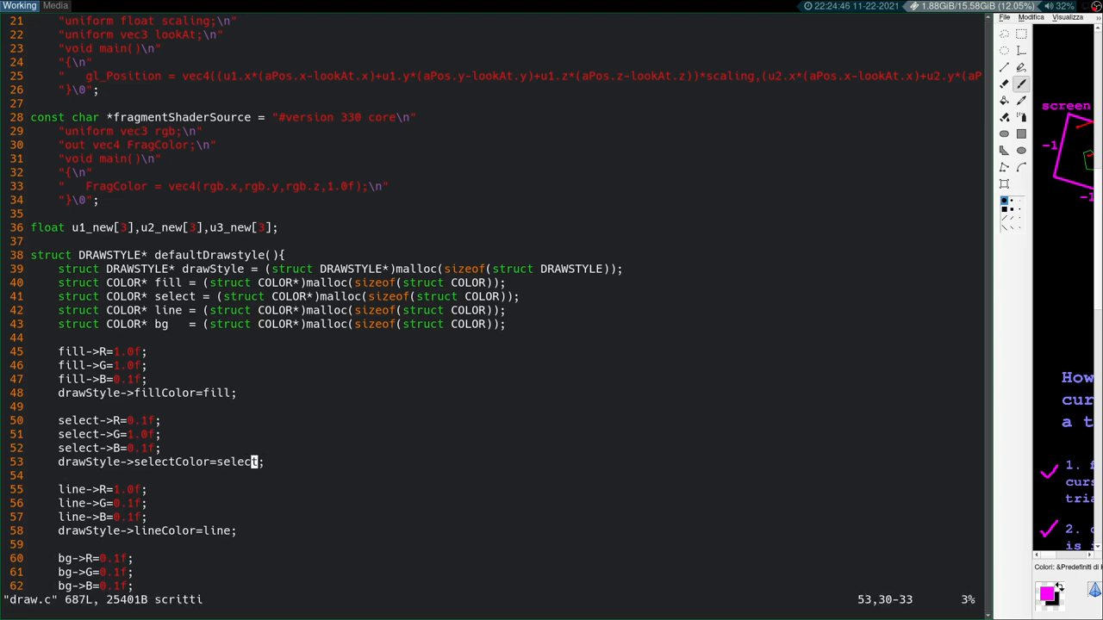
scroll(down, 3)
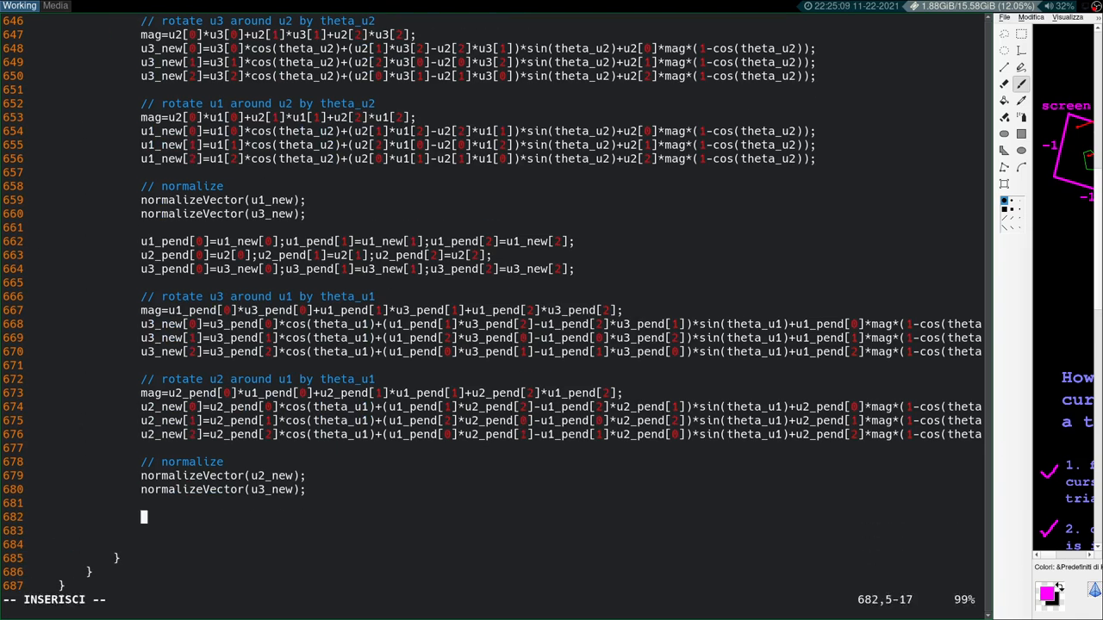
Step: Add lookFrom[2]=lookAt[2]-u3_new[2]*lookMag; after the rotation code
text(lookF)
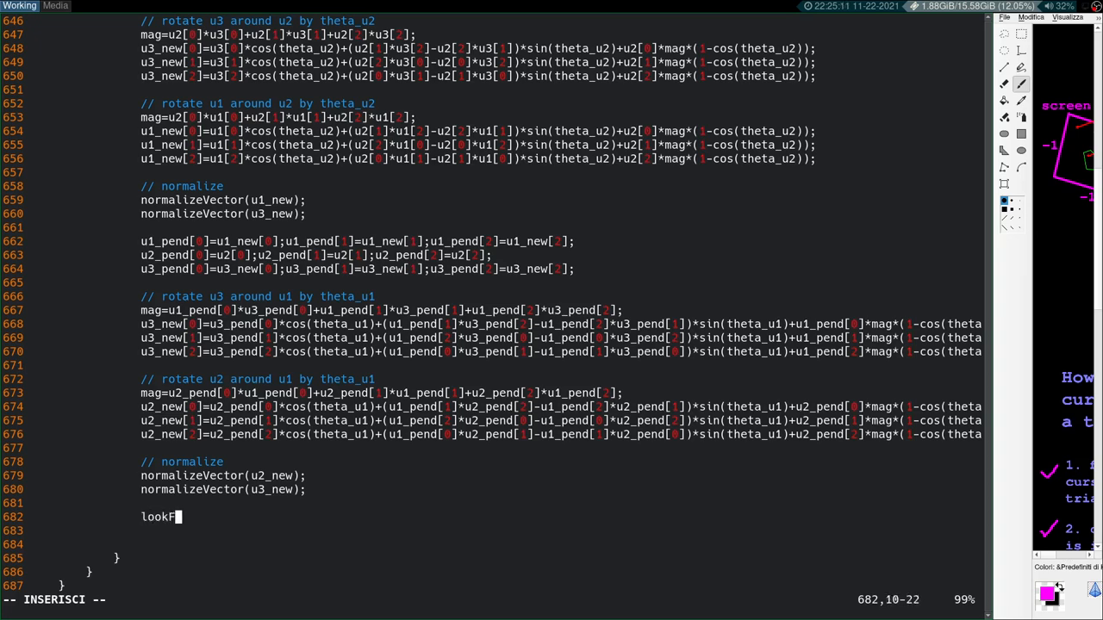
text(rom[2]=)
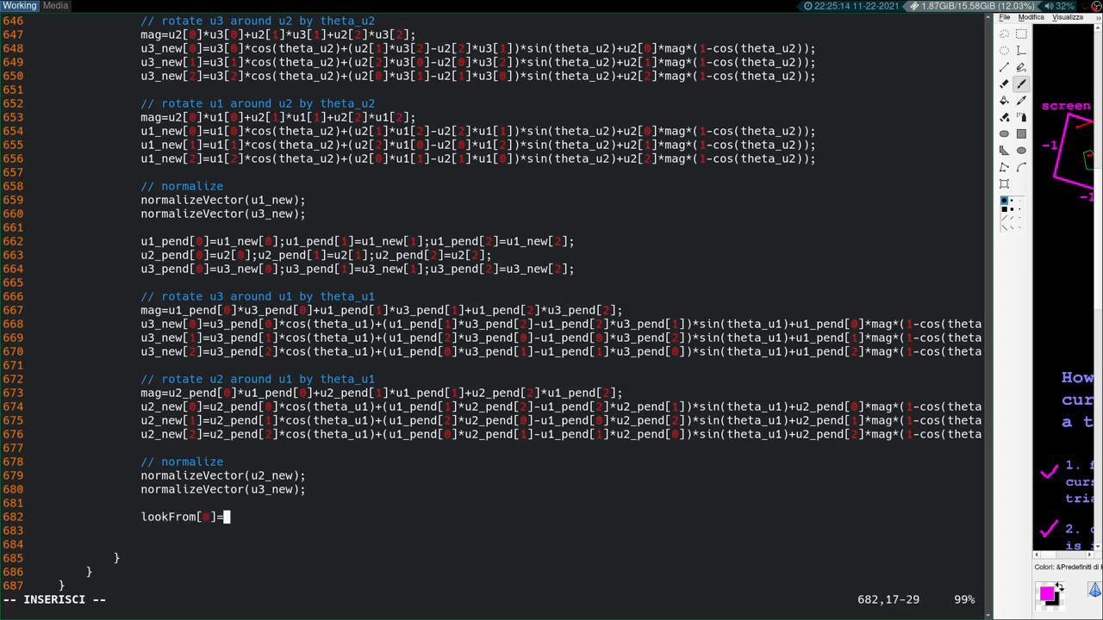
text(lookAt[0)
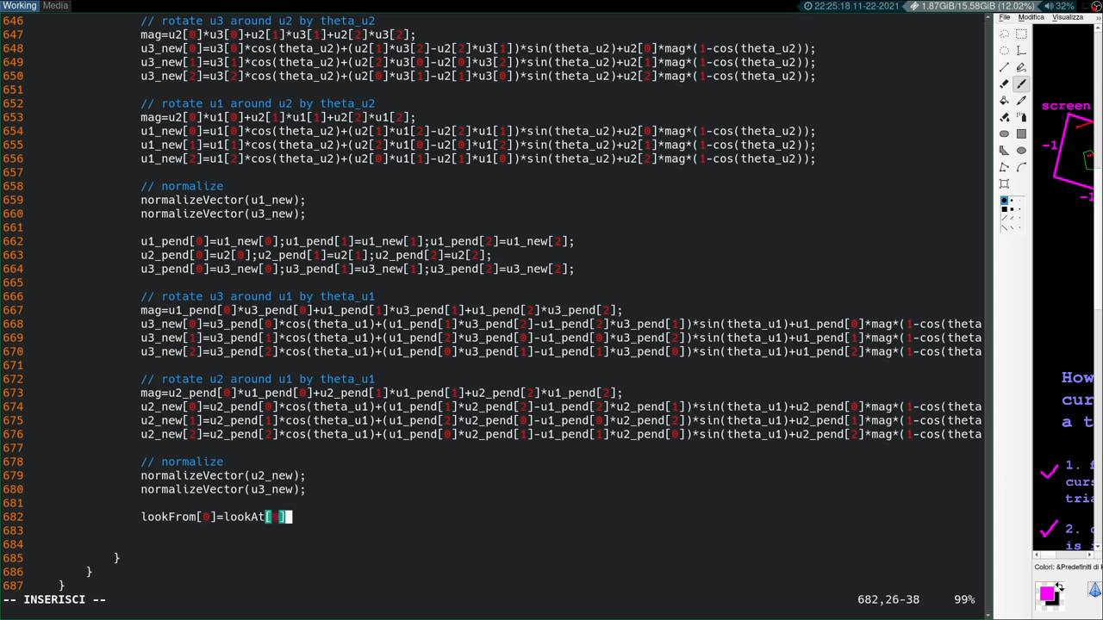
text(]-u3_nme)
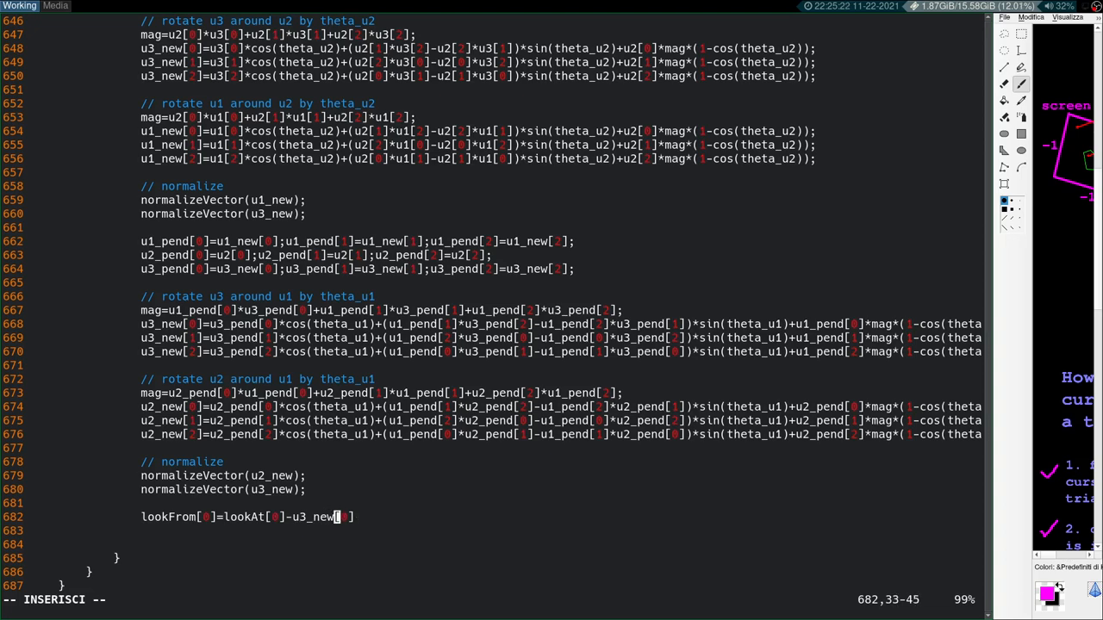
text(]*lookM)
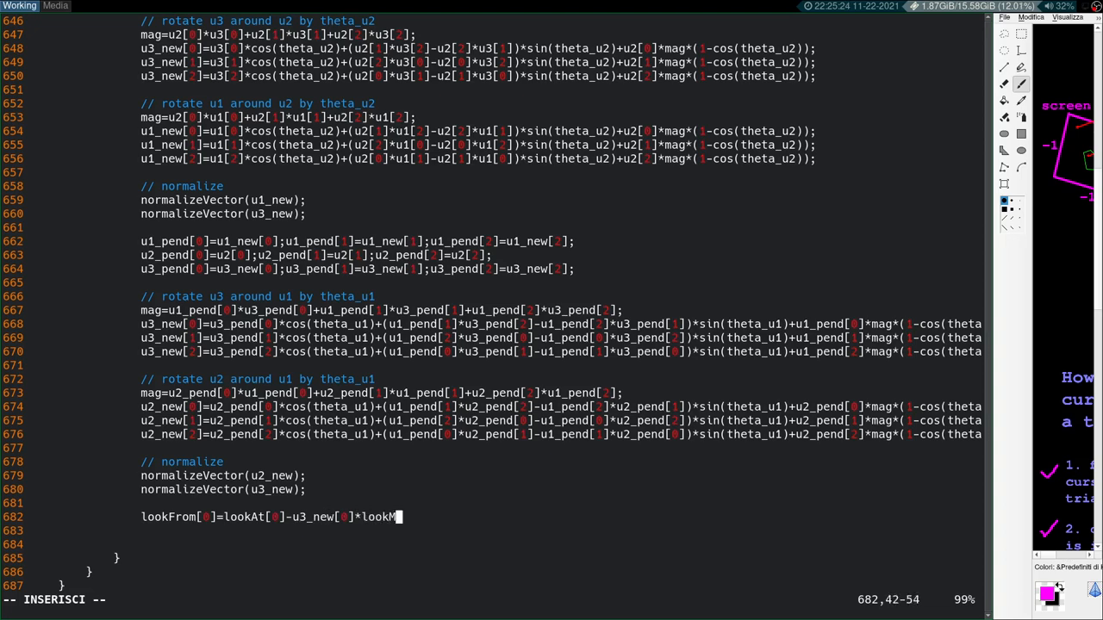
text(ag)
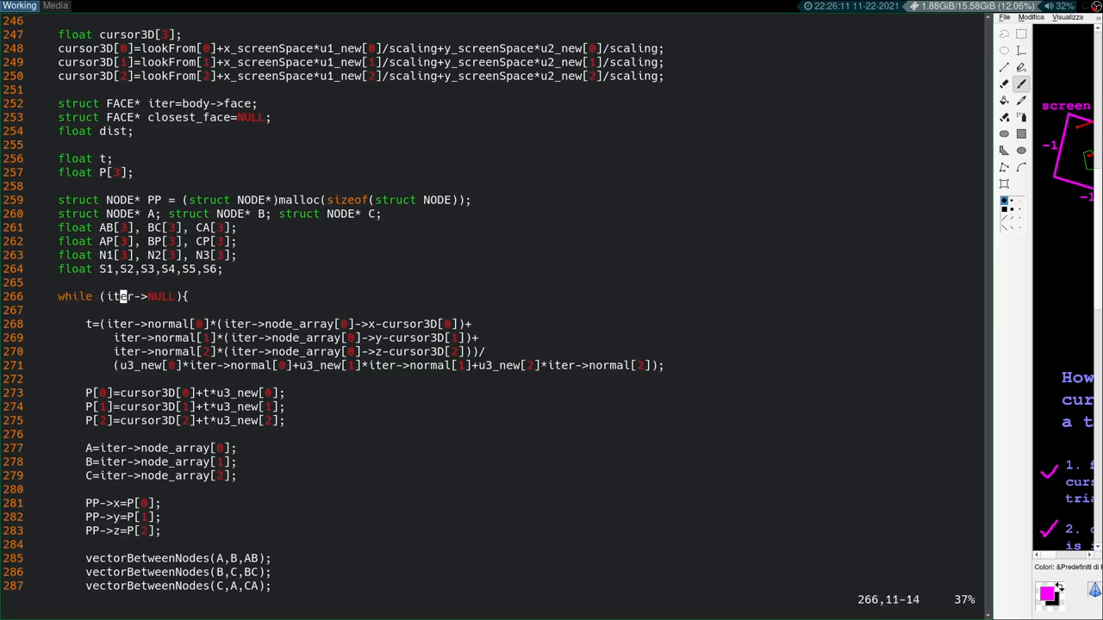
Step: Change while (iter->NULL) to iter!=NULL in facePicker and save
text(!=)
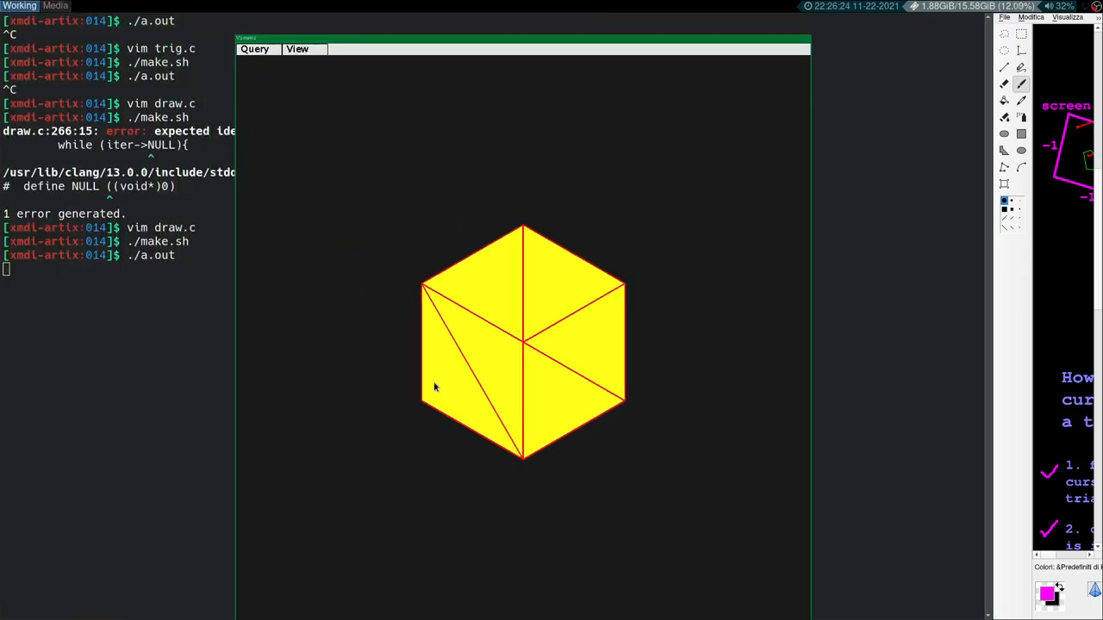
mouse_move(486, 372)
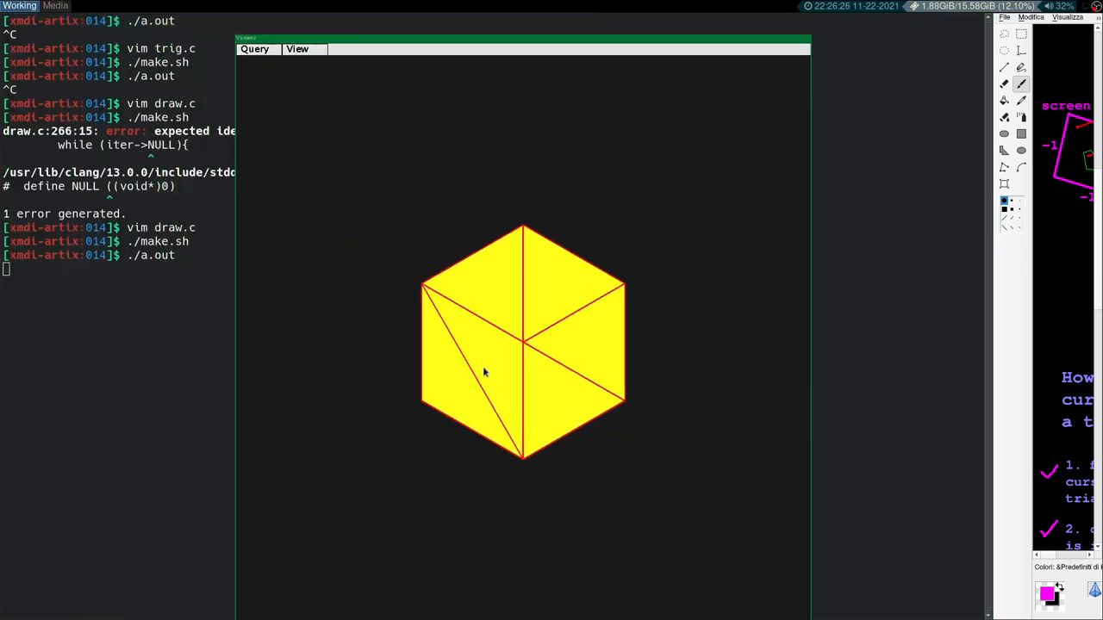
Step: Pick several cube faces in a.out, confirming each turns green and prints its number
click(485, 372)
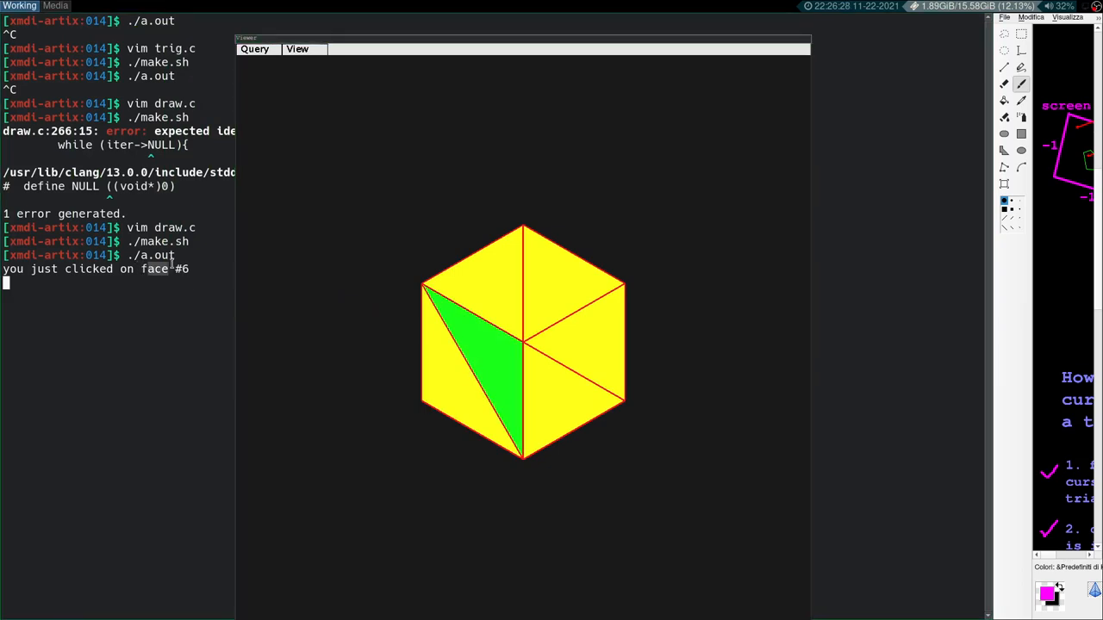
click(451, 300)
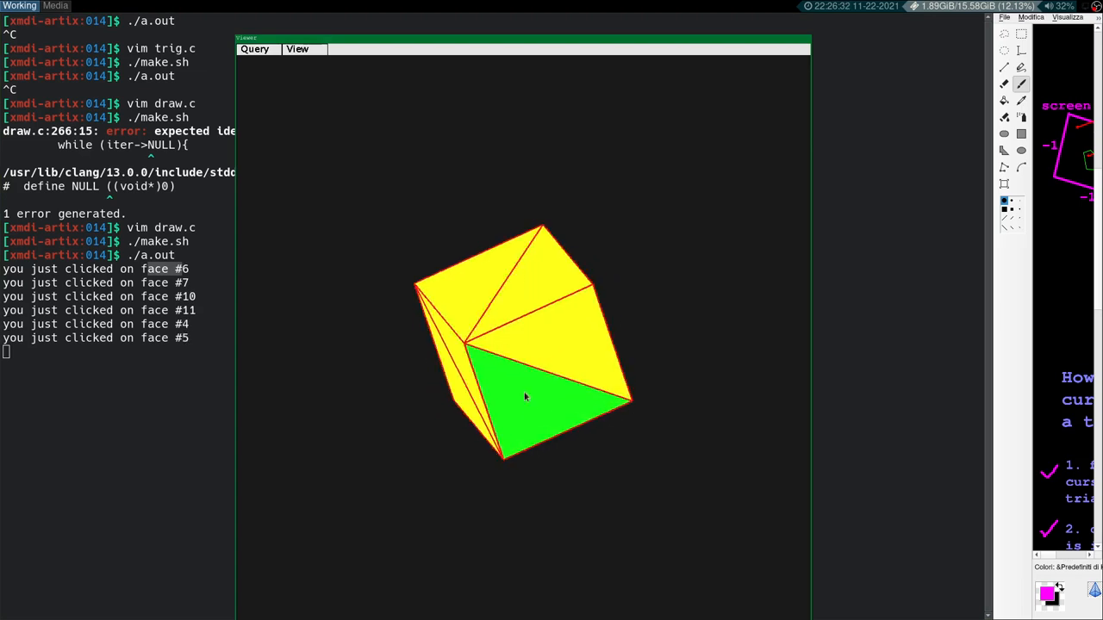
click(526, 398)
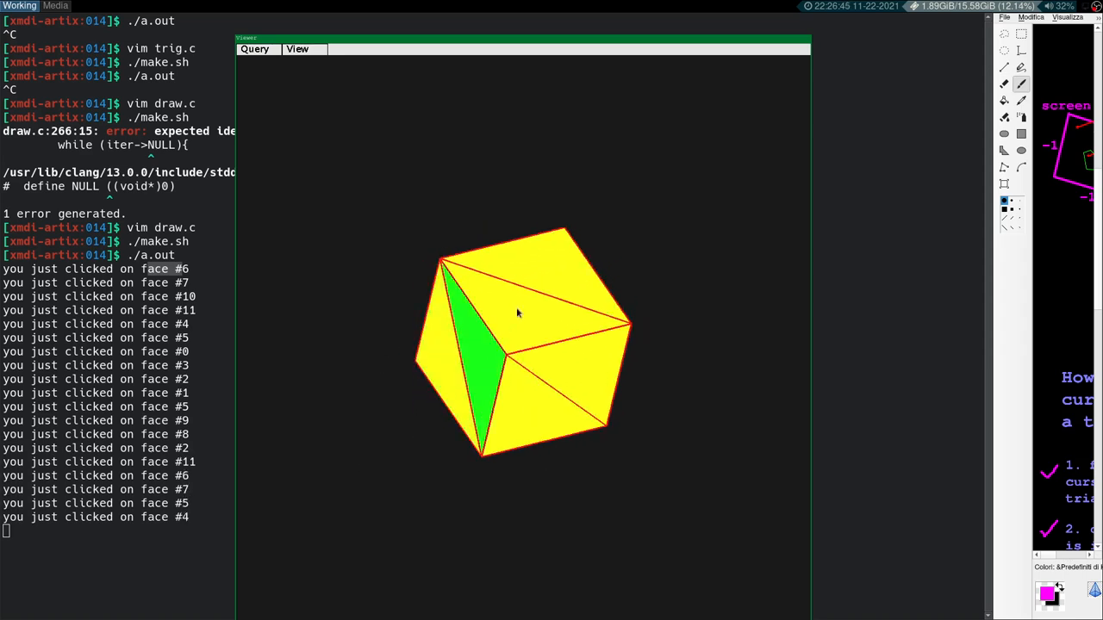
click(537, 283)
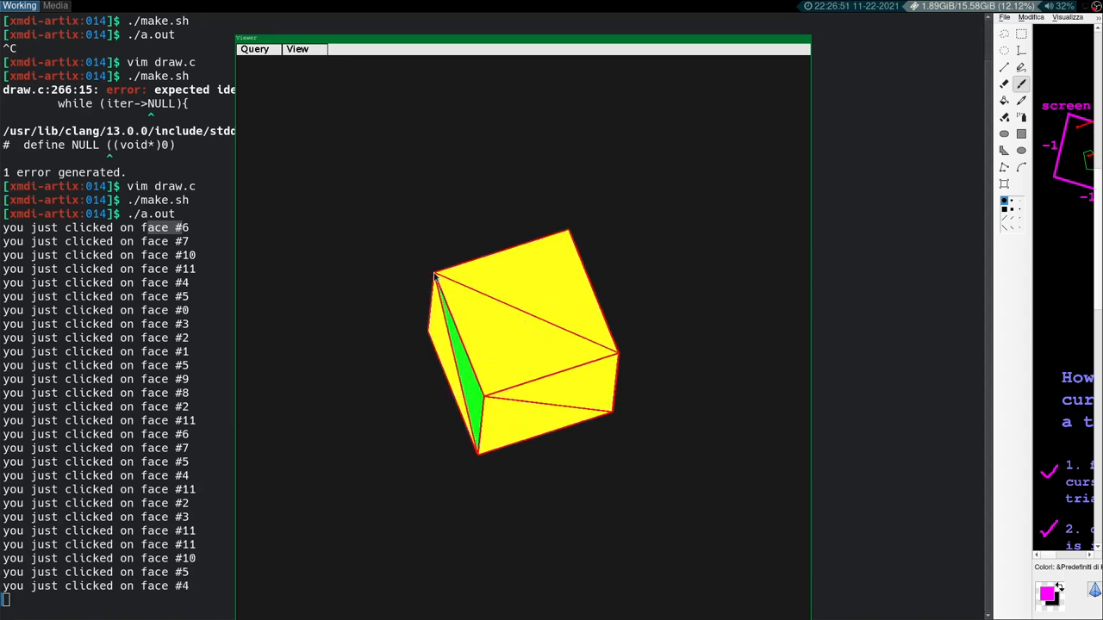
mouse_move(489, 348)
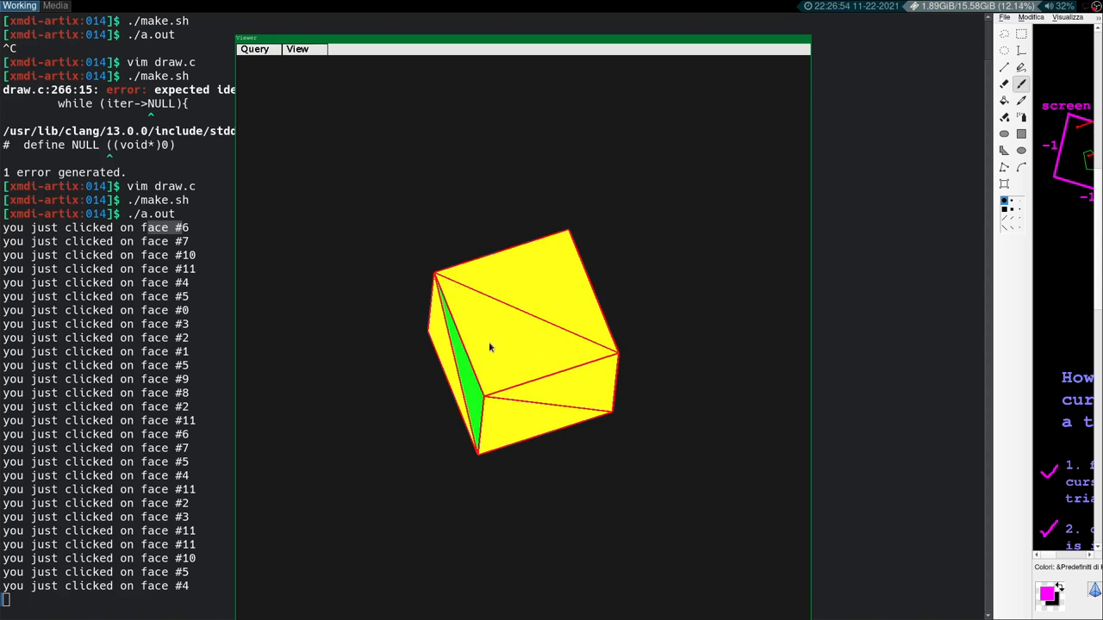
mouse_move(517, 348)
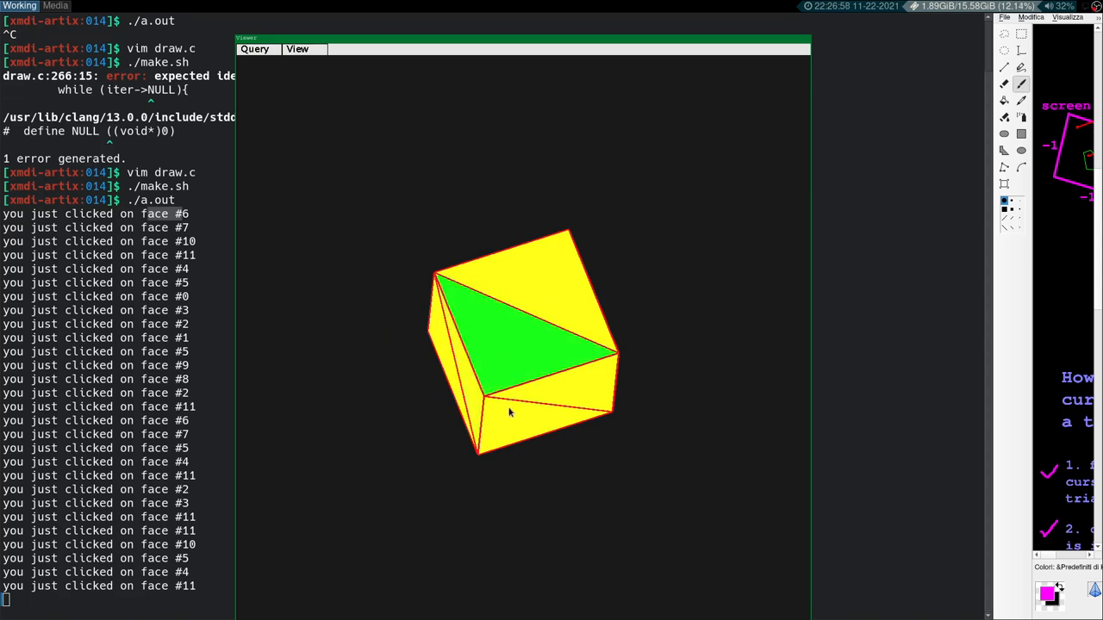
mouse_move(533, 400)
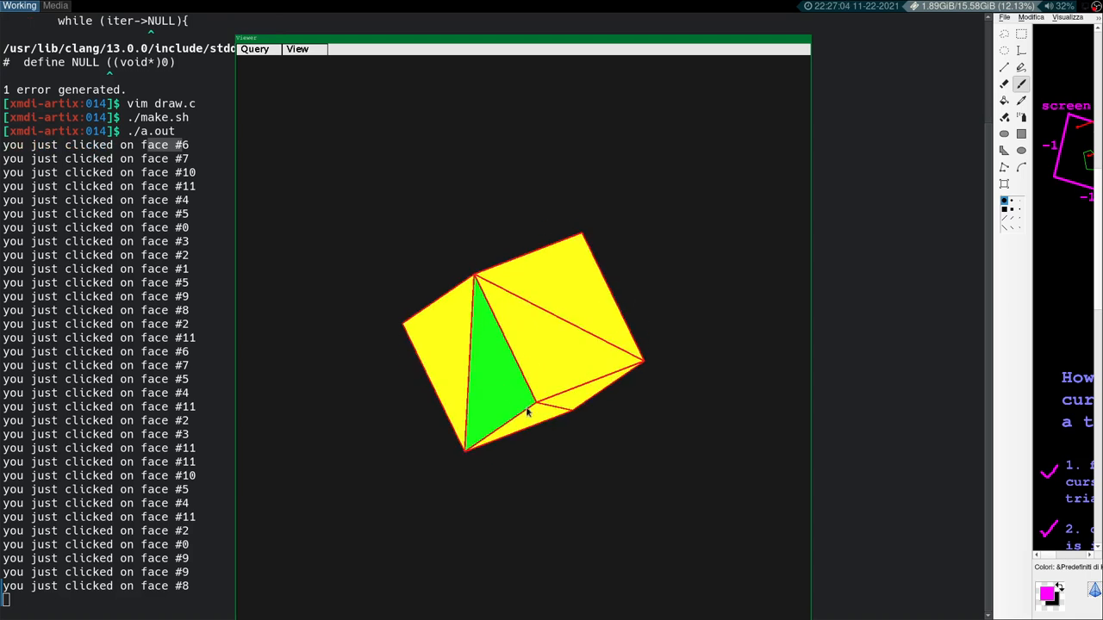
click(526, 413)
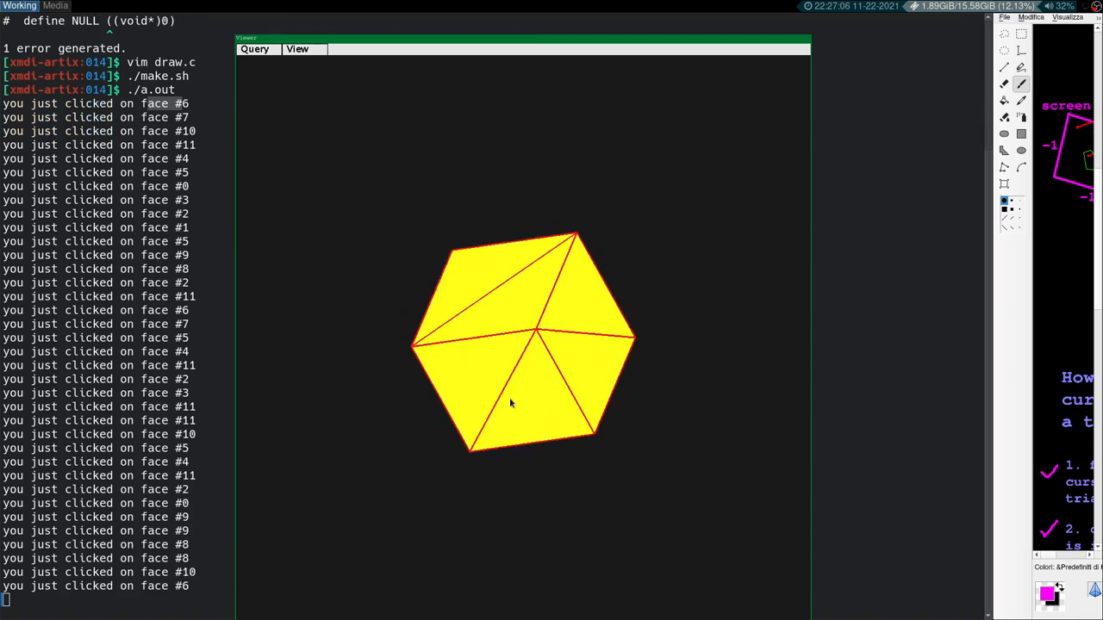